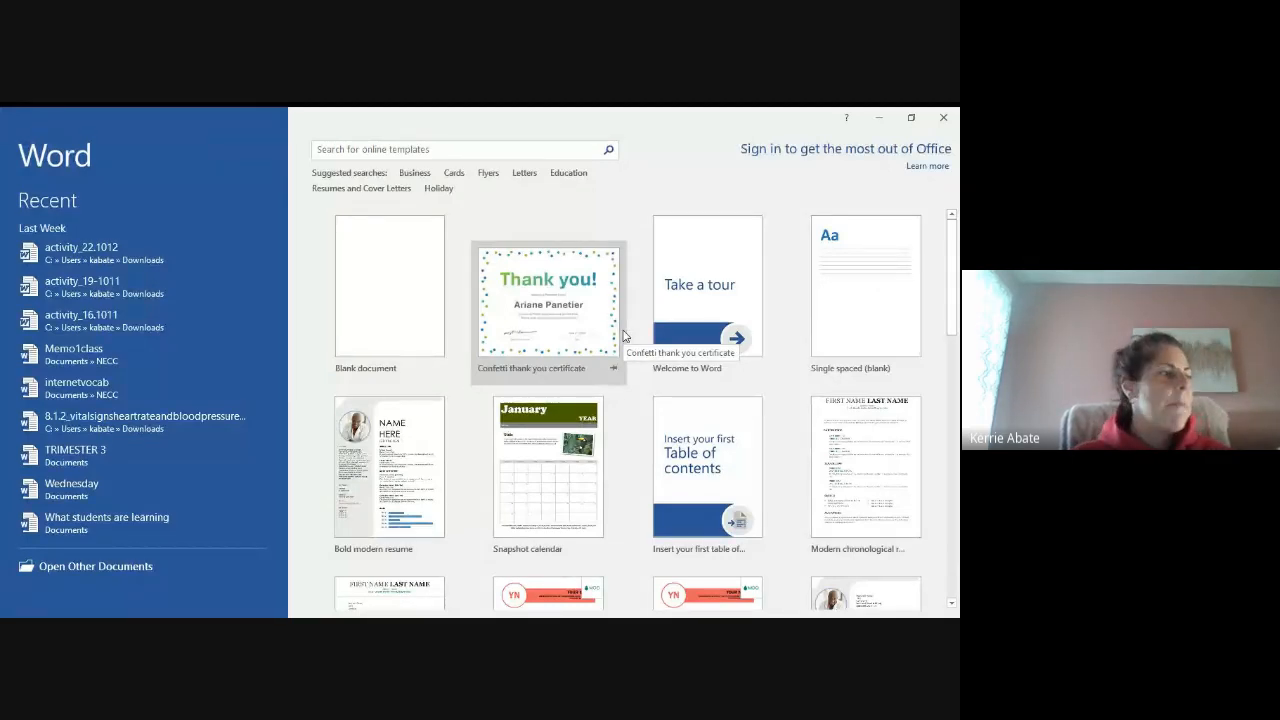
pyautogui.moveTo(435, 300)
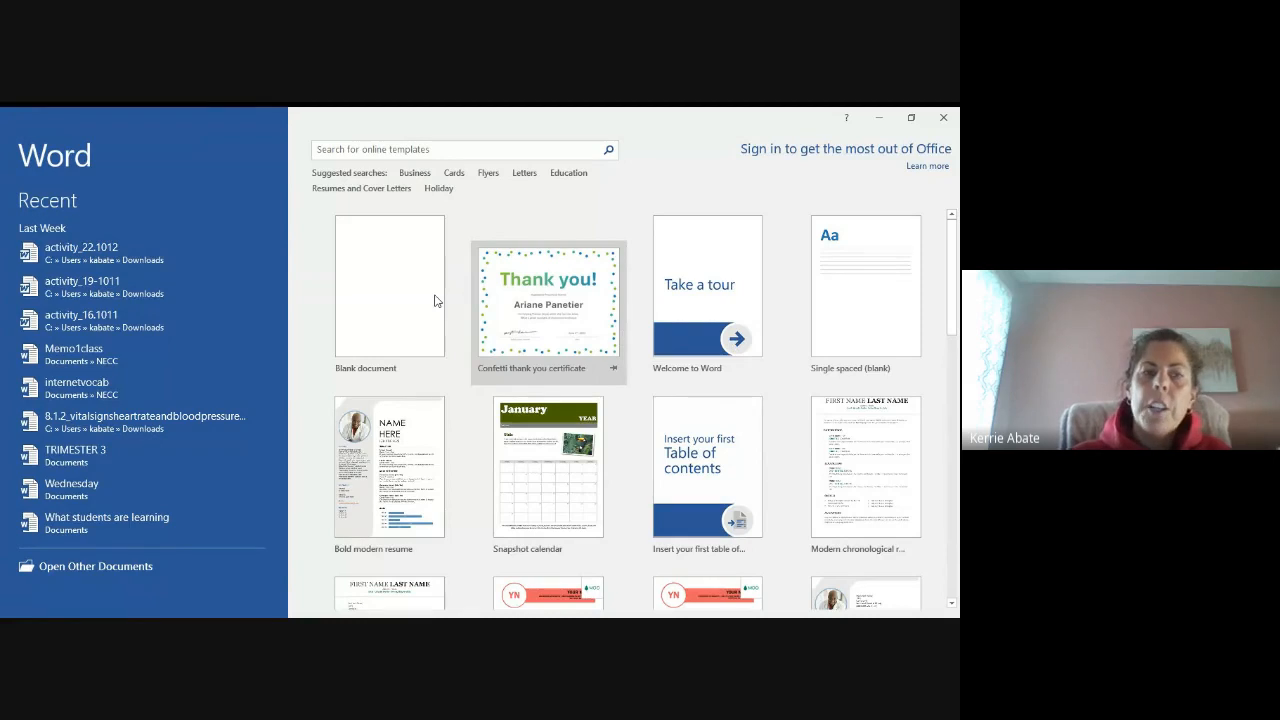
pyautogui.moveTo(593, 419)
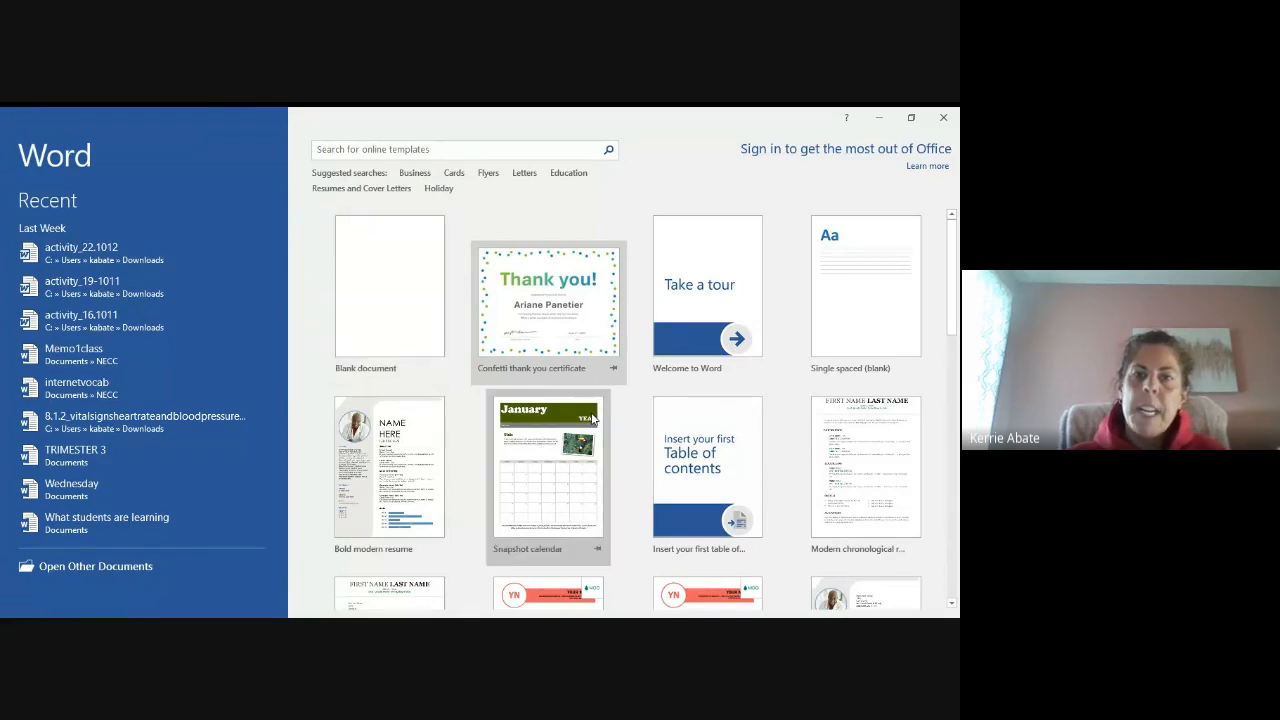
pyautogui.moveTo(795, 477)
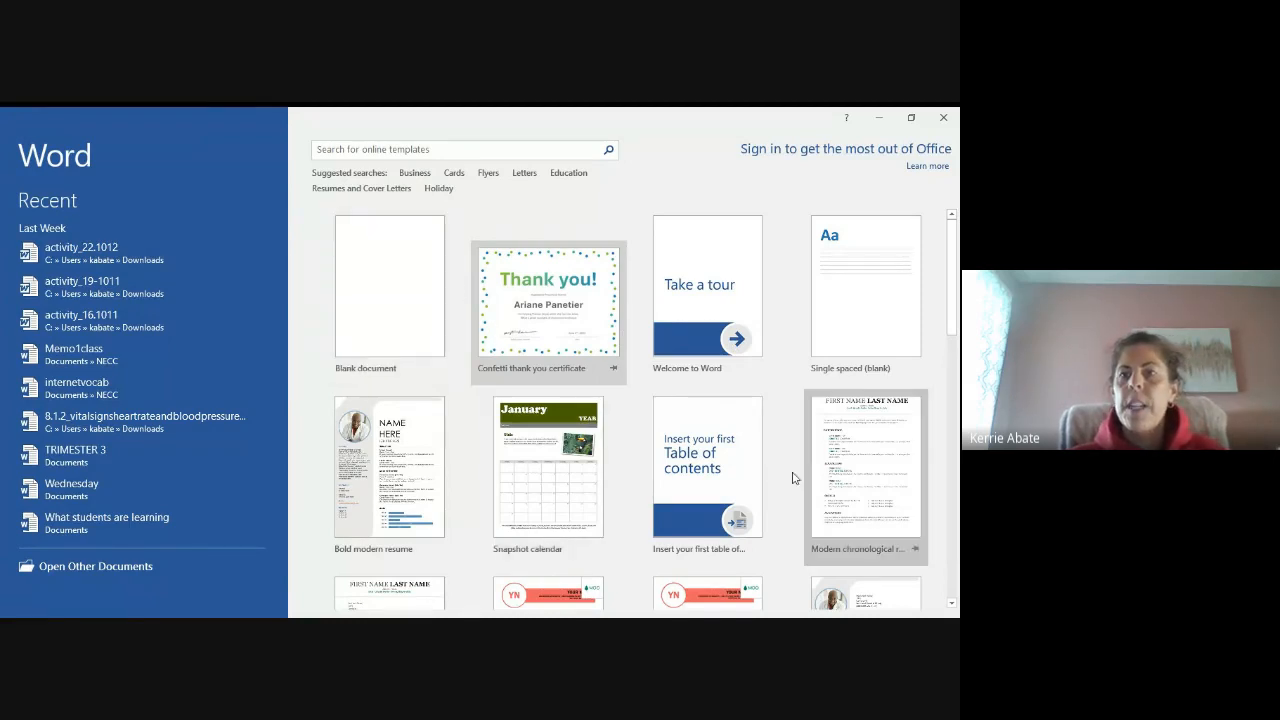
# Look through the Open page's other documents, then view the Account page's product information
pyautogui.scroll(-3)
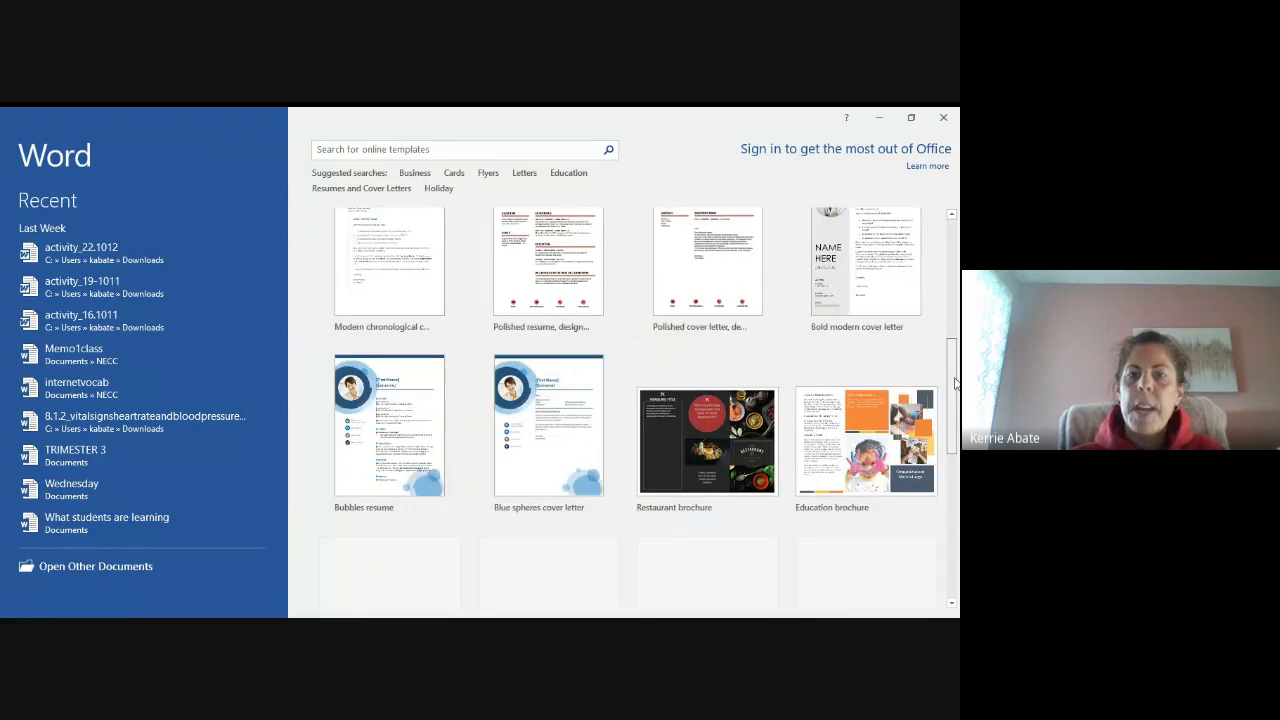
pyautogui.scroll(-3)
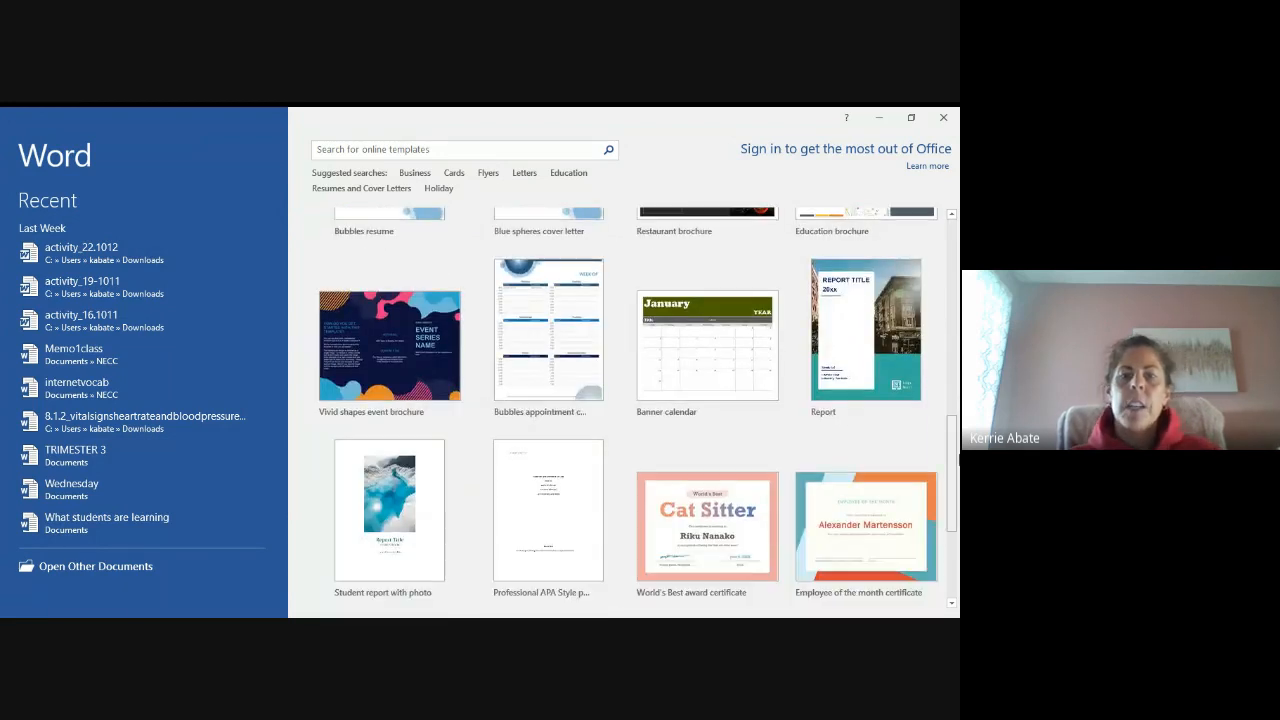
pyautogui.scroll(-3)
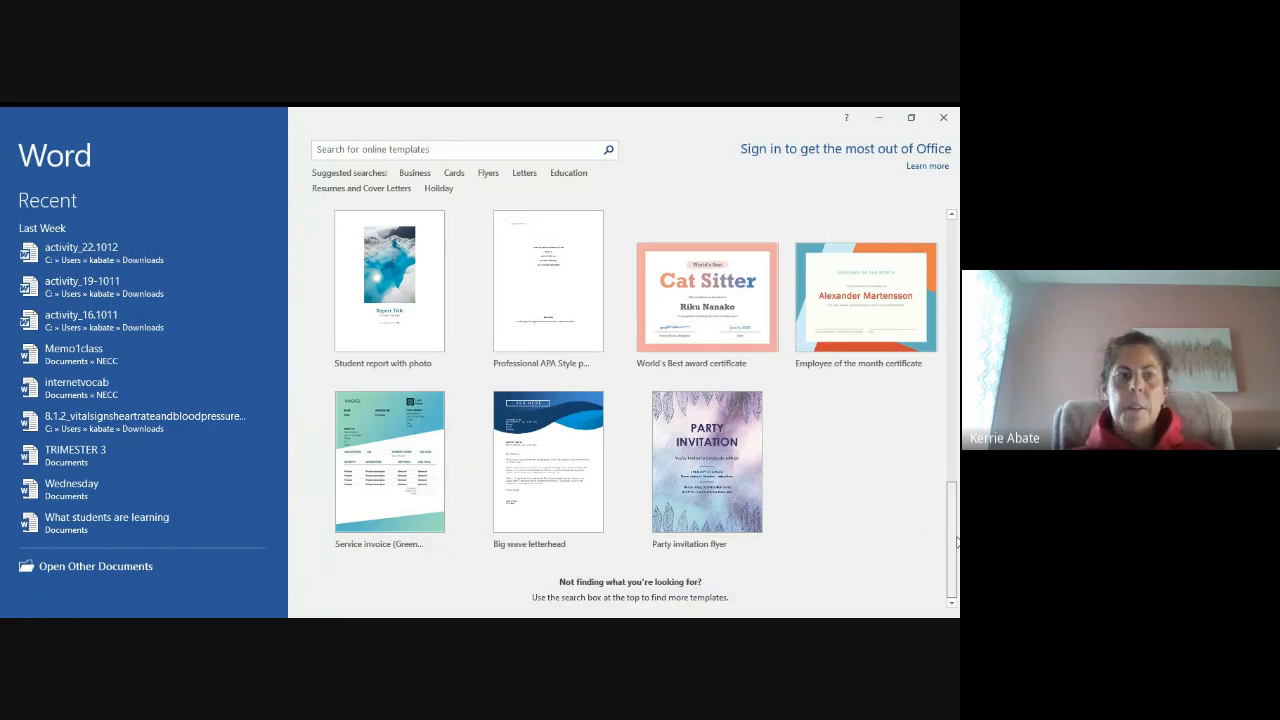
pyautogui.scroll(-3)
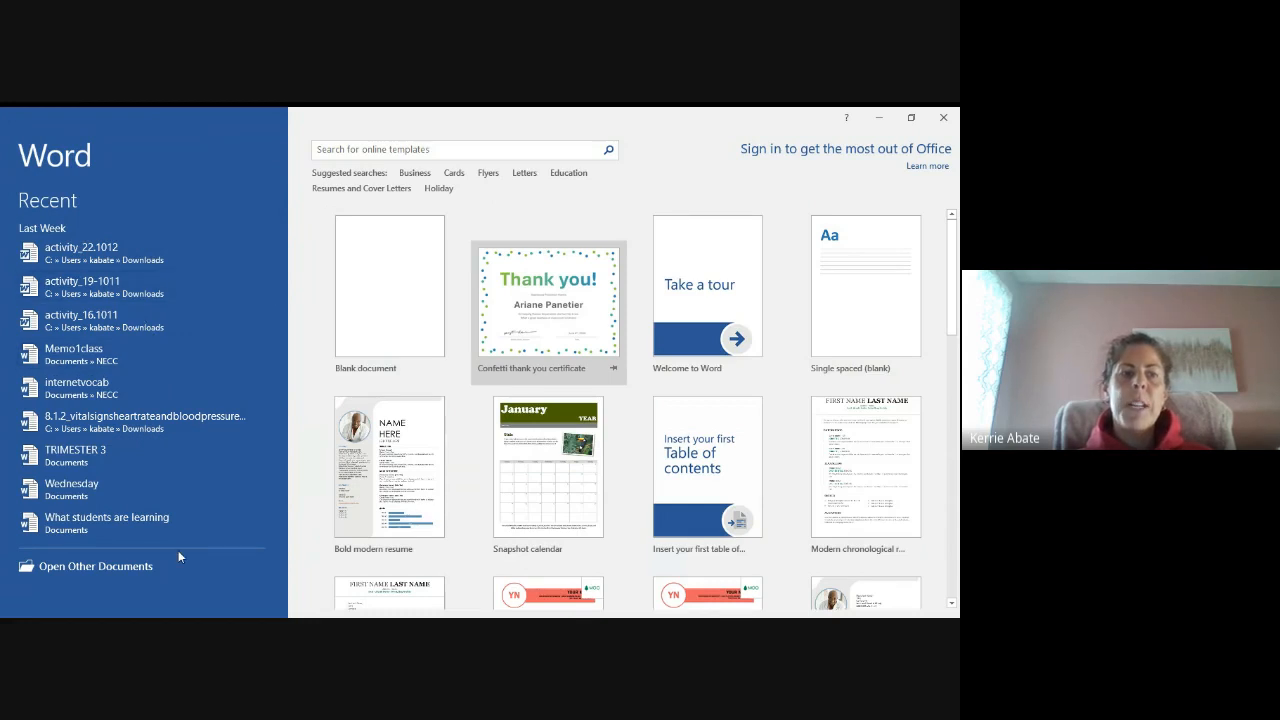
pyautogui.moveTo(199, 318)
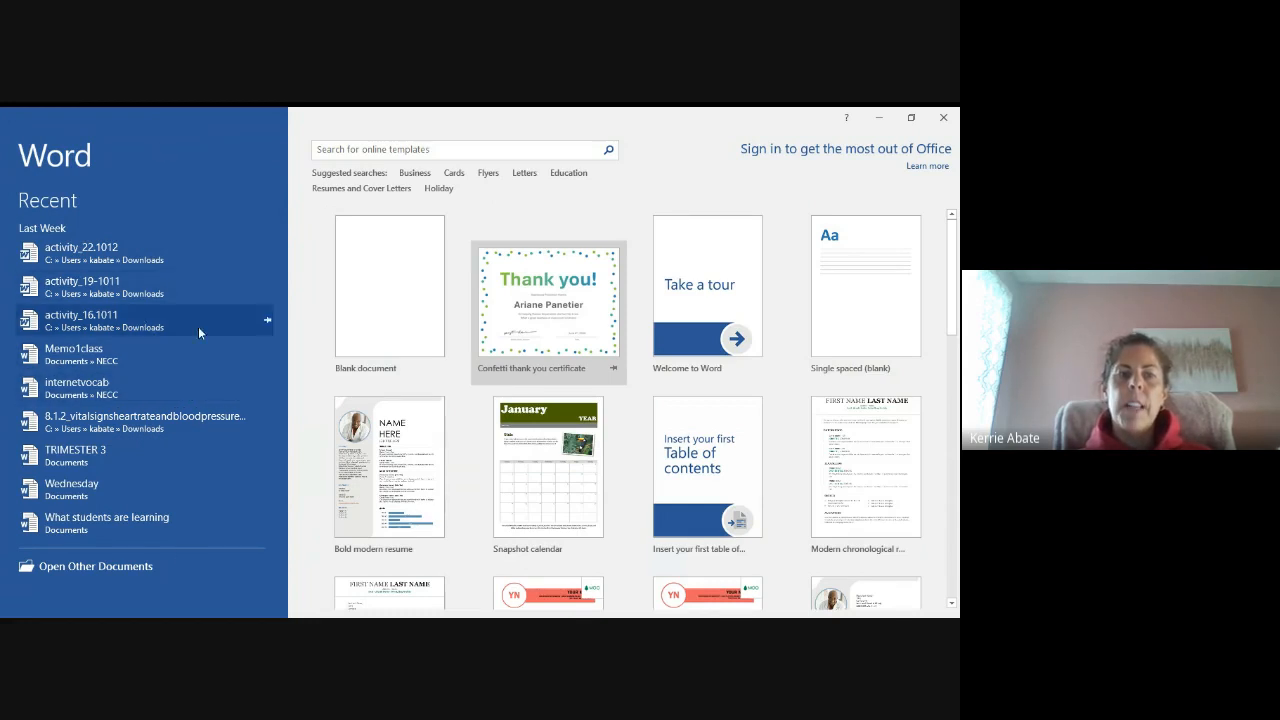
pyautogui.moveTo(177, 557)
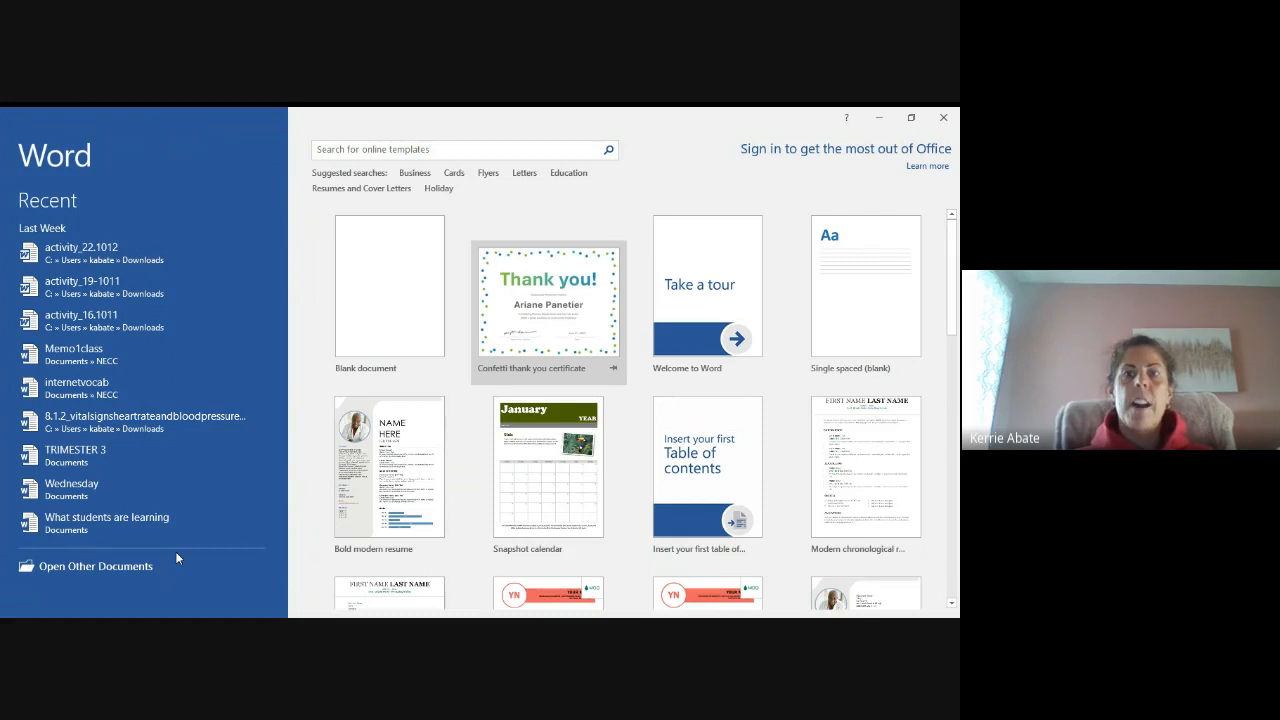
pyautogui.moveTo(212, 287)
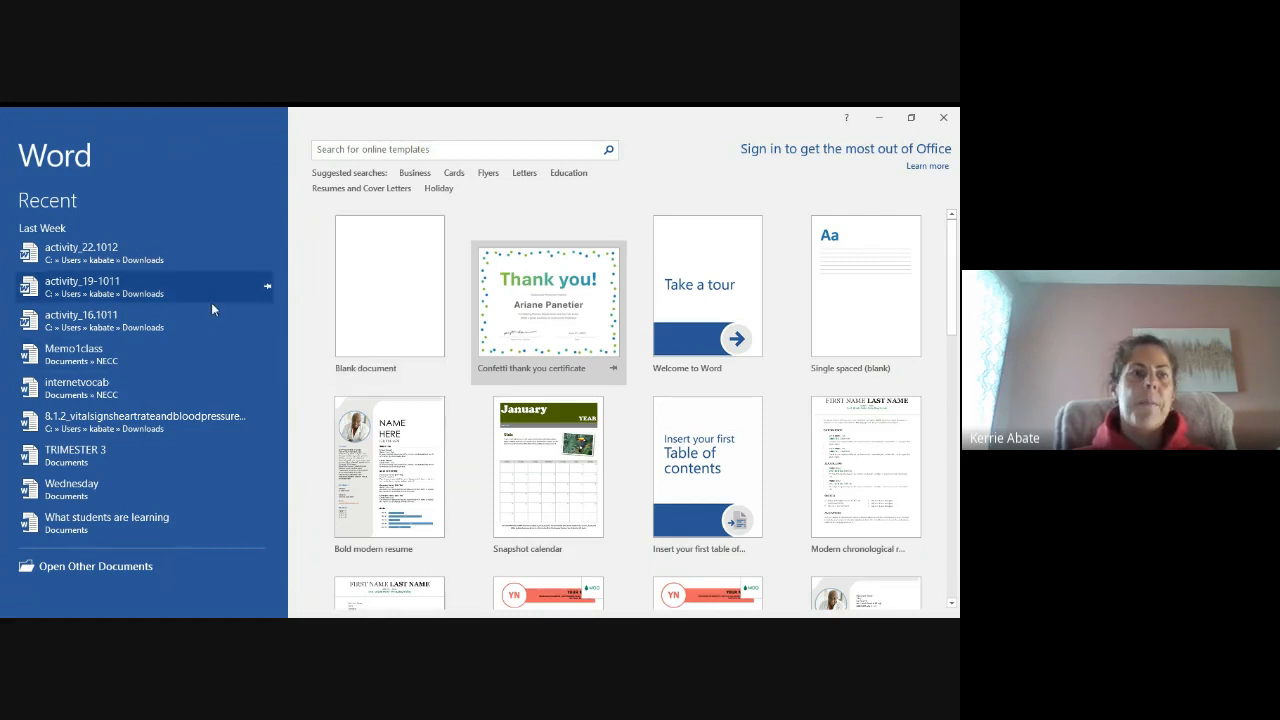
pyautogui.moveTo(112, 580)
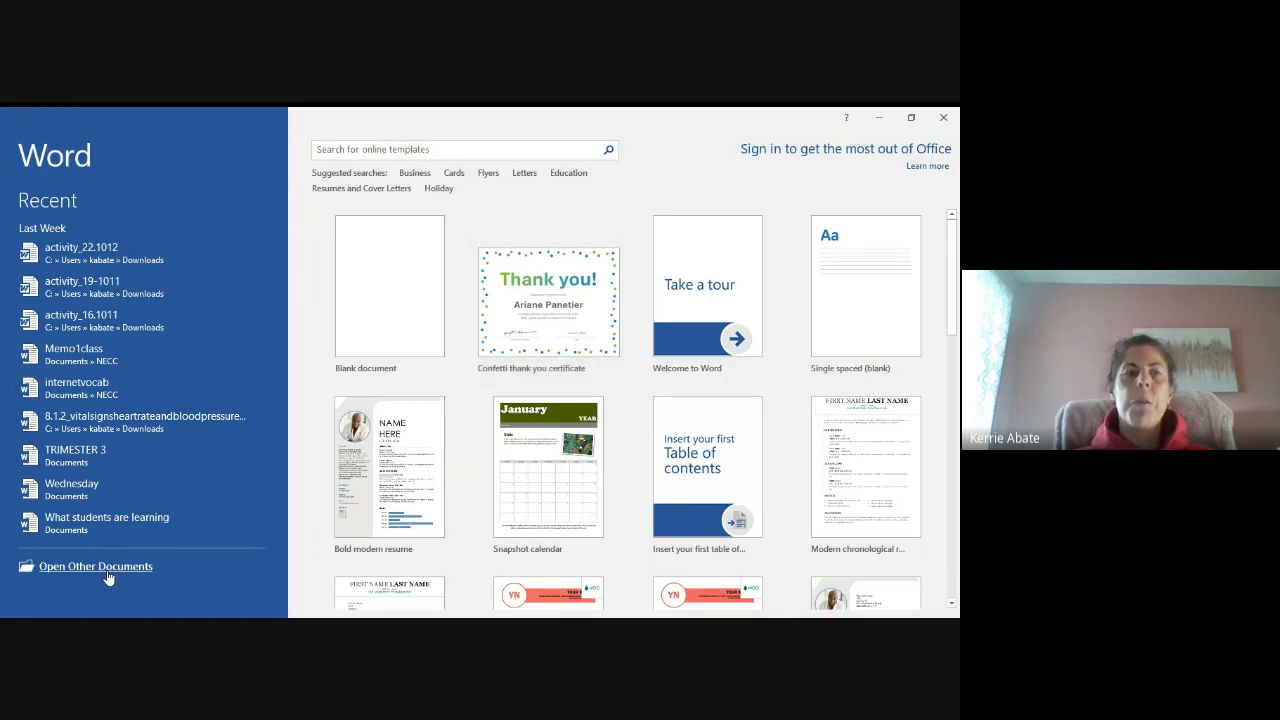
pyautogui.click(95, 566)
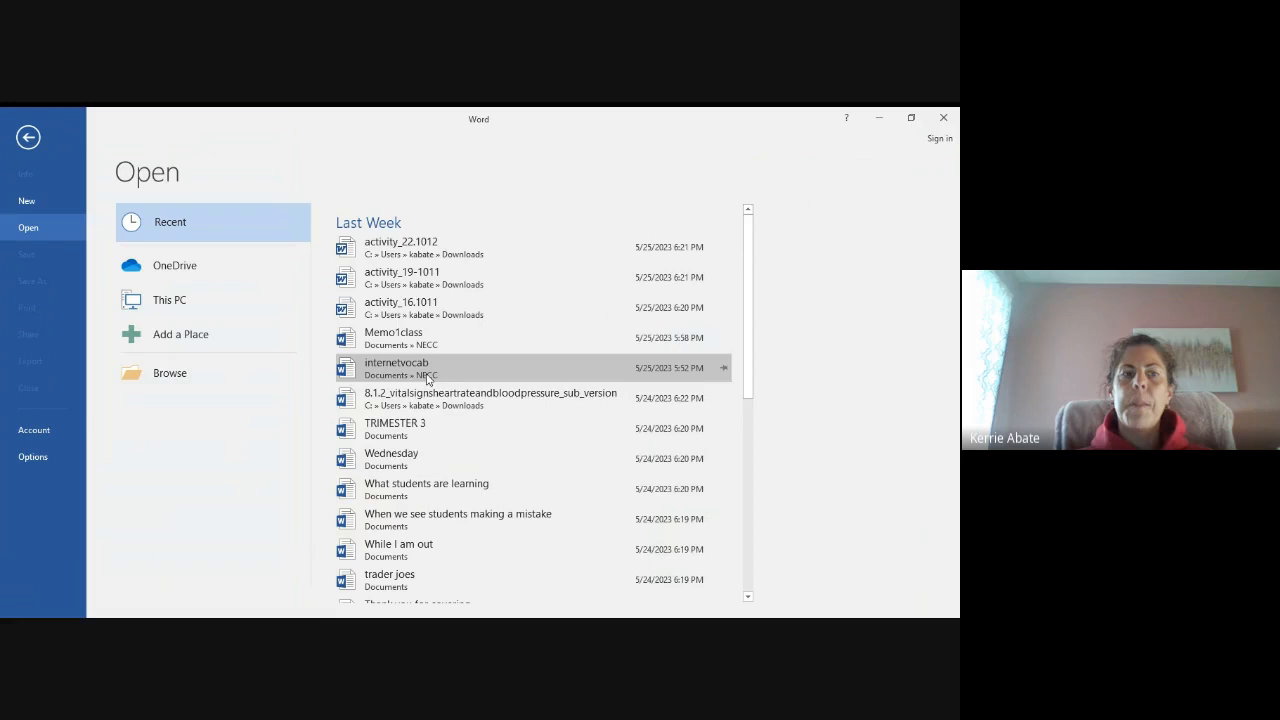
pyautogui.moveTo(462, 338)
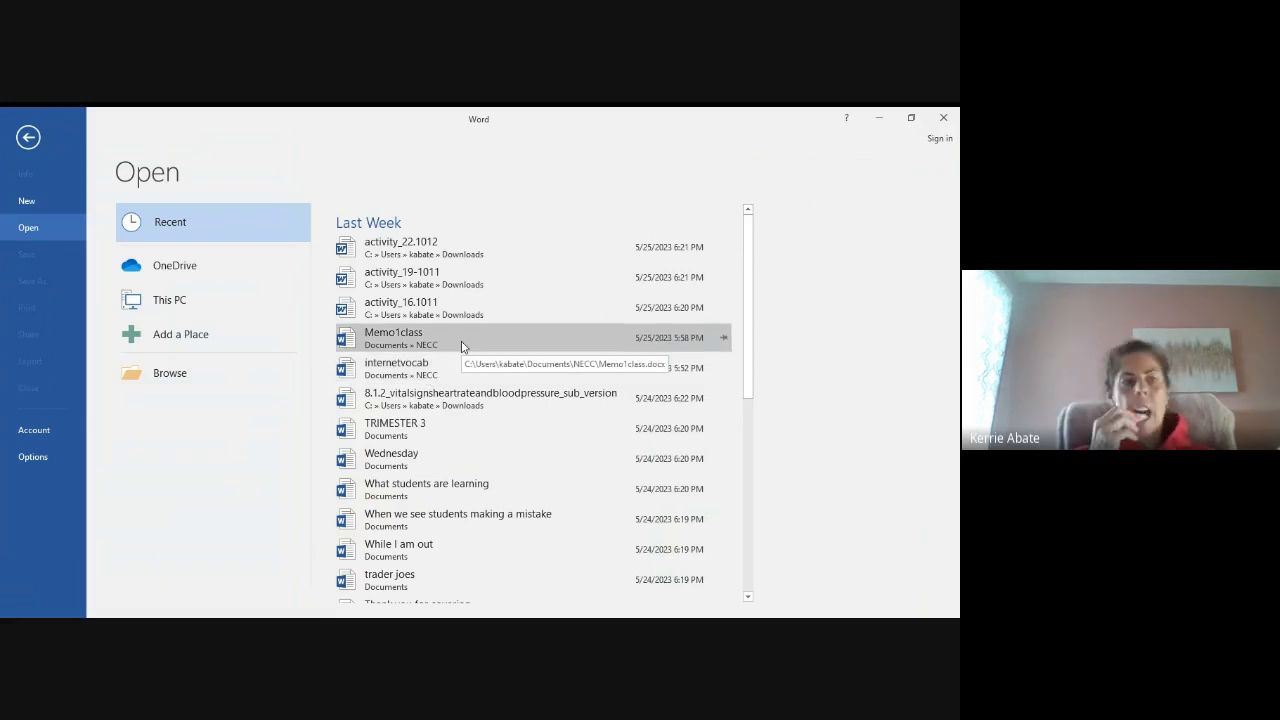
pyautogui.moveTo(332, 417)
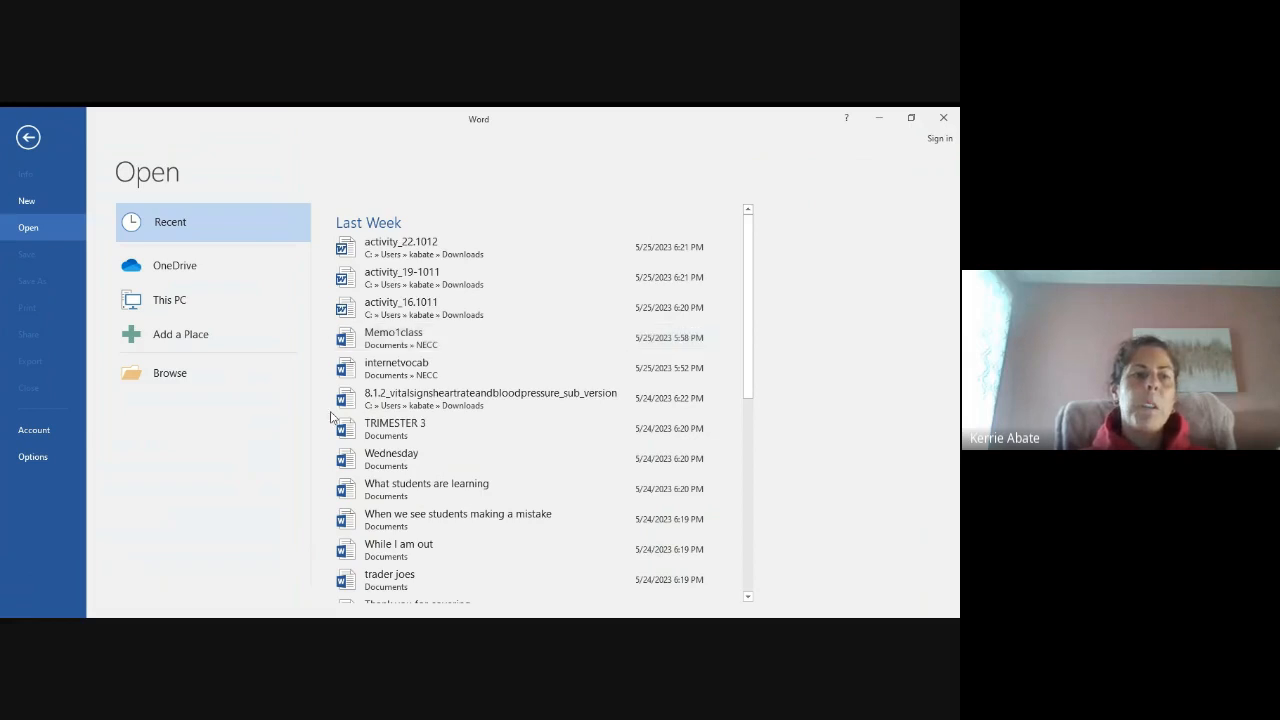
pyautogui.click(34, 429)
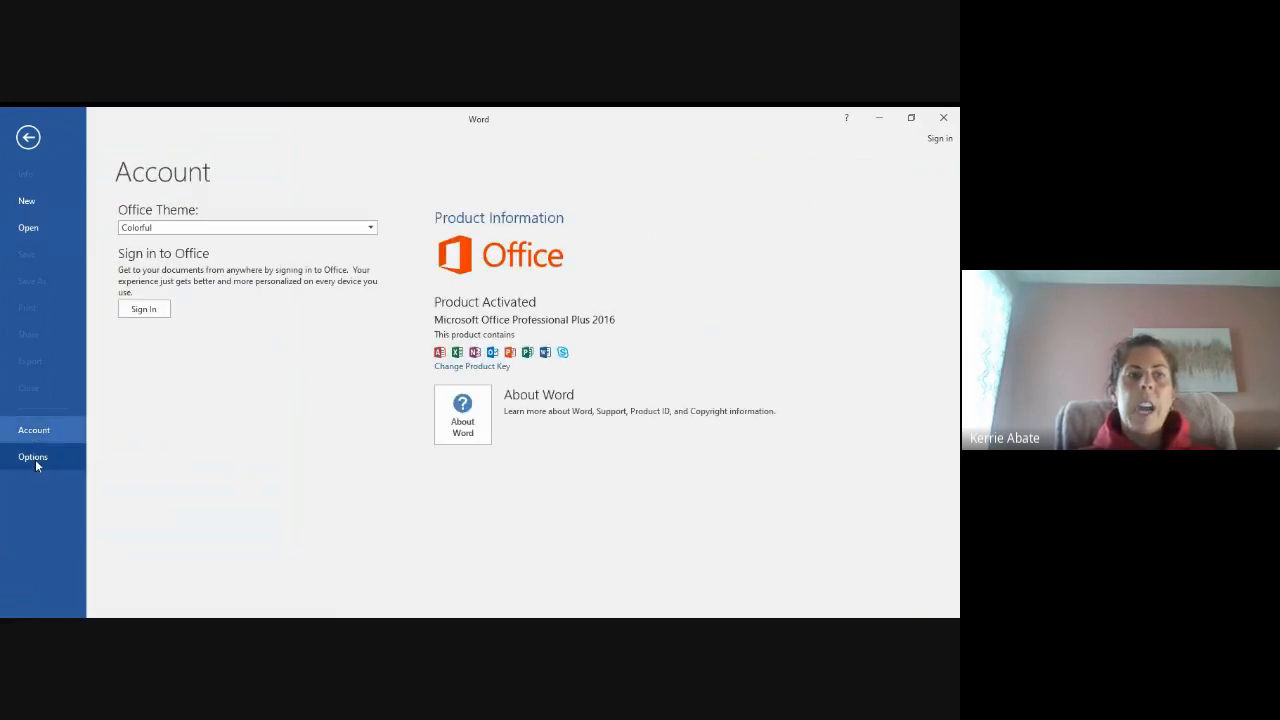
# Open the Word Options dialog on its General settings page
pyautogui.click(33, 457)
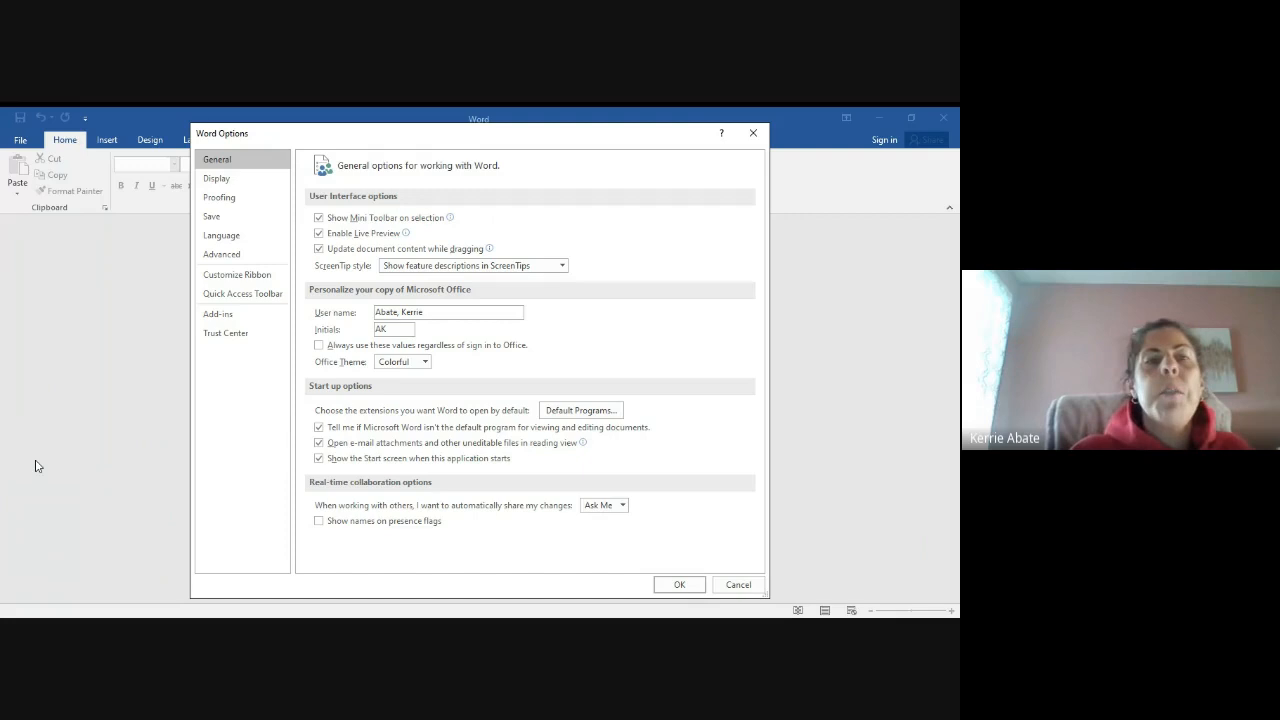
pyautogui.moveTo(211, 216)
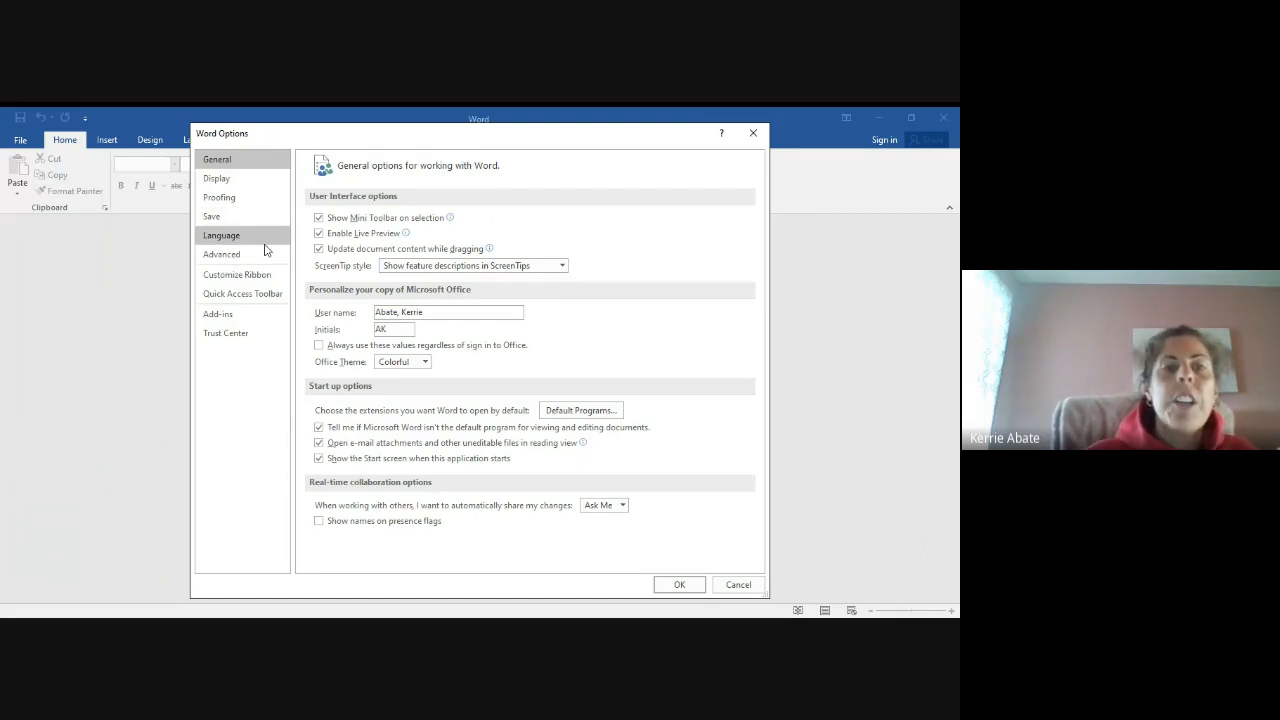
pyautogui.click(237, 274)
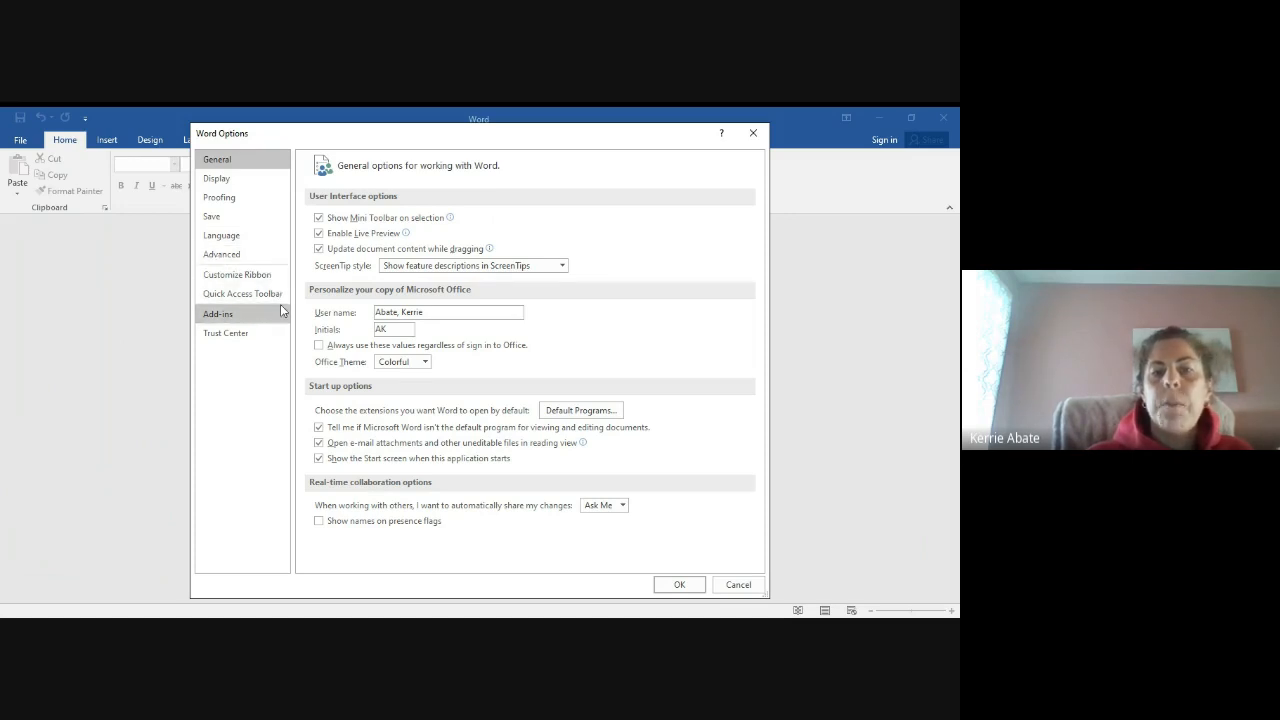
pyautogui.moveTo(286, 323)
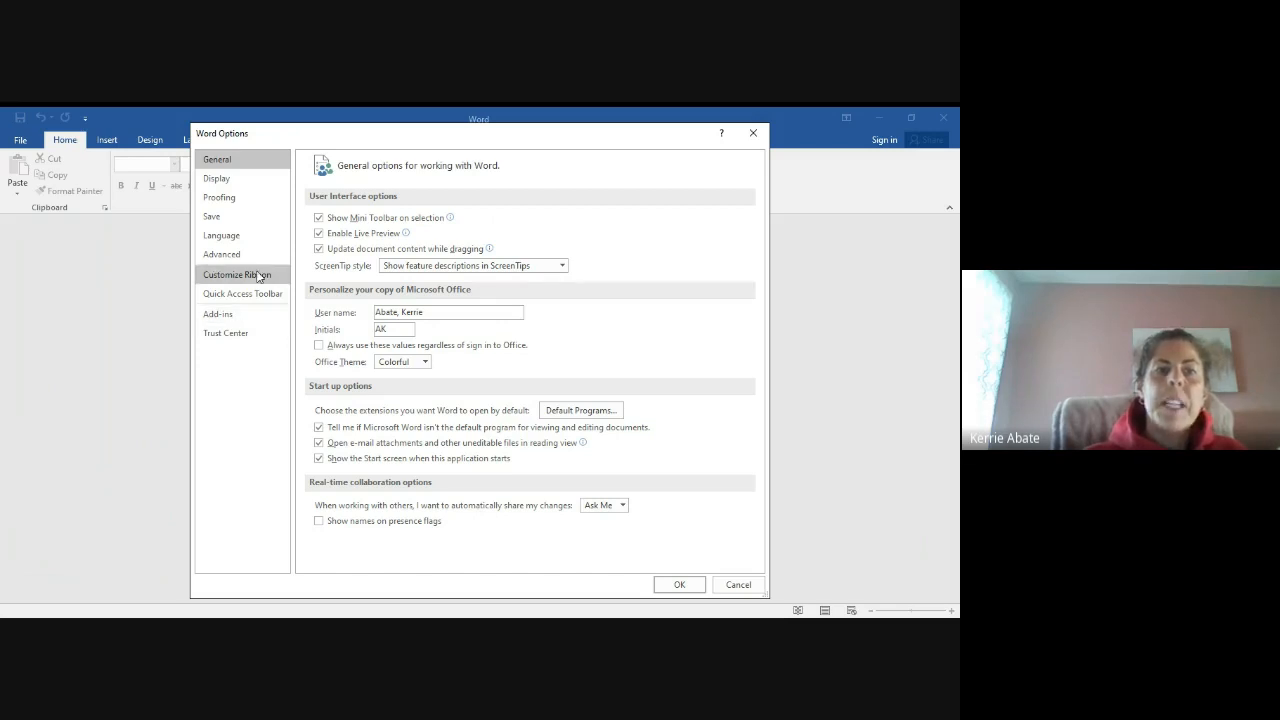
# Switch Word Options to the Customize Ribbon page
pyautogui.click(237, 274)
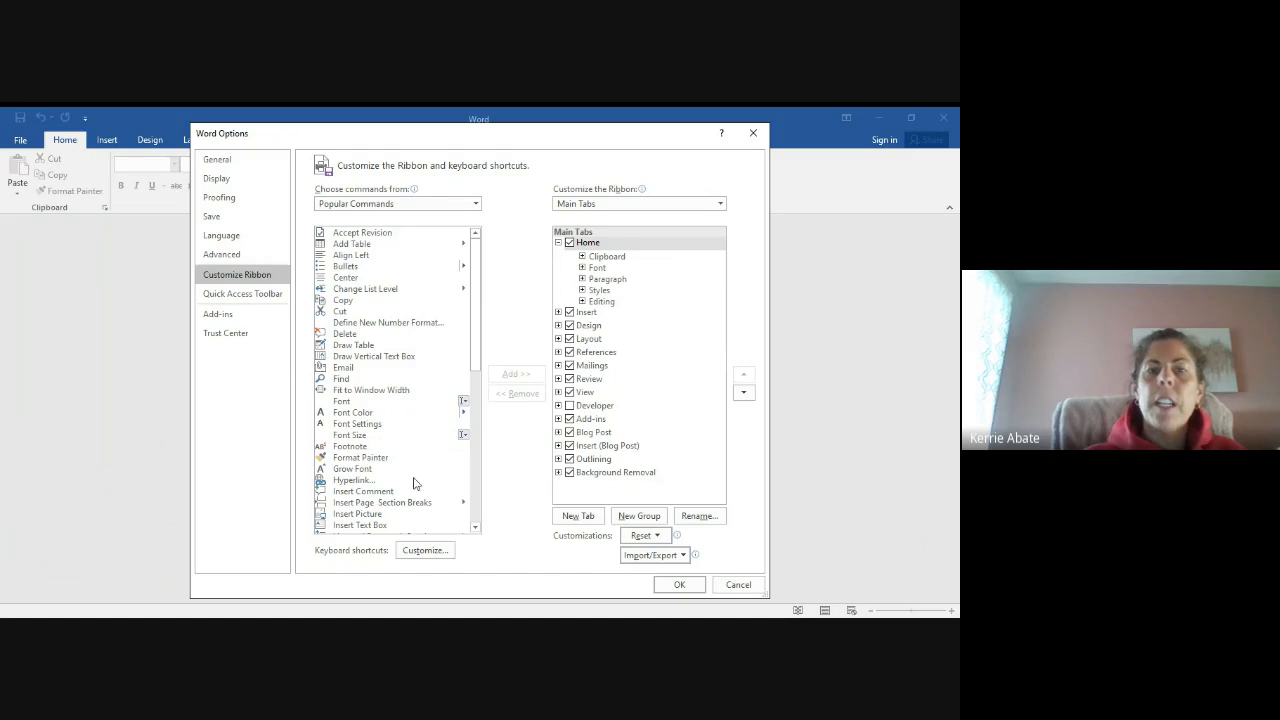
pyautogui.moveTo(630, 310)
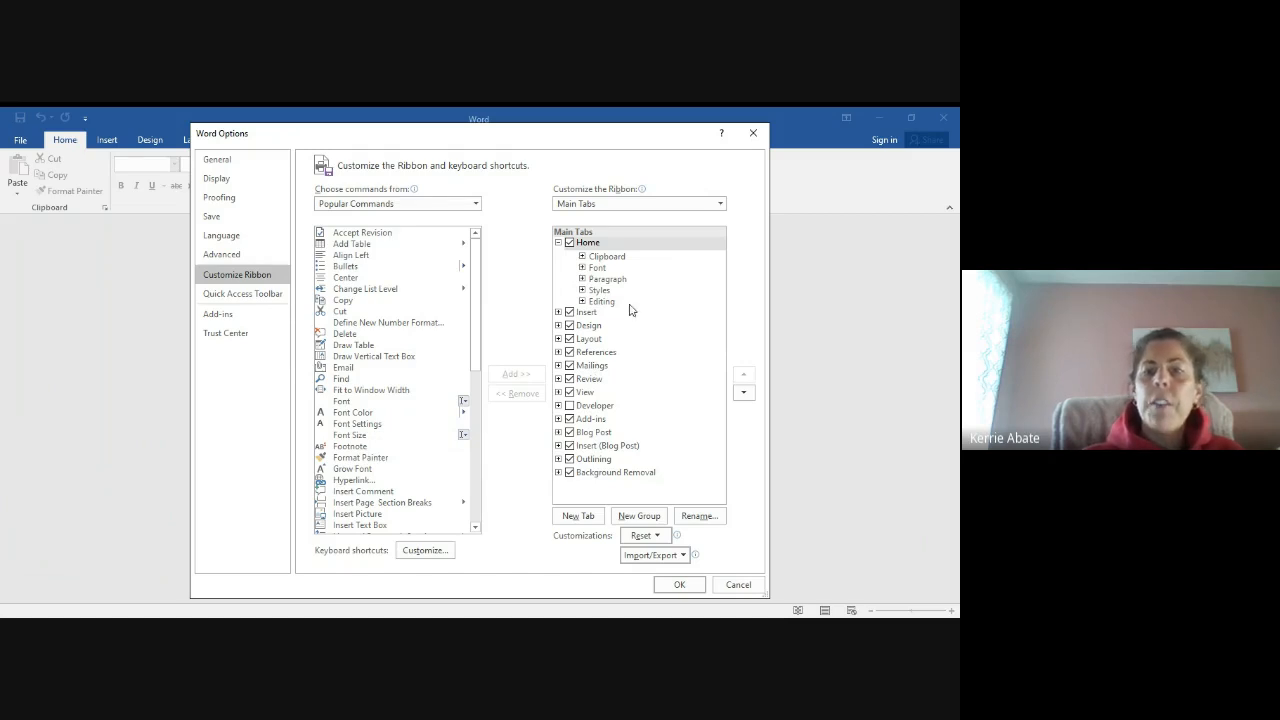
pyautogui.moveTo(583, 375)
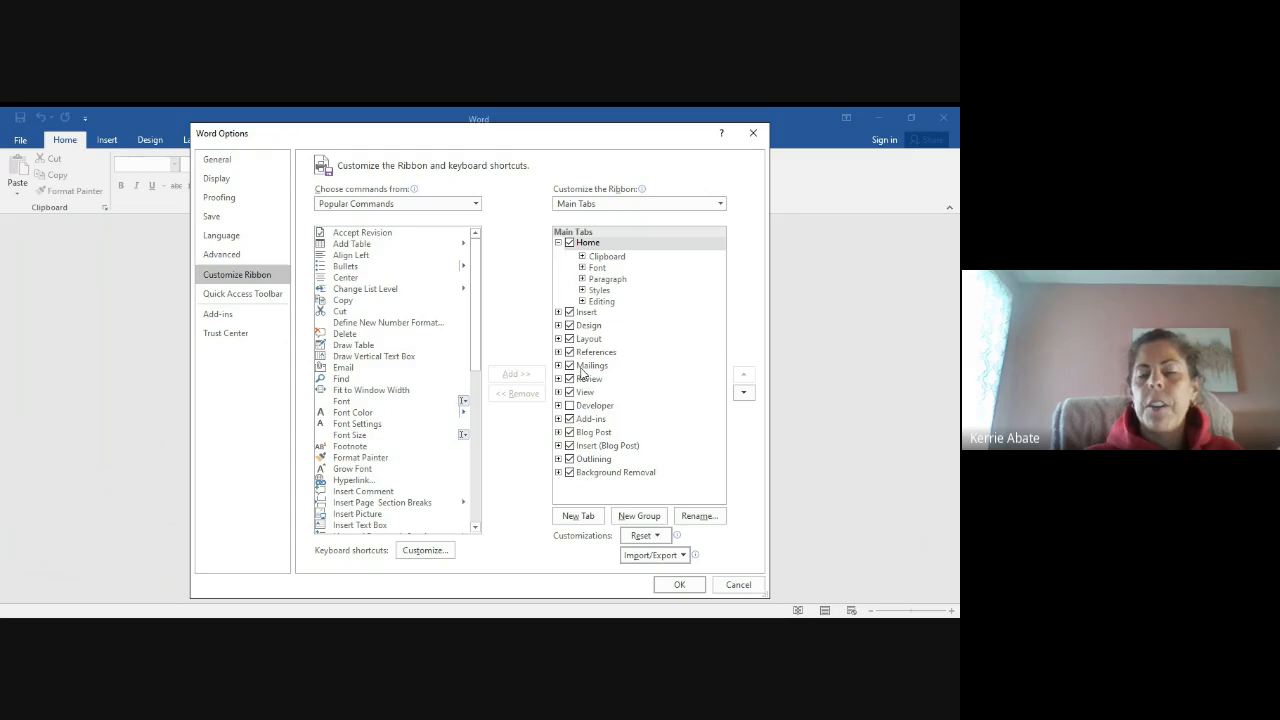
pyautogui.moveTo(629, 368)
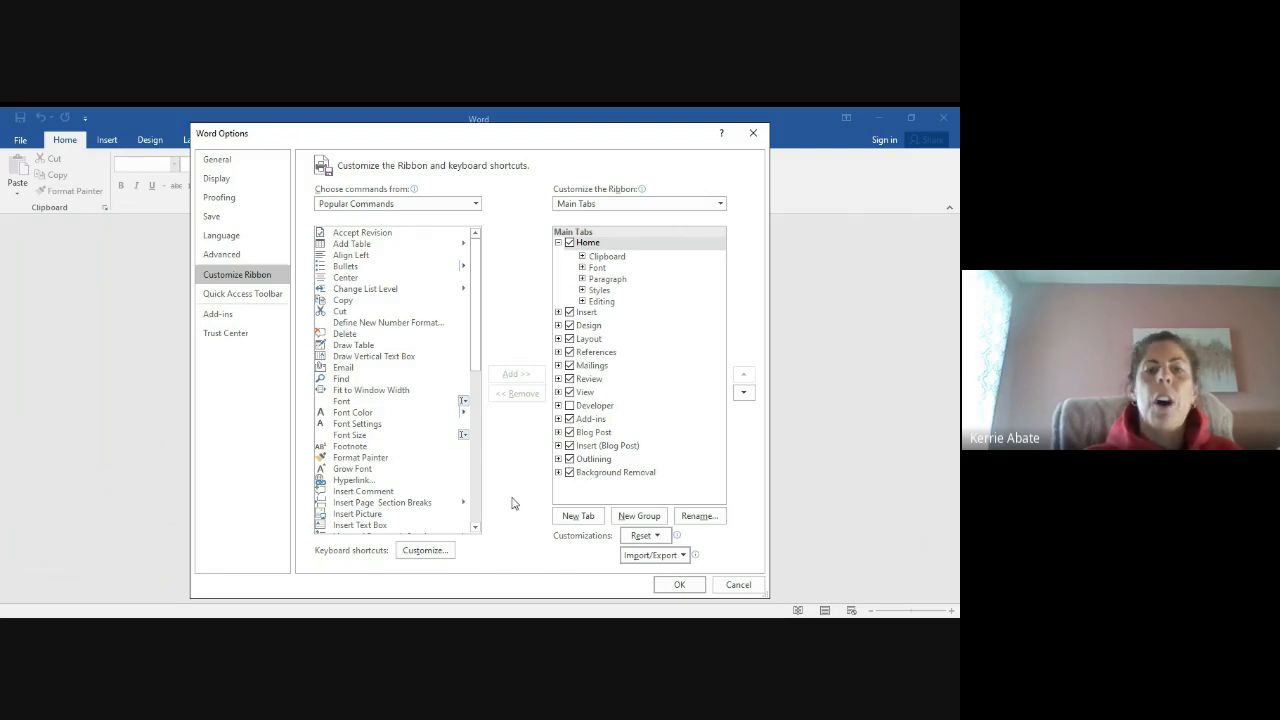
pyautogui.moveTo(277, 550)
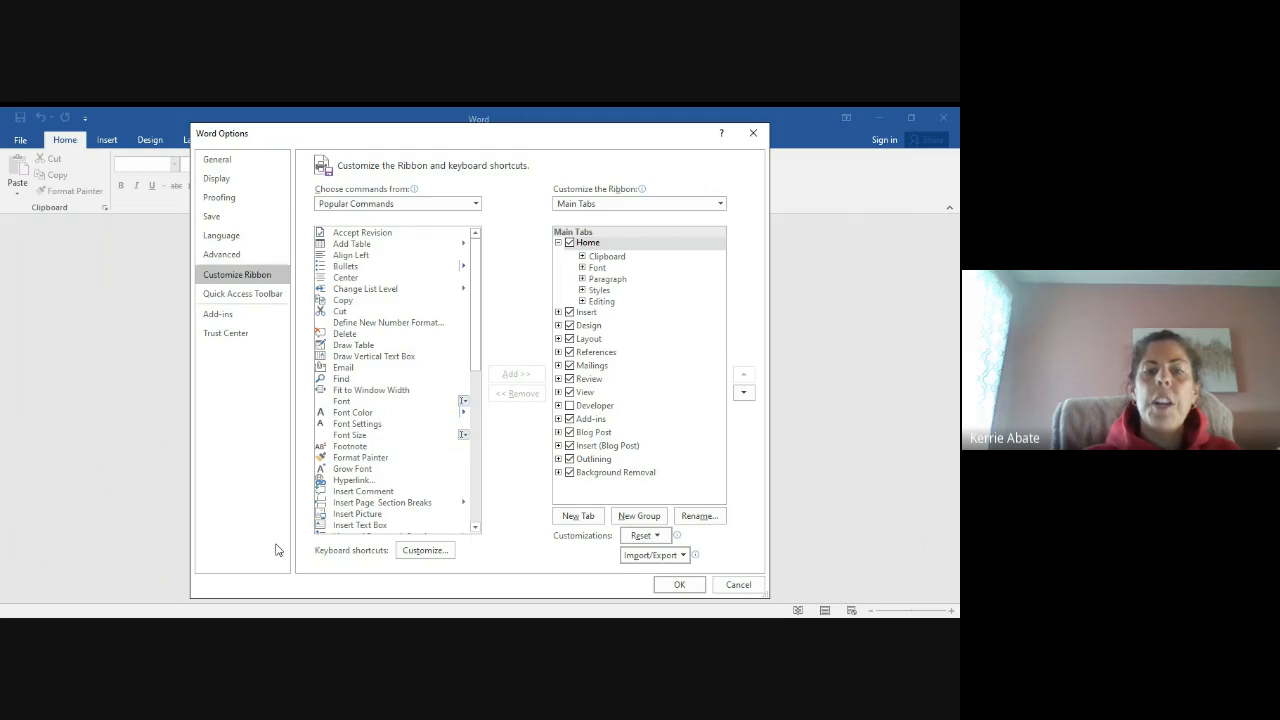
pyautogui.moveTo(503, 296)
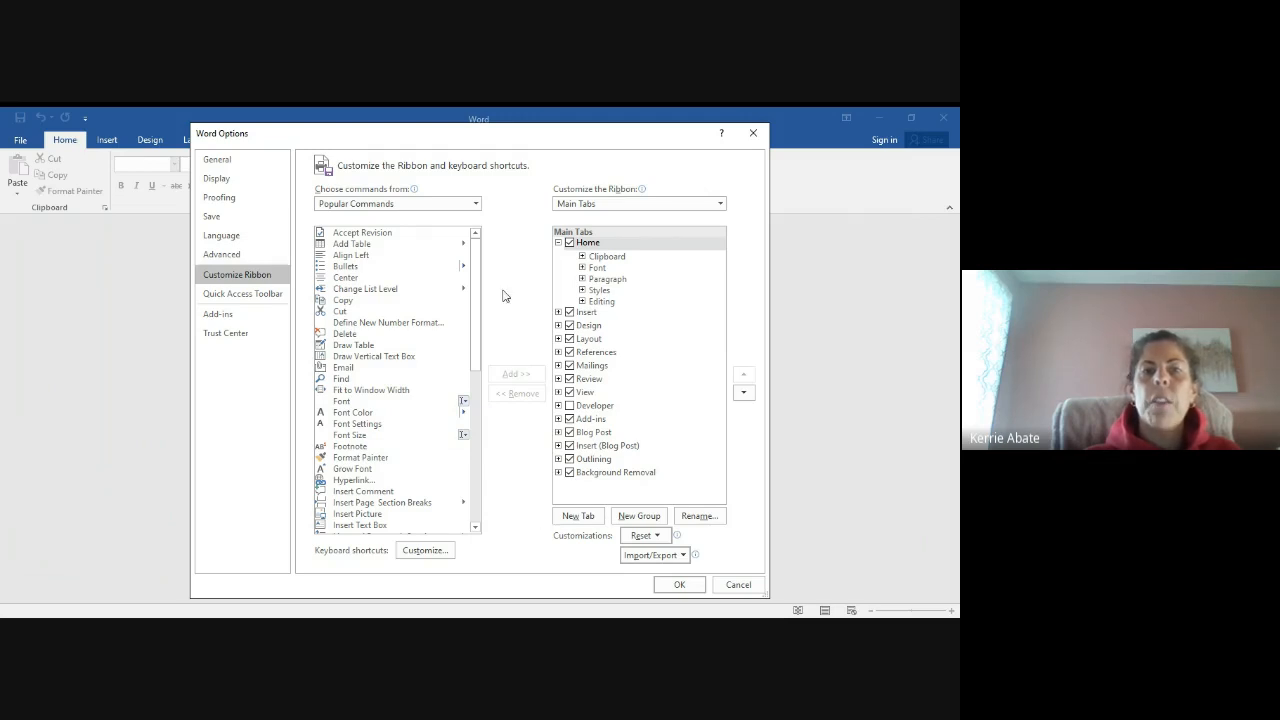
pyautogui.moveTo(599, 388)
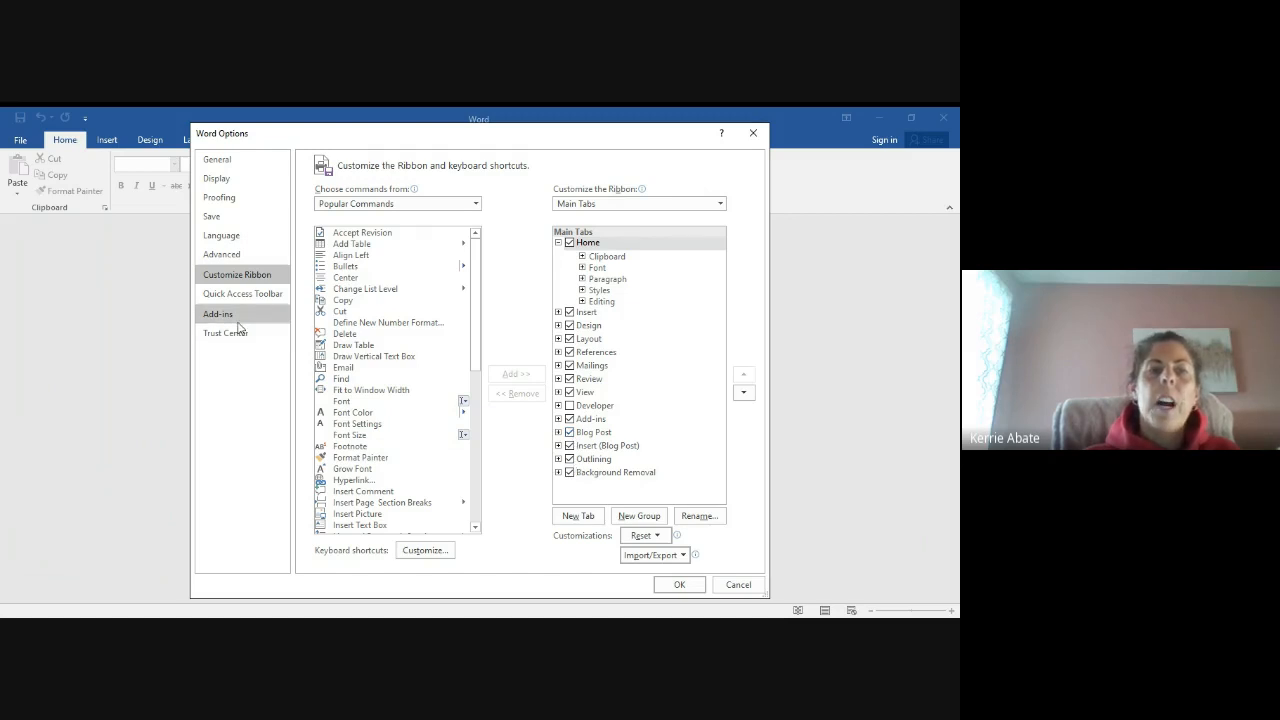
# View the Language and Proofing settings, then cancel Word Options without changes
pyautogui.click(221, 235)
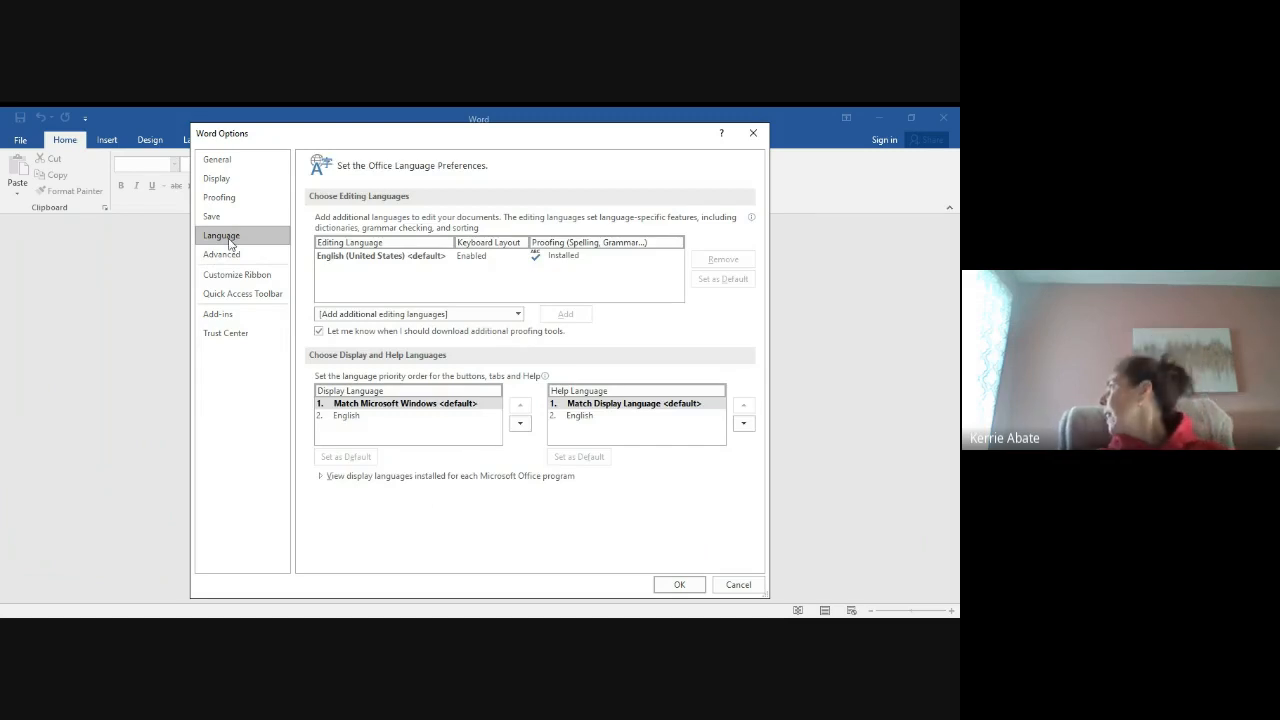
pyautogui.moveTo(216, 178)
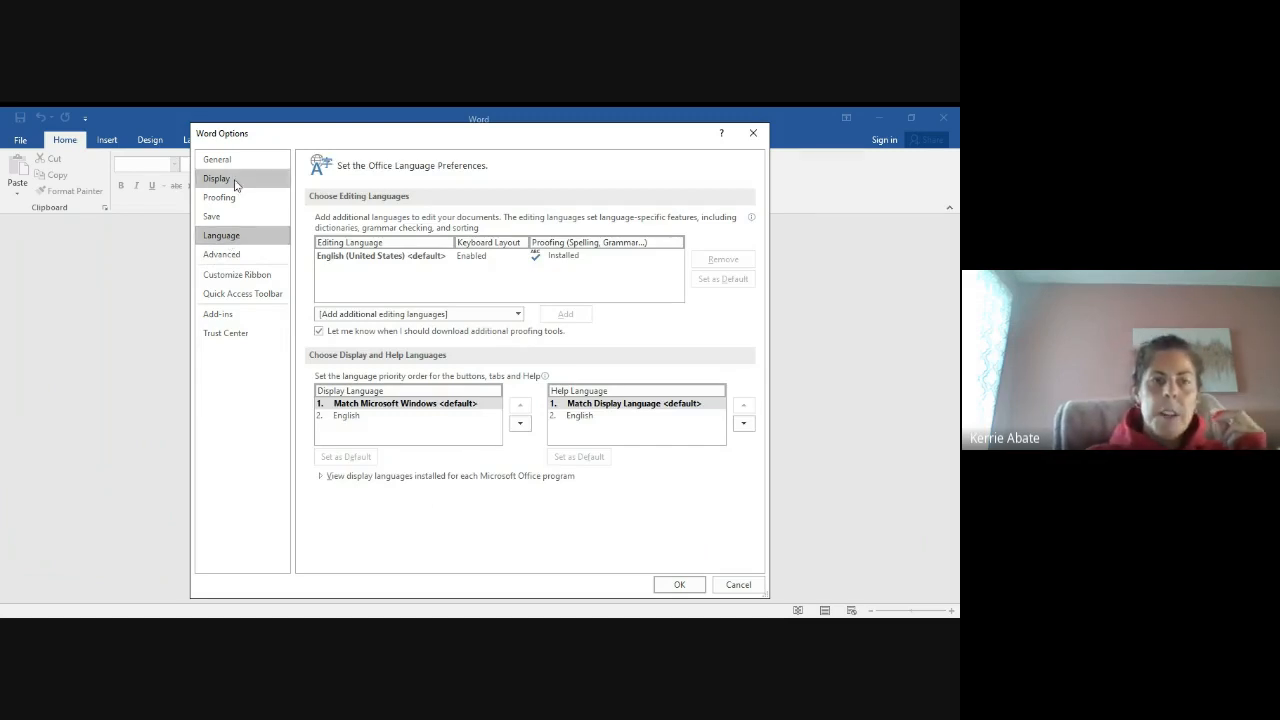
pyautogui.click(219, 197)
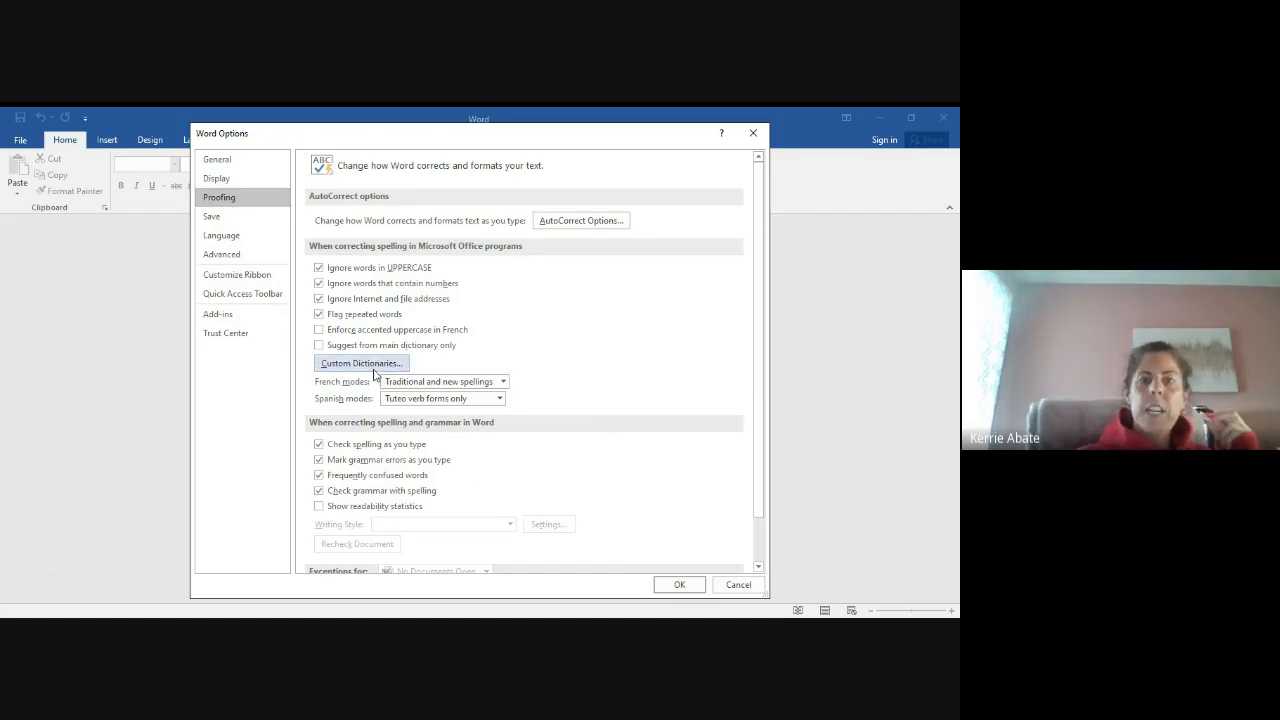
pyautogui.moveTo(498, 321)
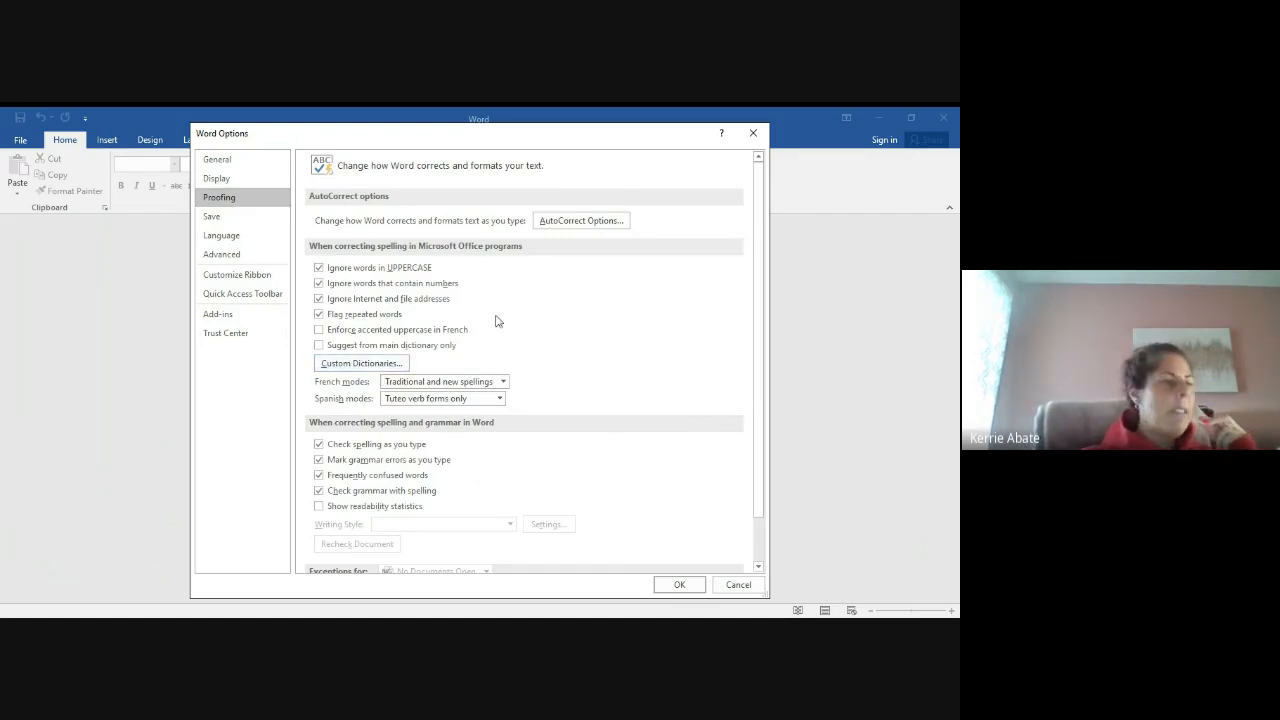
pyautogui.moveTo(504, 312)
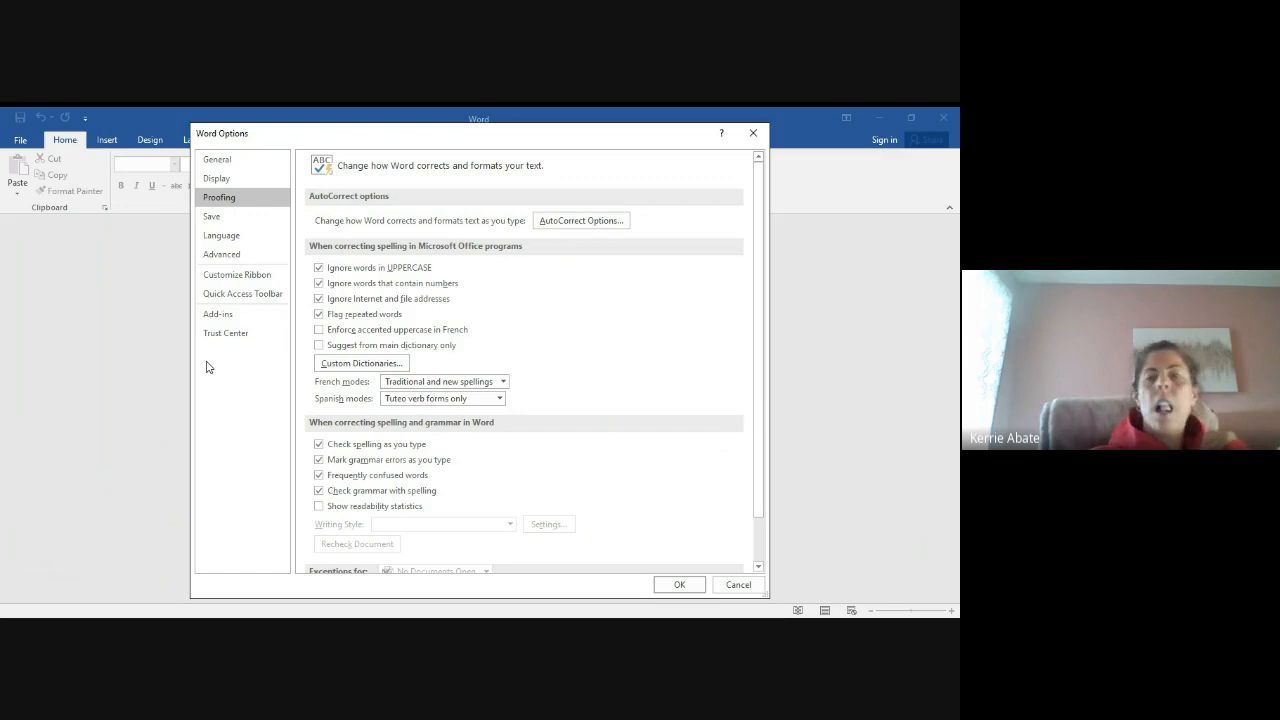
pyautogui.moveTo(260, 402)
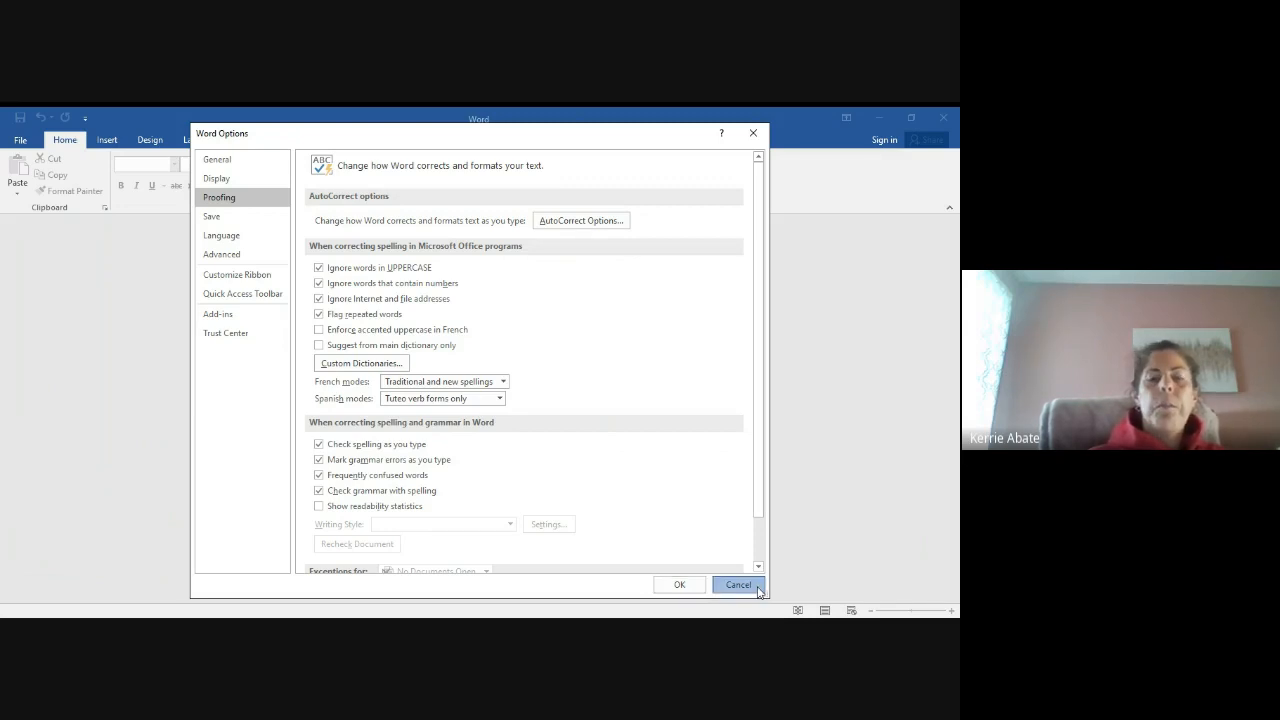
pyautogui.click(738, 584)
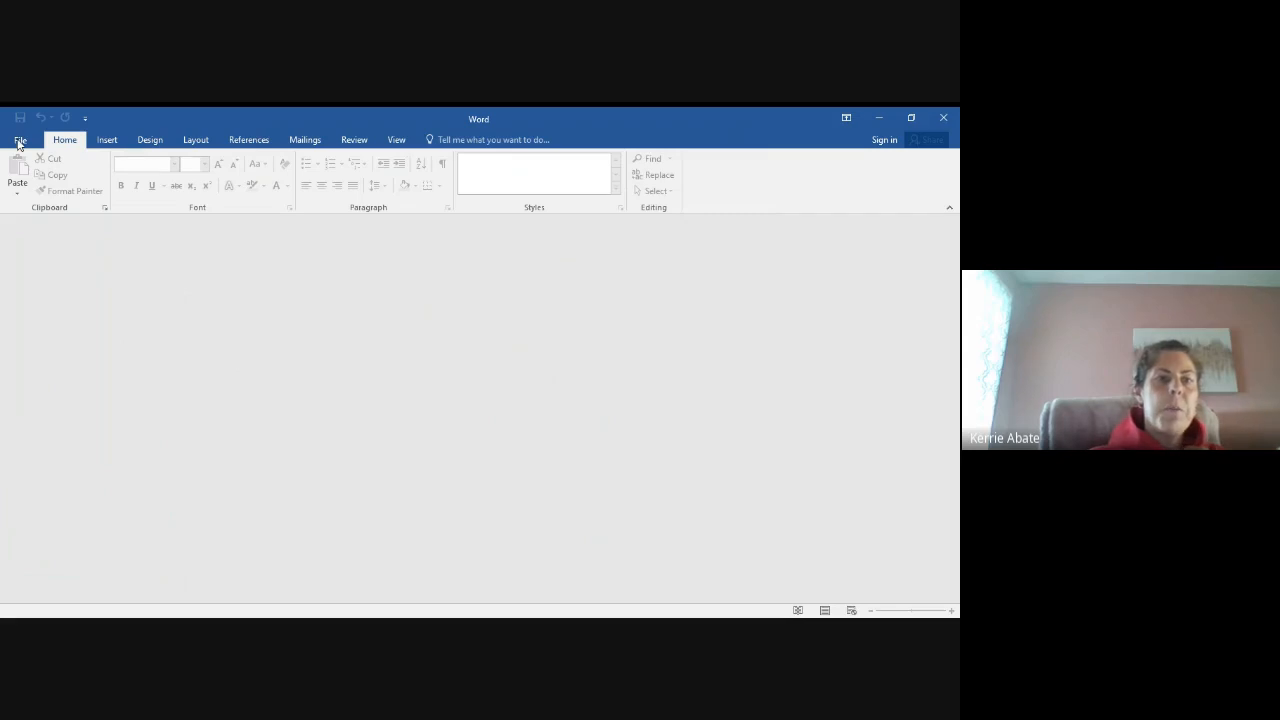
# Open the gltswordexcel course outline from the Documents > NECC folder
pyautogui.click(20, 139)
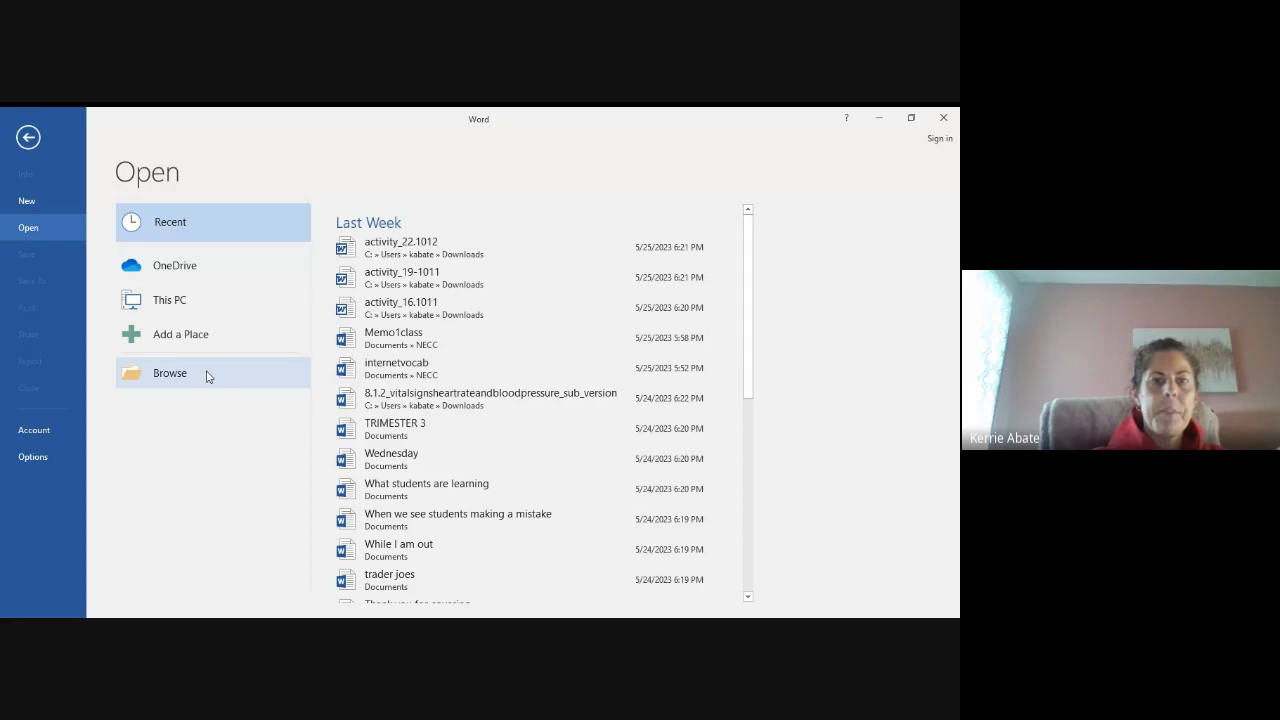
pyautogui.click(170, 373)
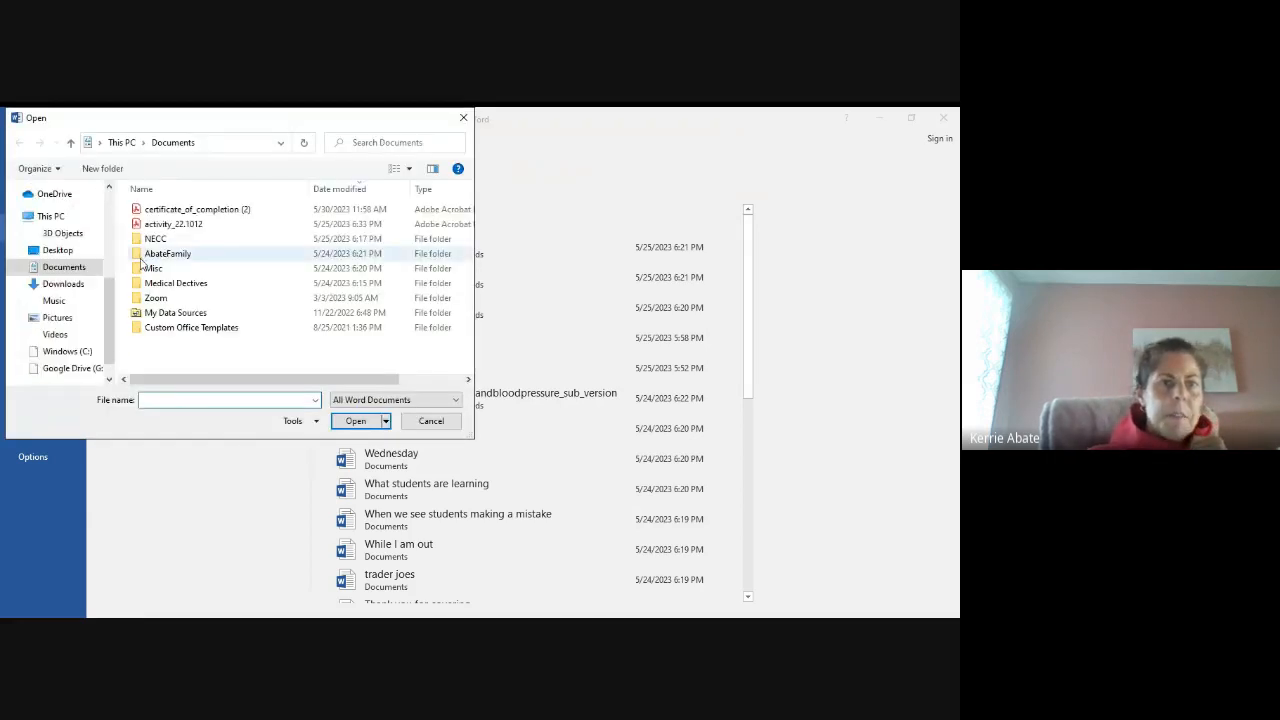
pyautogui.doubleClick(155, 238)
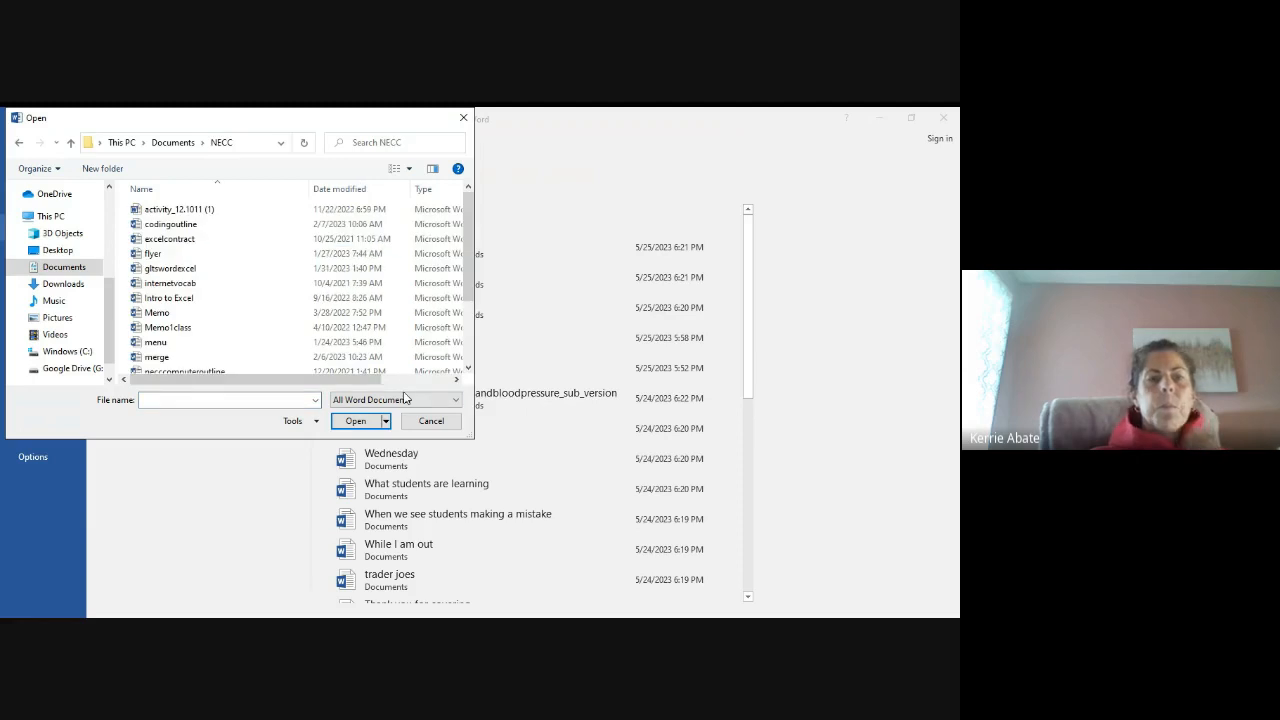
pyautogui.click(168, 298)
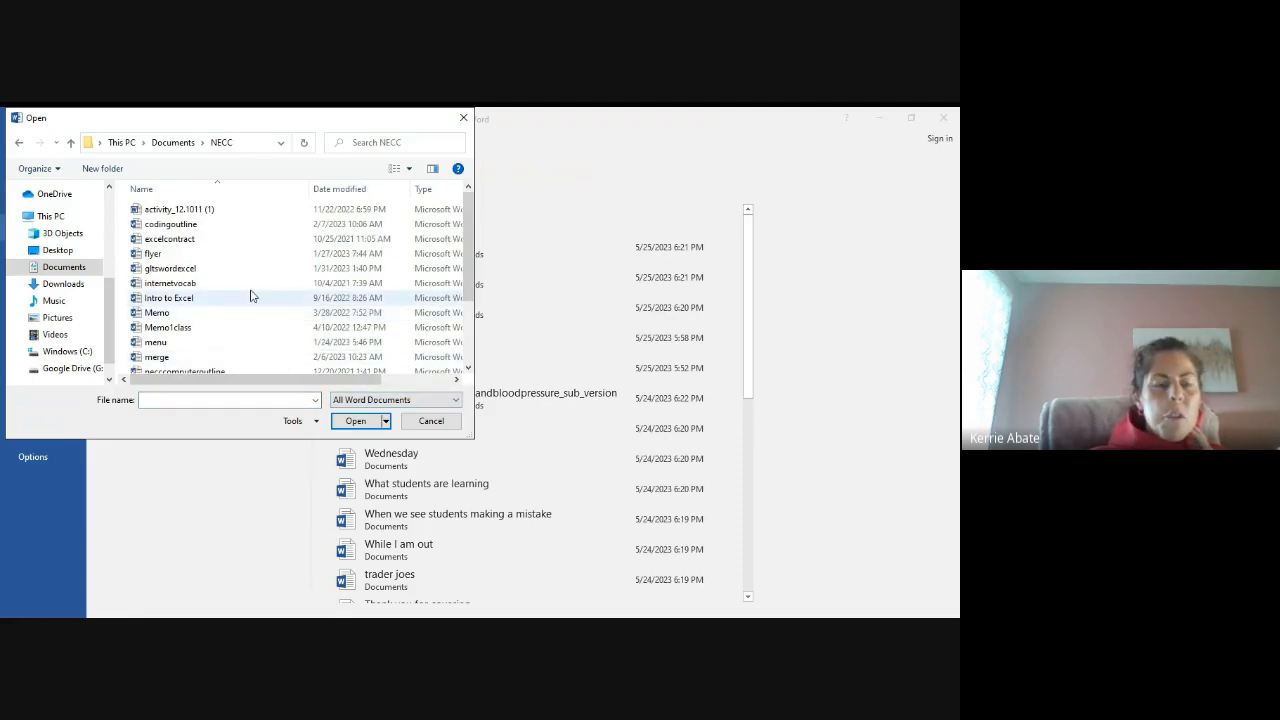
pyautogui.click(157, 357)
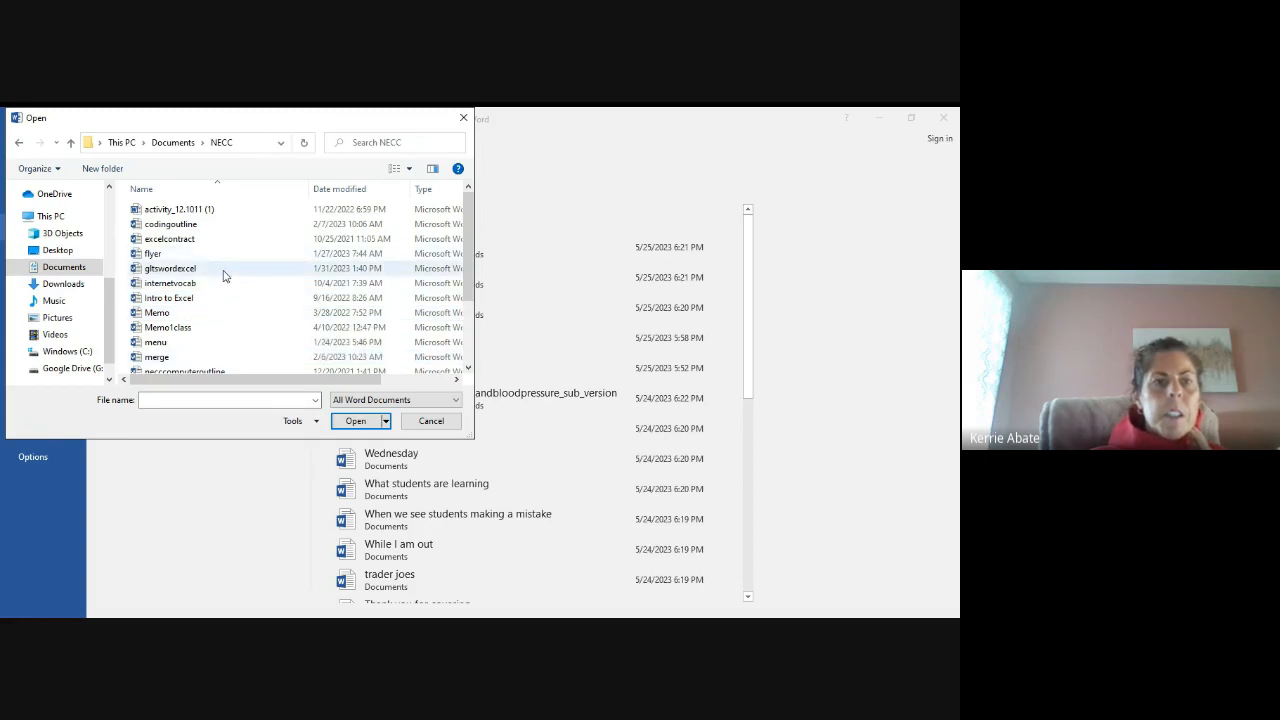
pyautogui.doubleClick(170, 268)
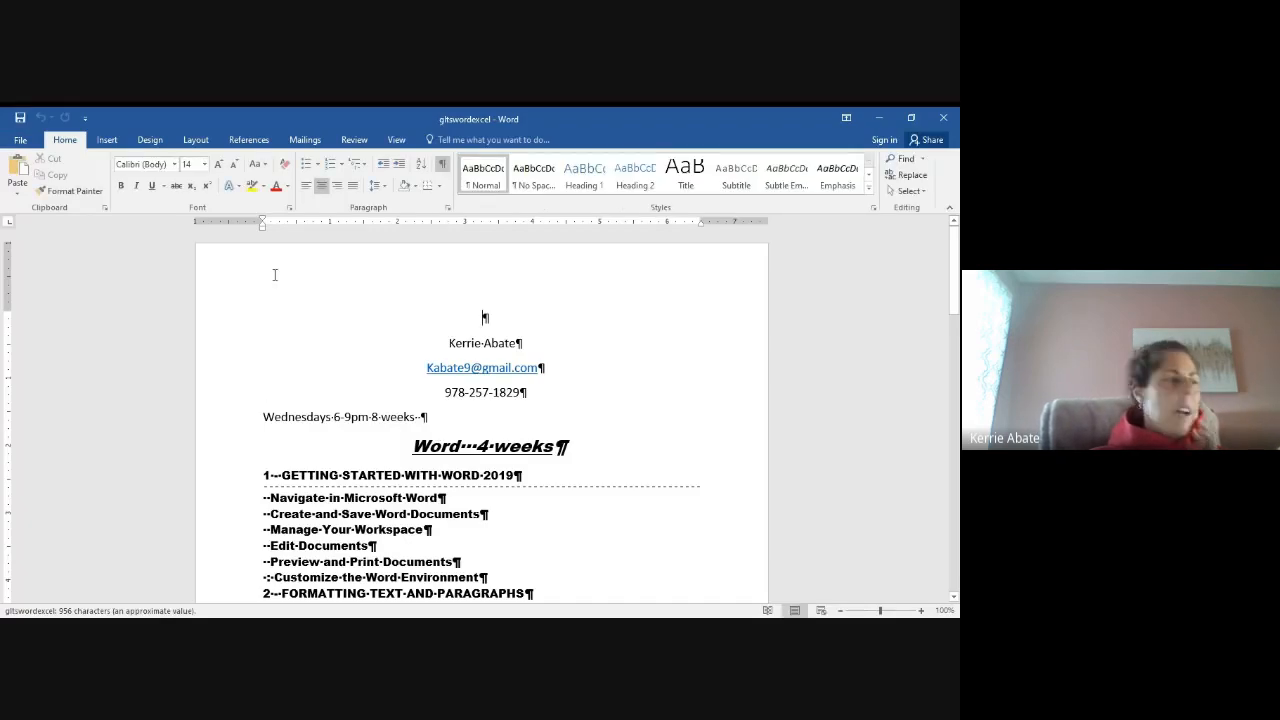
pyautogui.moveTo(311, 388)
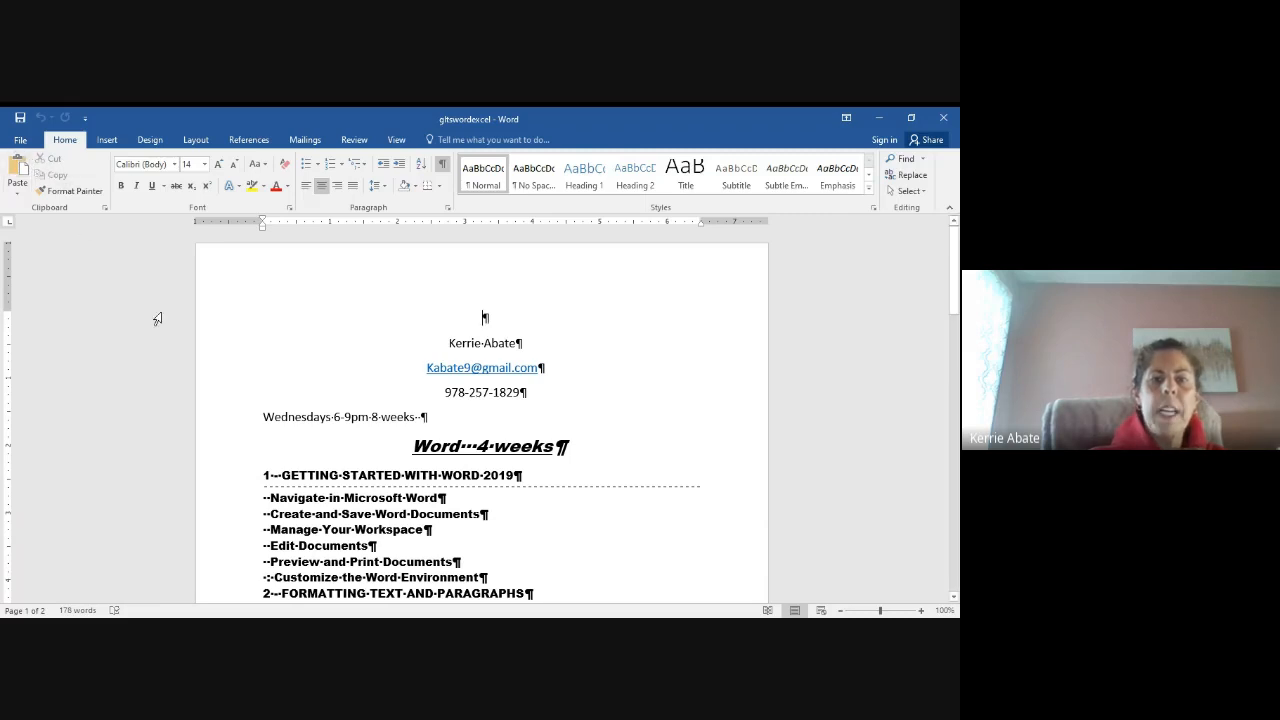
pyautogui.moveTo(67, 167)
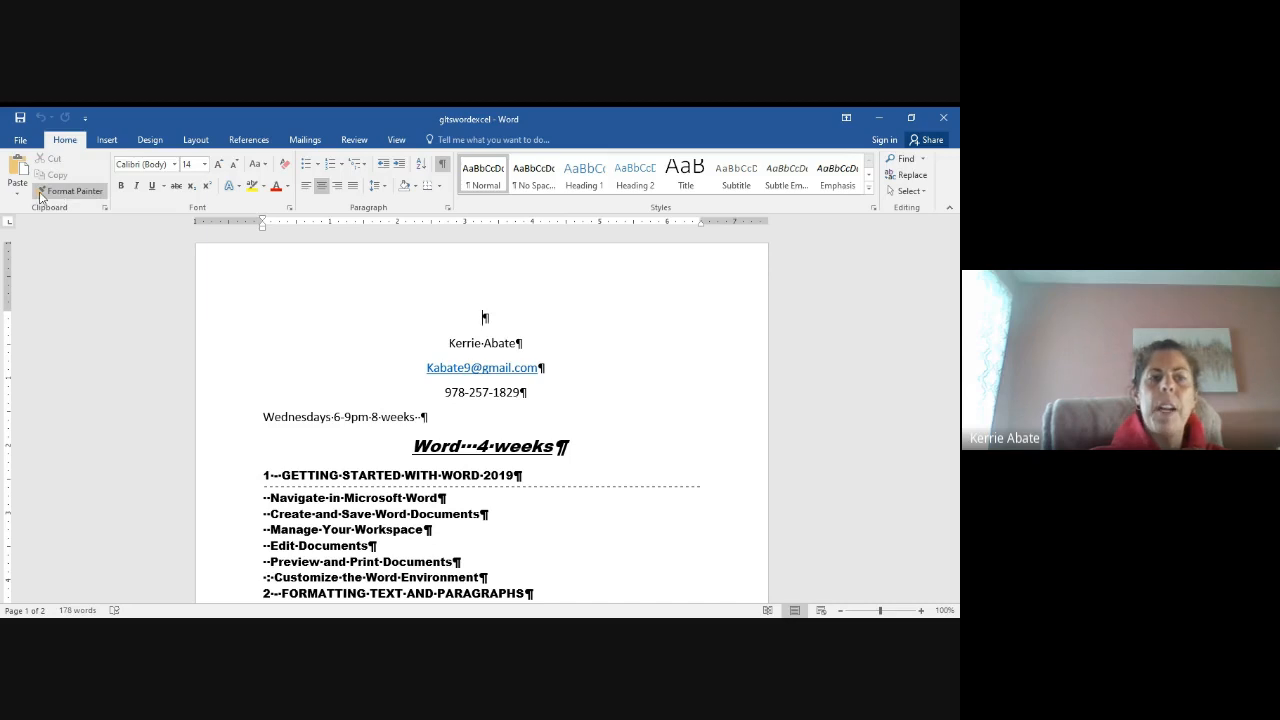
pyautogui.moveTo(488, 408)
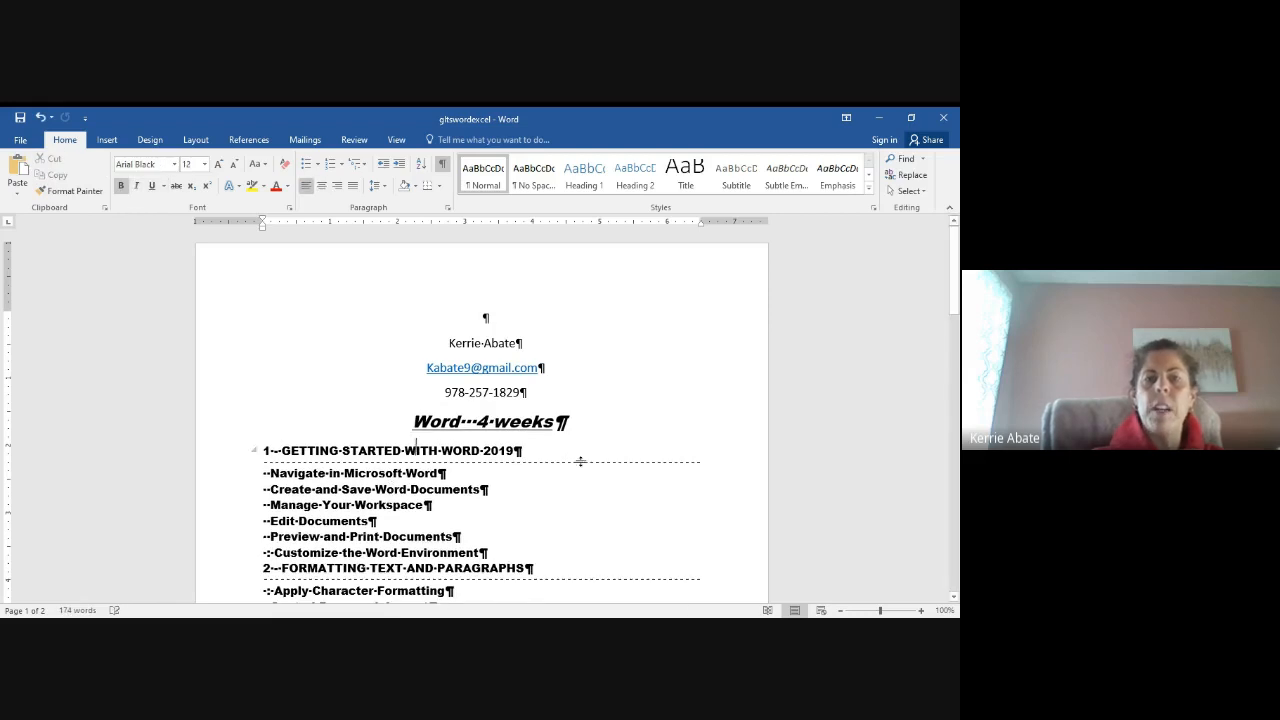
# Scroll down toward the end of the course outline
pyautogui.scroll(-3)
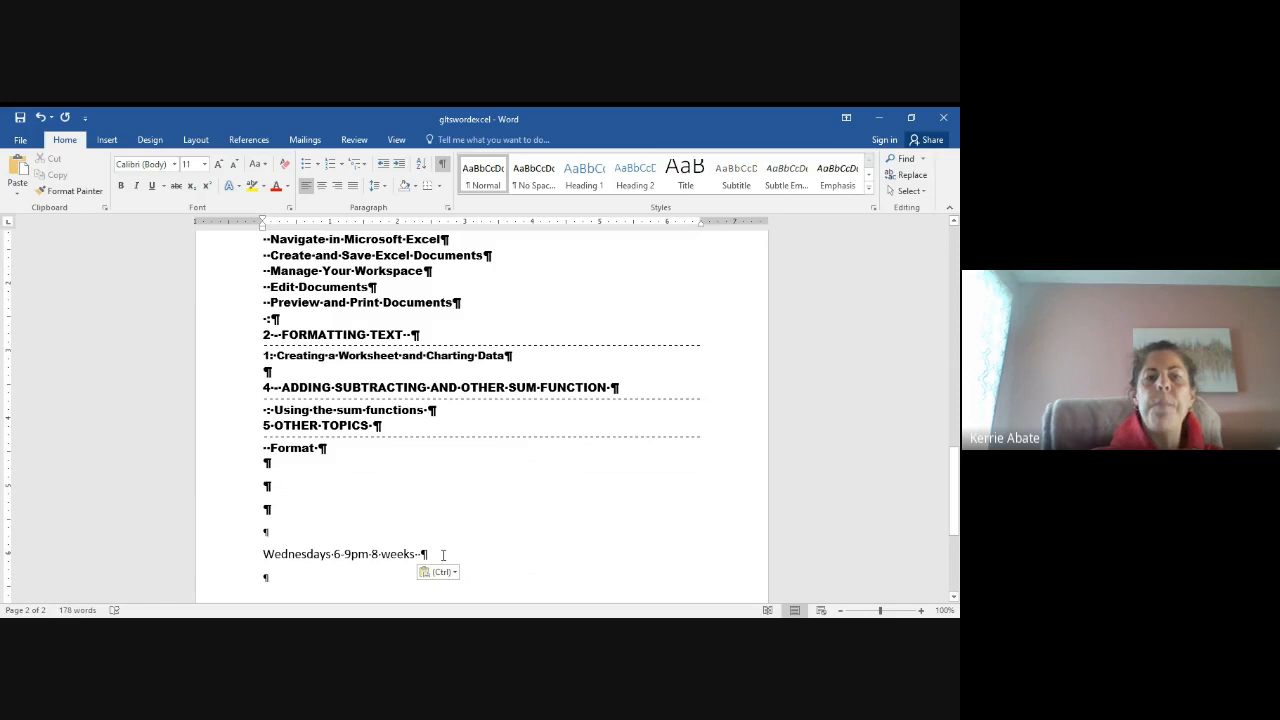
pyautogui.moveTo(409, 538)
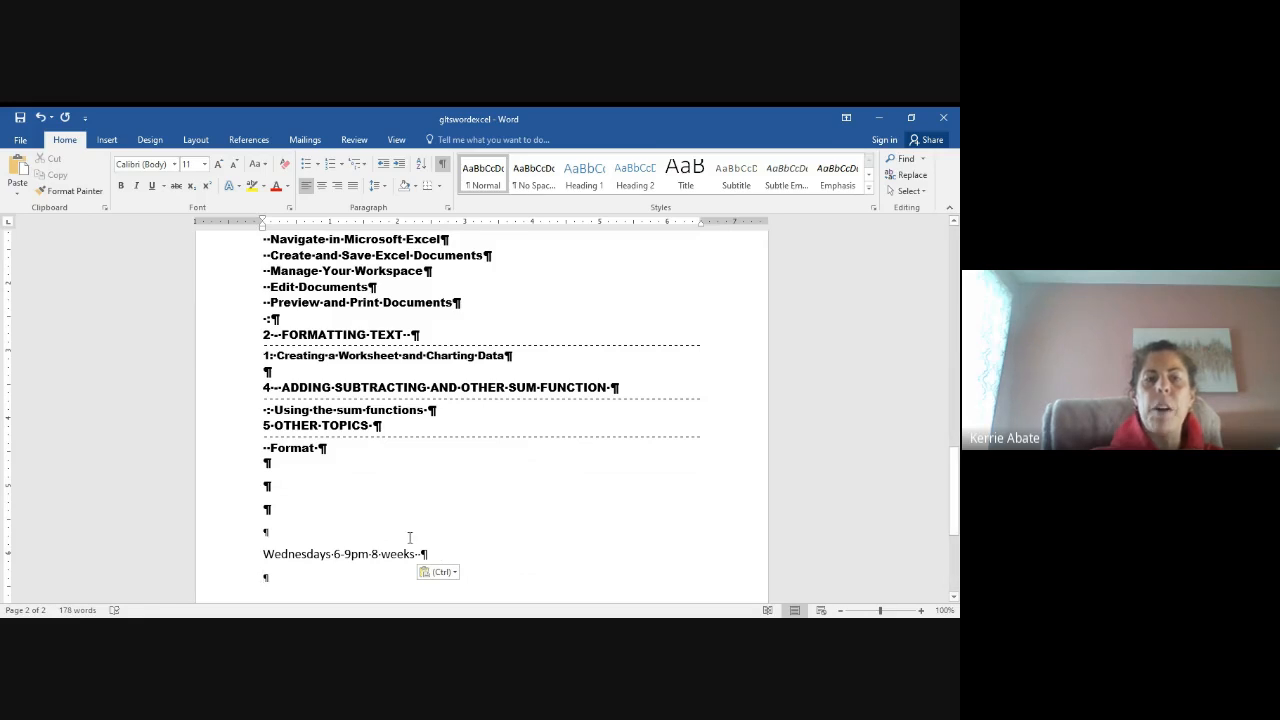
pyautogui.moveTo(307, 513)
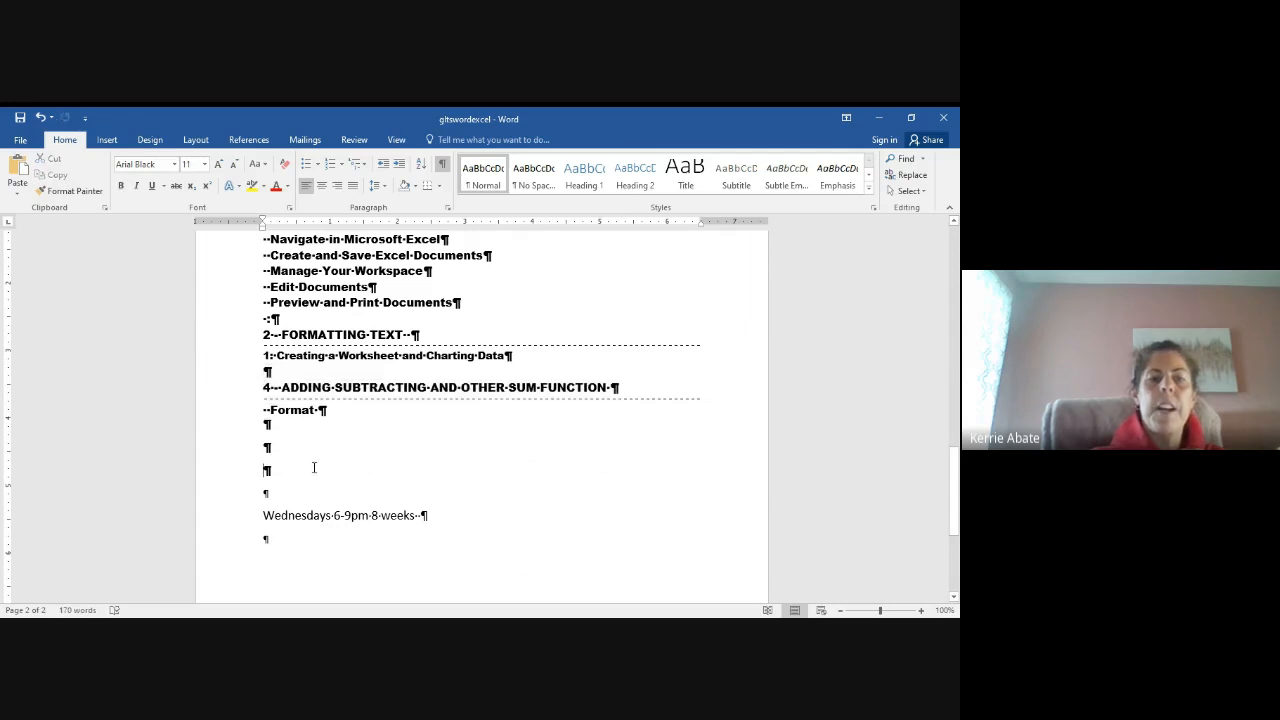
# Paste the cut text at the empty line near the end, keeping source formatting
pyautogui.rightClick(314, 468)
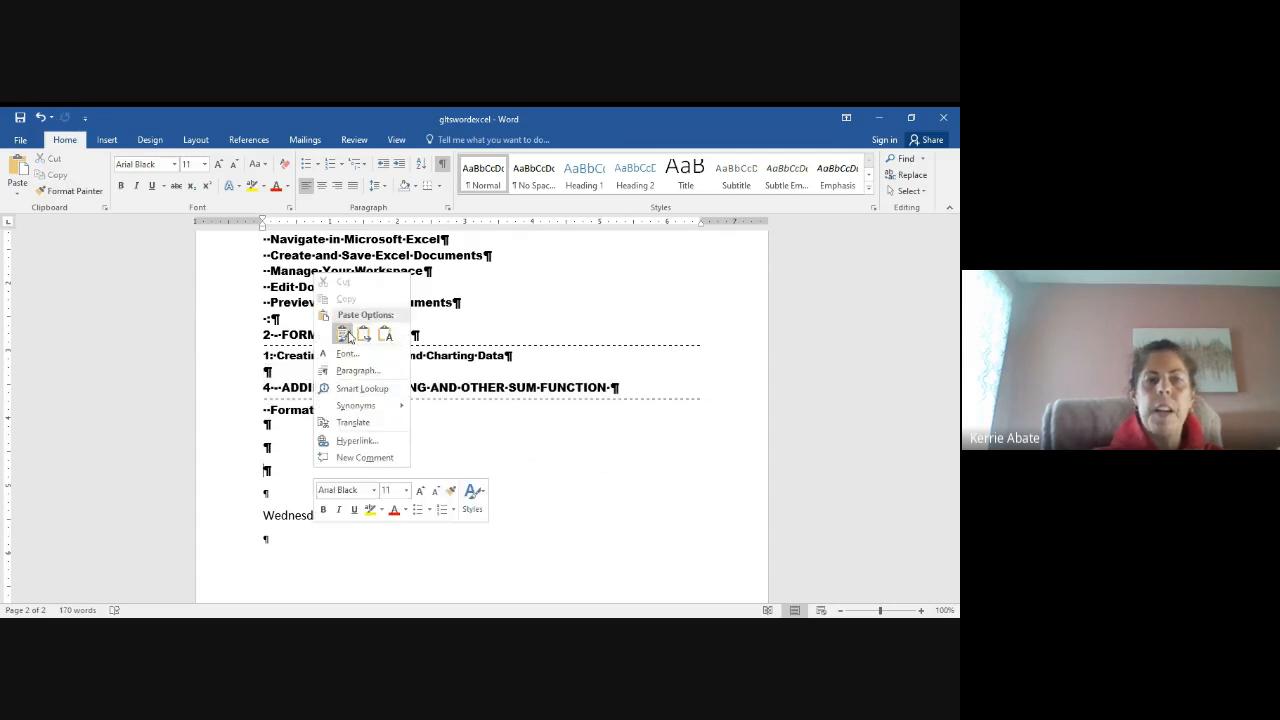
pyautogui.click(343, 333)
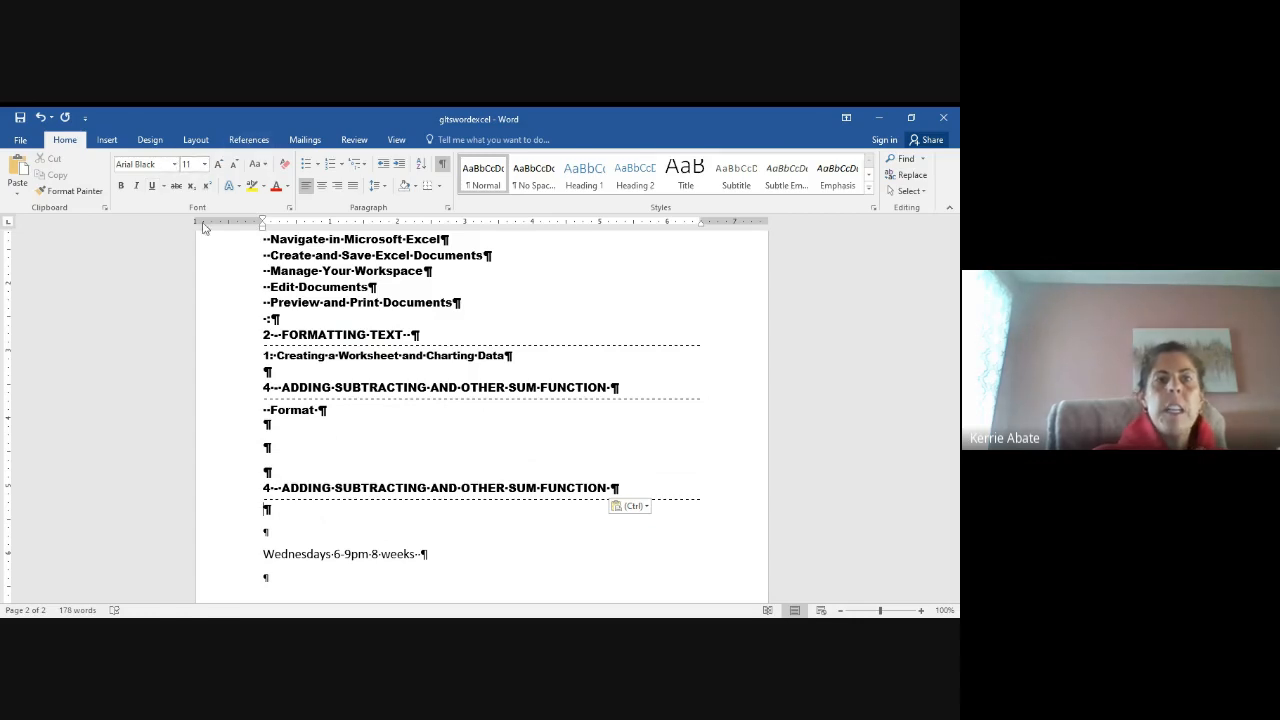
pyautogui.moveTo(231, 186)
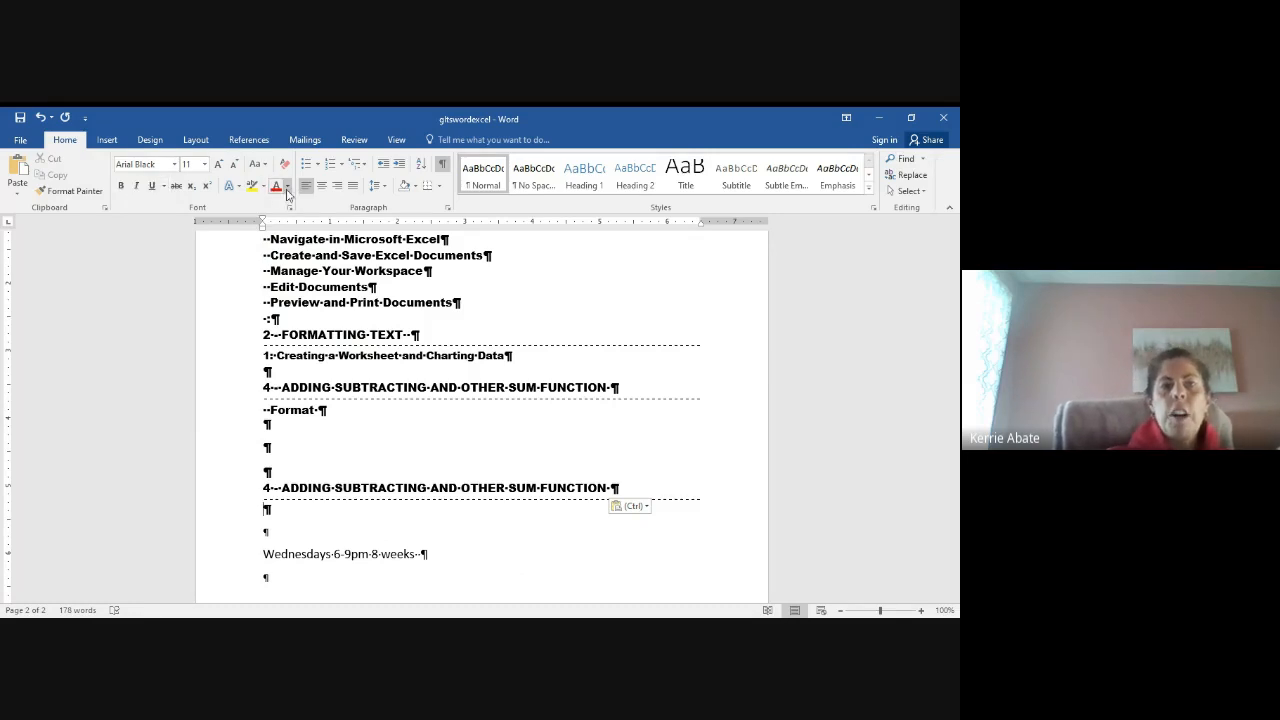
pyautogui.moveTo(277, 187)
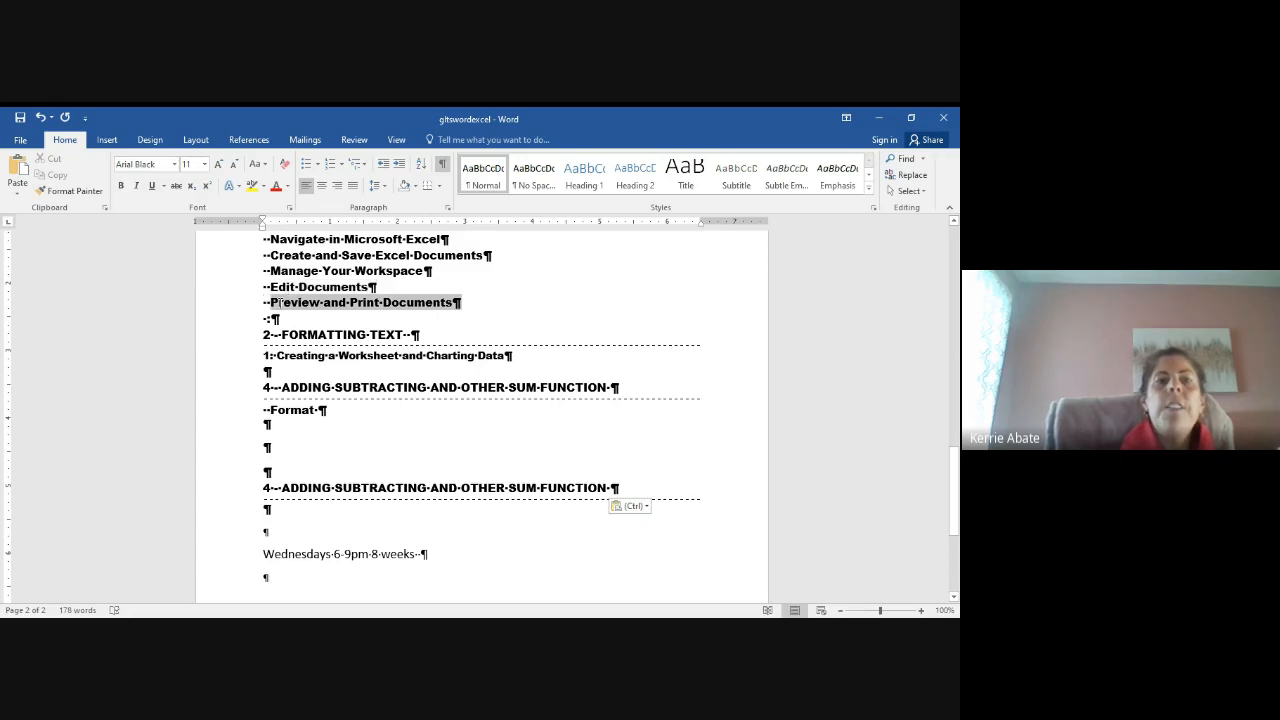
# Make the 'Preview and Print Documents' line red
pyautogui.click(276, 186)
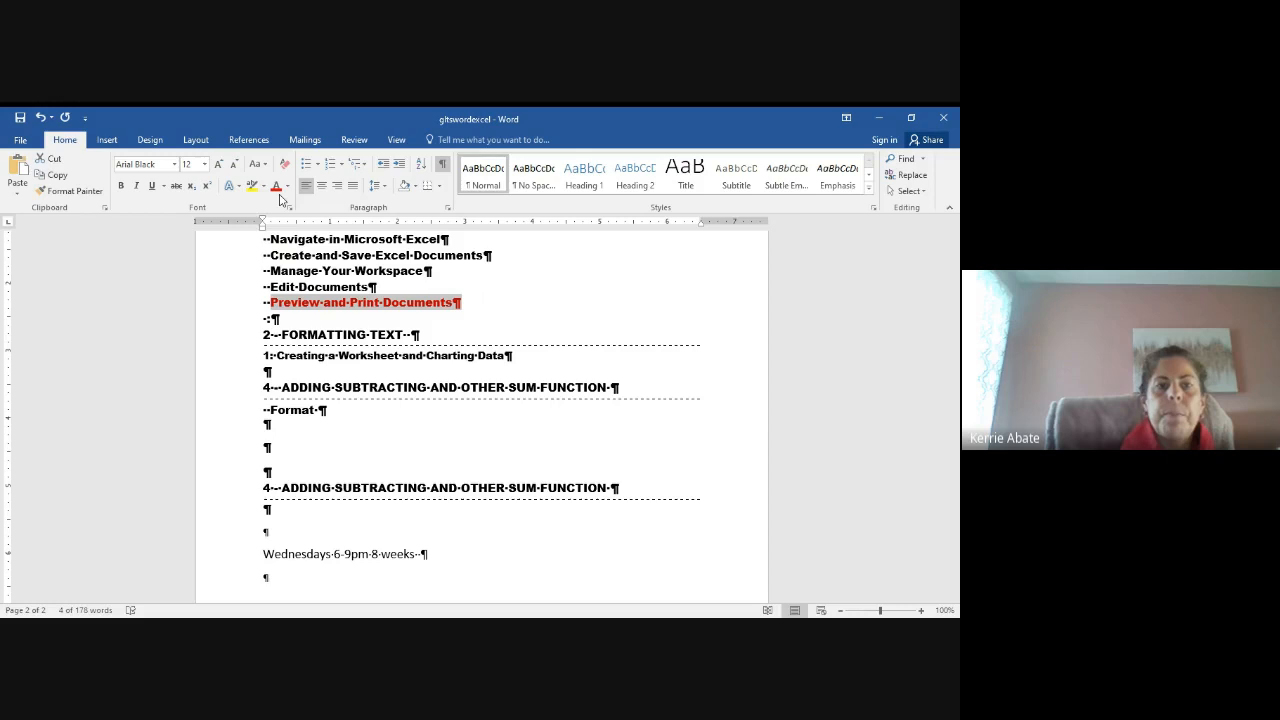
pyautogui.moveTo(479, 312)
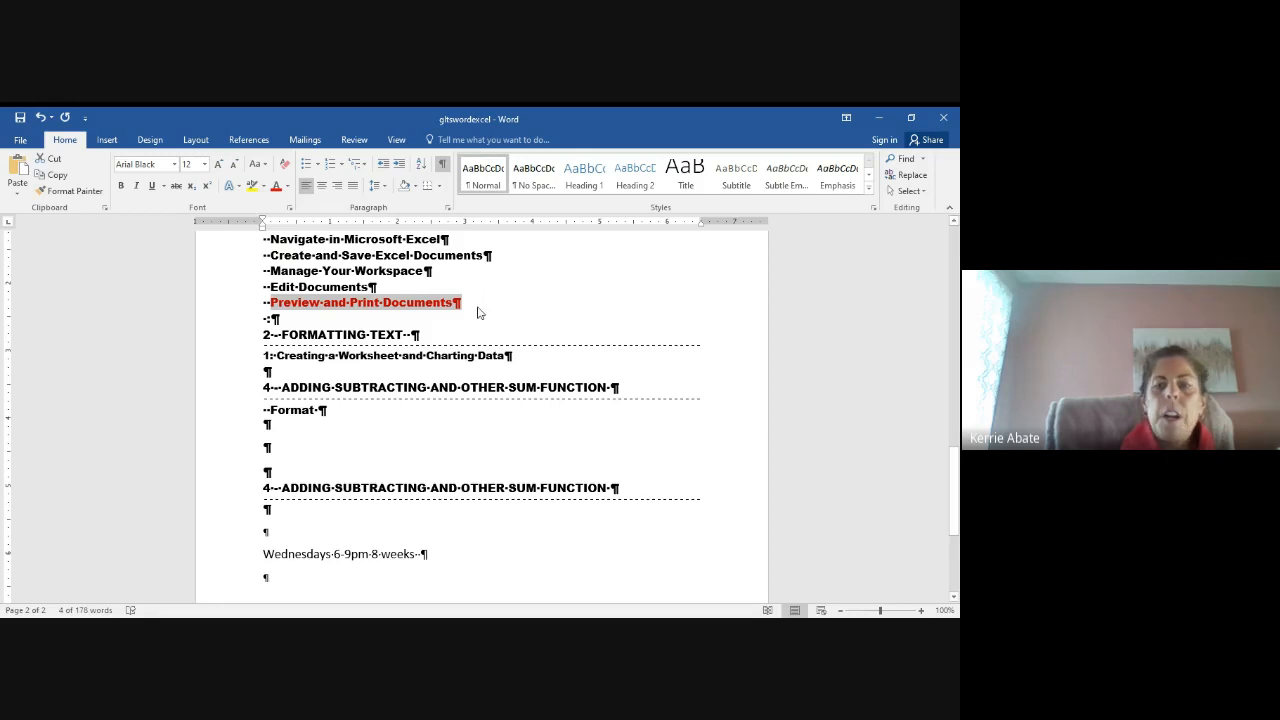
pyautogui.moveTo(313, 224)
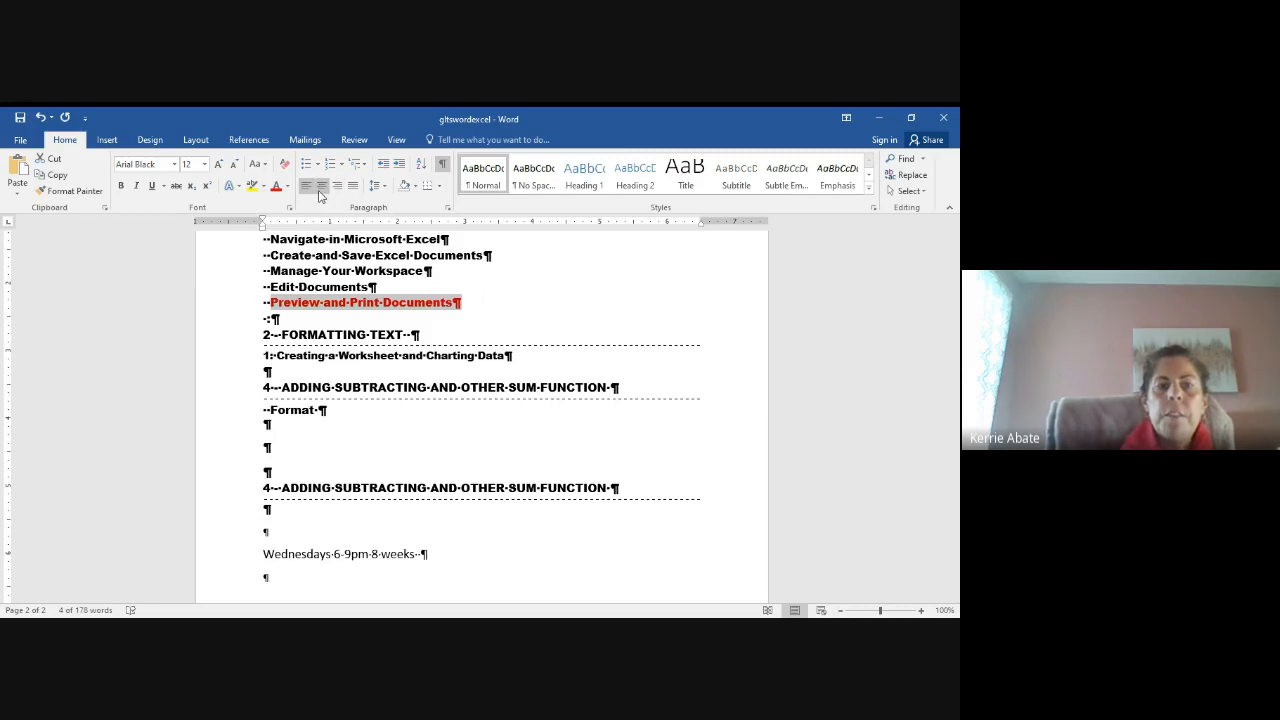
# Try centred and right alignment on the red Preview line, finally leaving it left-aligned
pyautogui.click(324, 186)
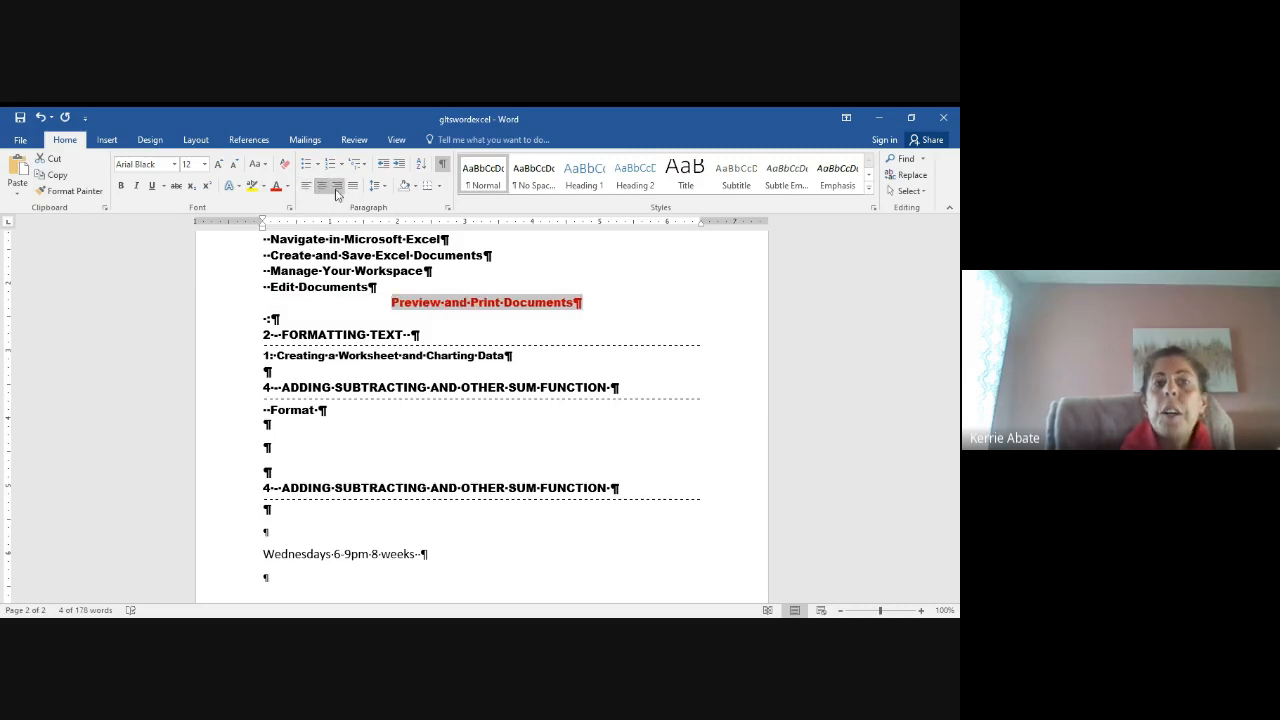
pyautogui.click(338, 186)
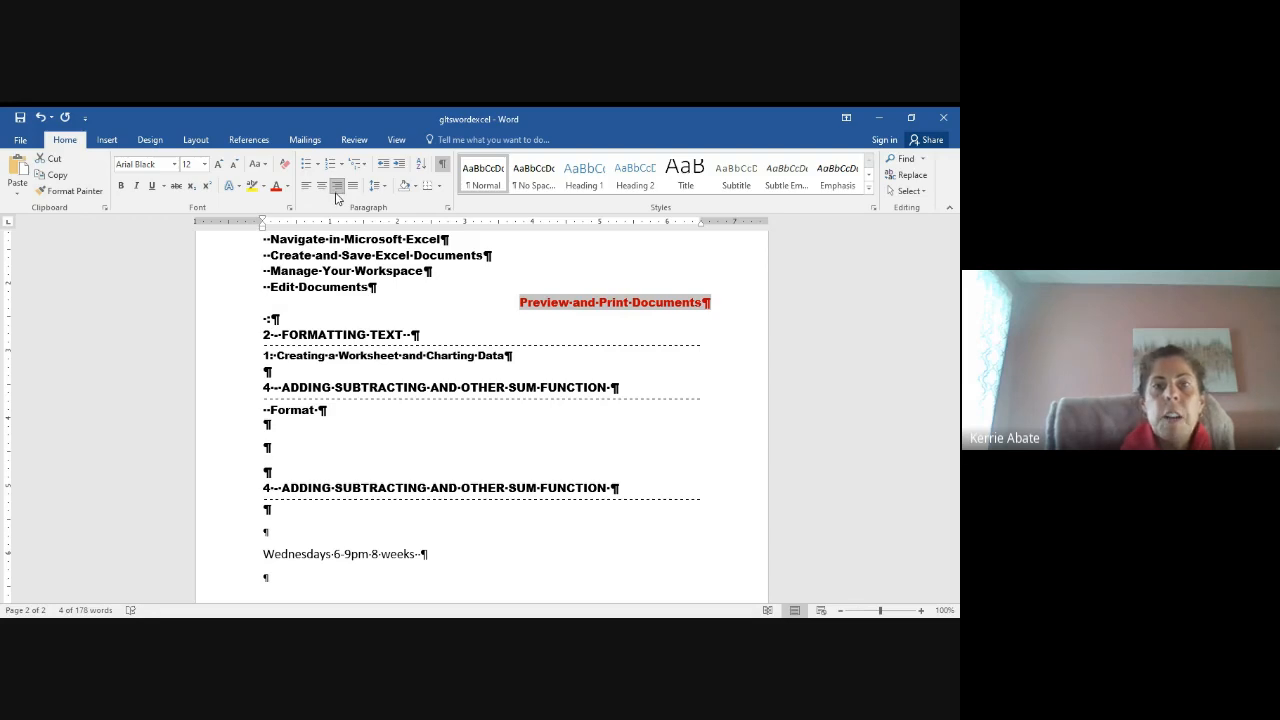
pyautogui.click(306, 186)
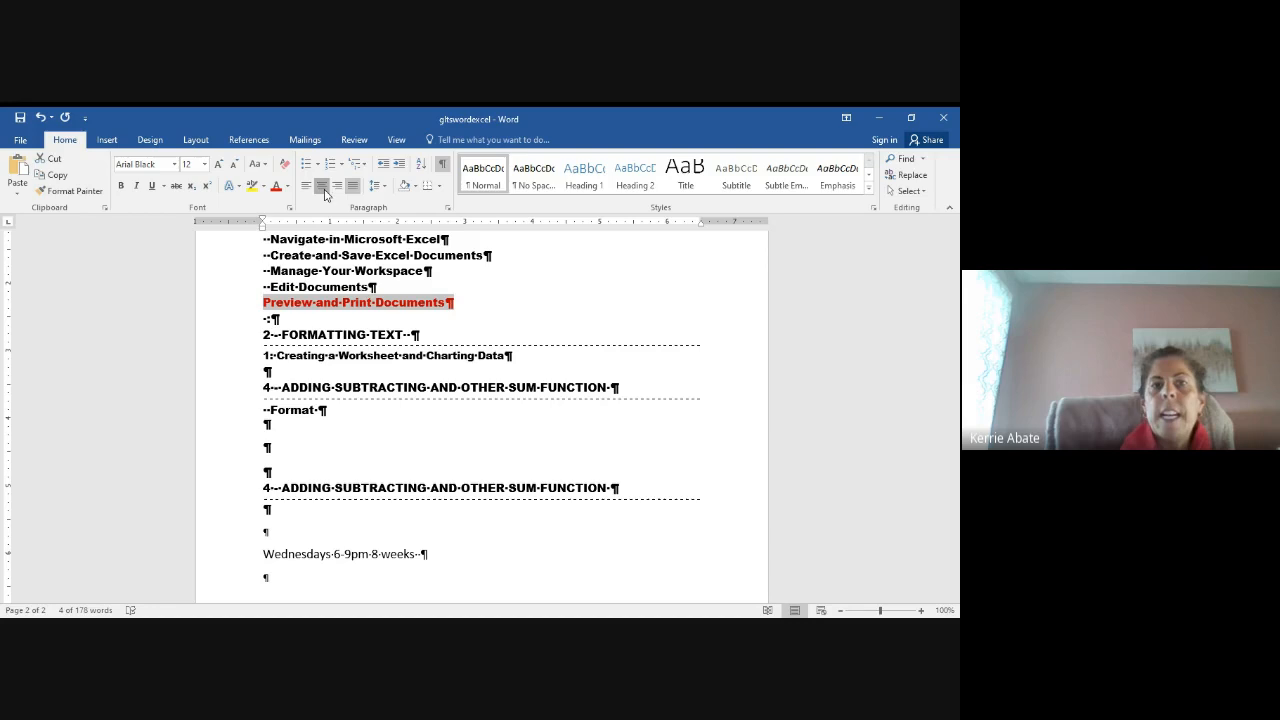
pyautogui.click(338, 186)
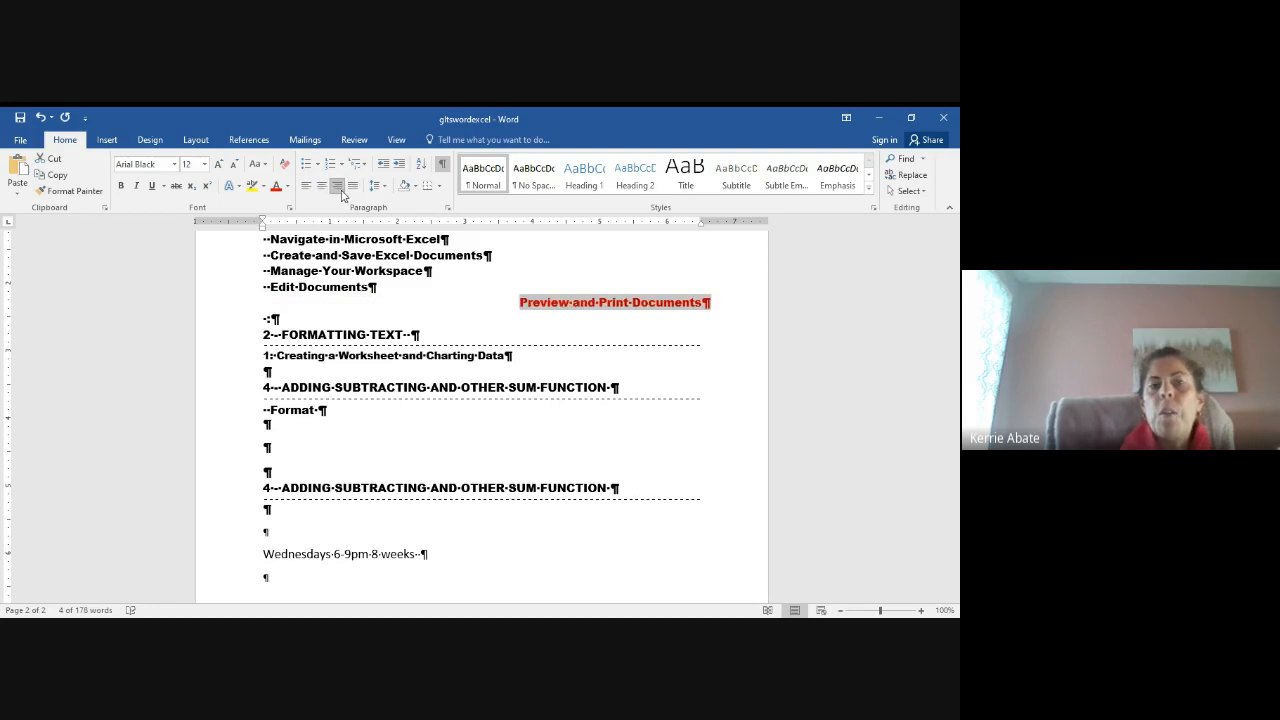
pyautogui.click(322, 186)
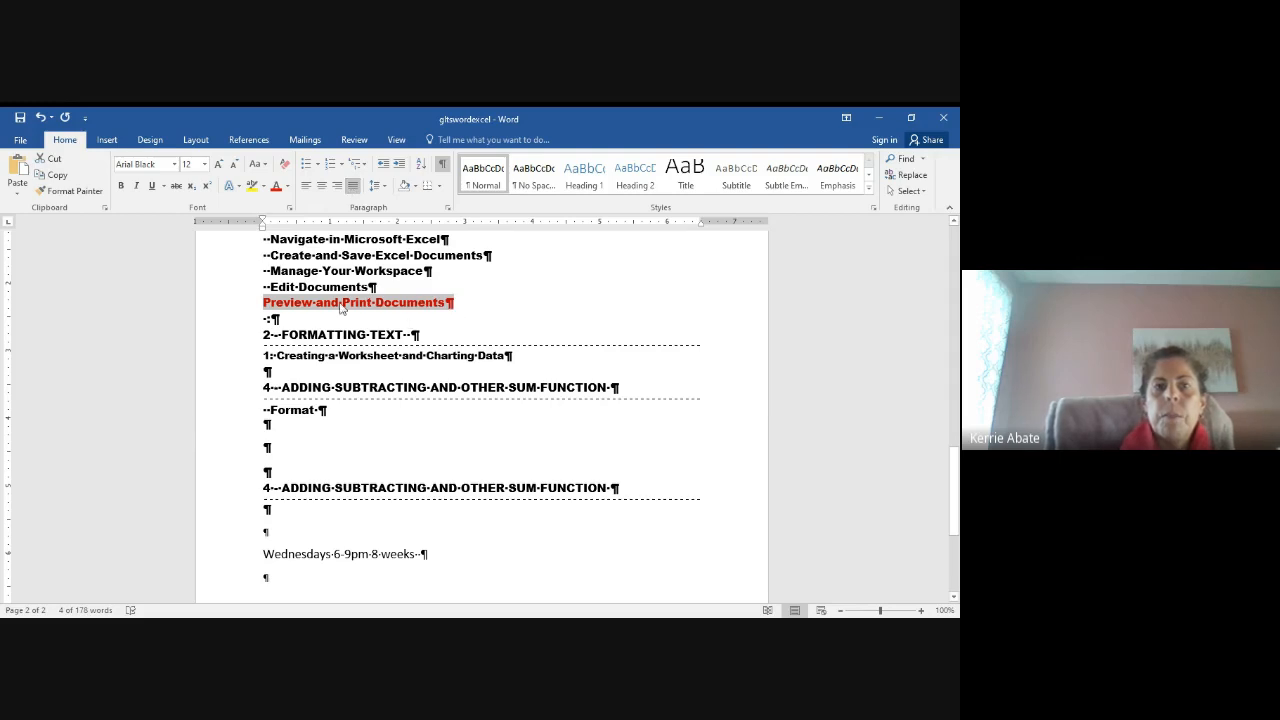
pyautogui.click(448, 302)
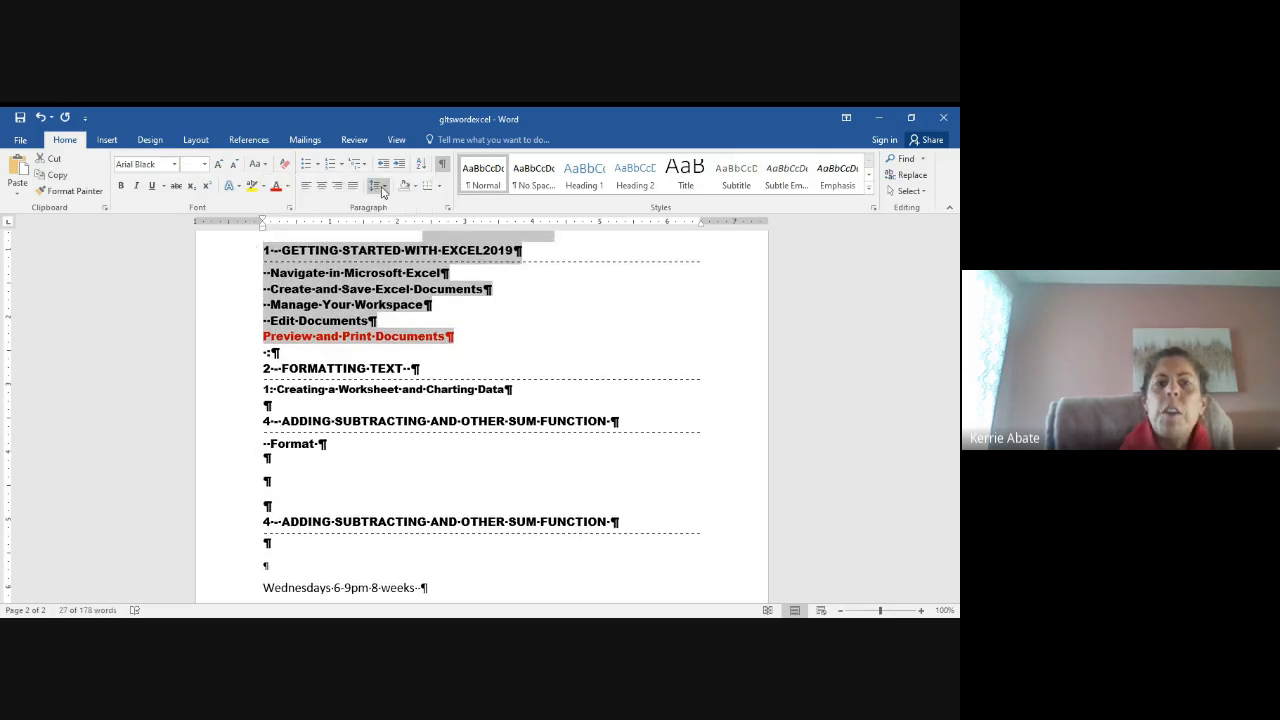
# Give the selected Excel topic lines 2.0 line spacing with no space after paragraphs
pyautogui.click(377, 186)
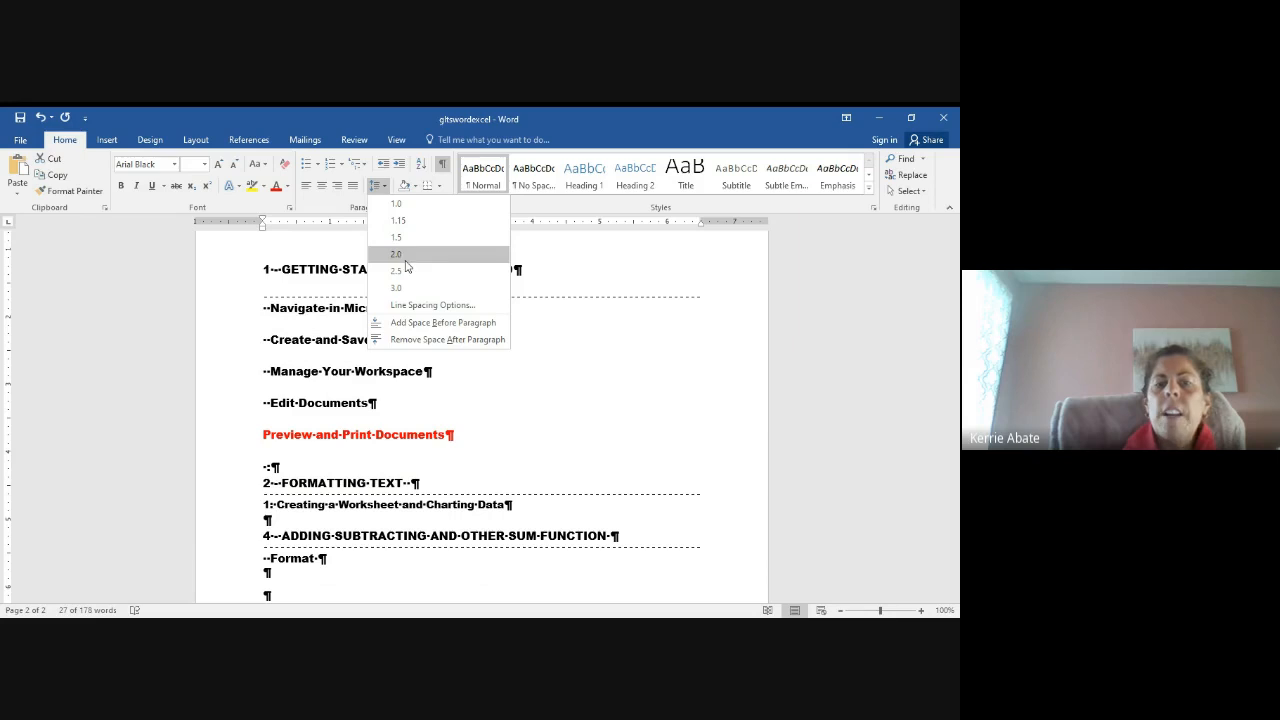
pyautogui.click(397, 220)
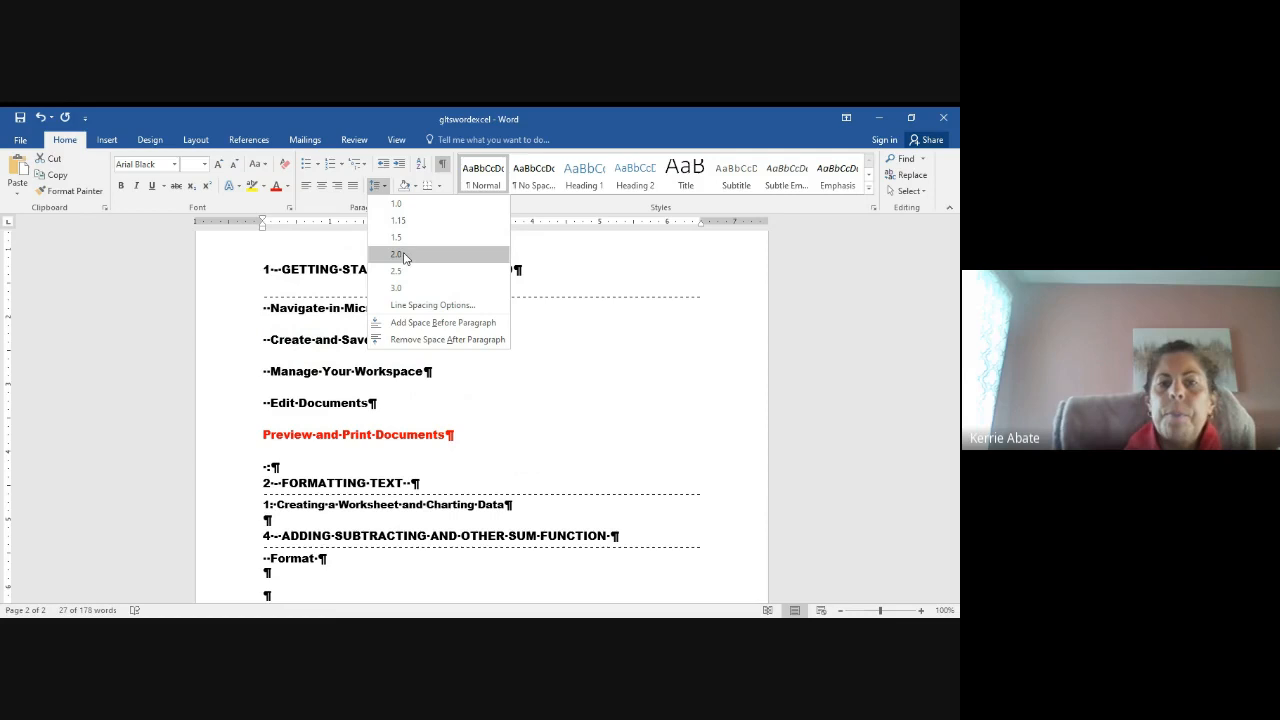
pyautogui.click(397, 254)
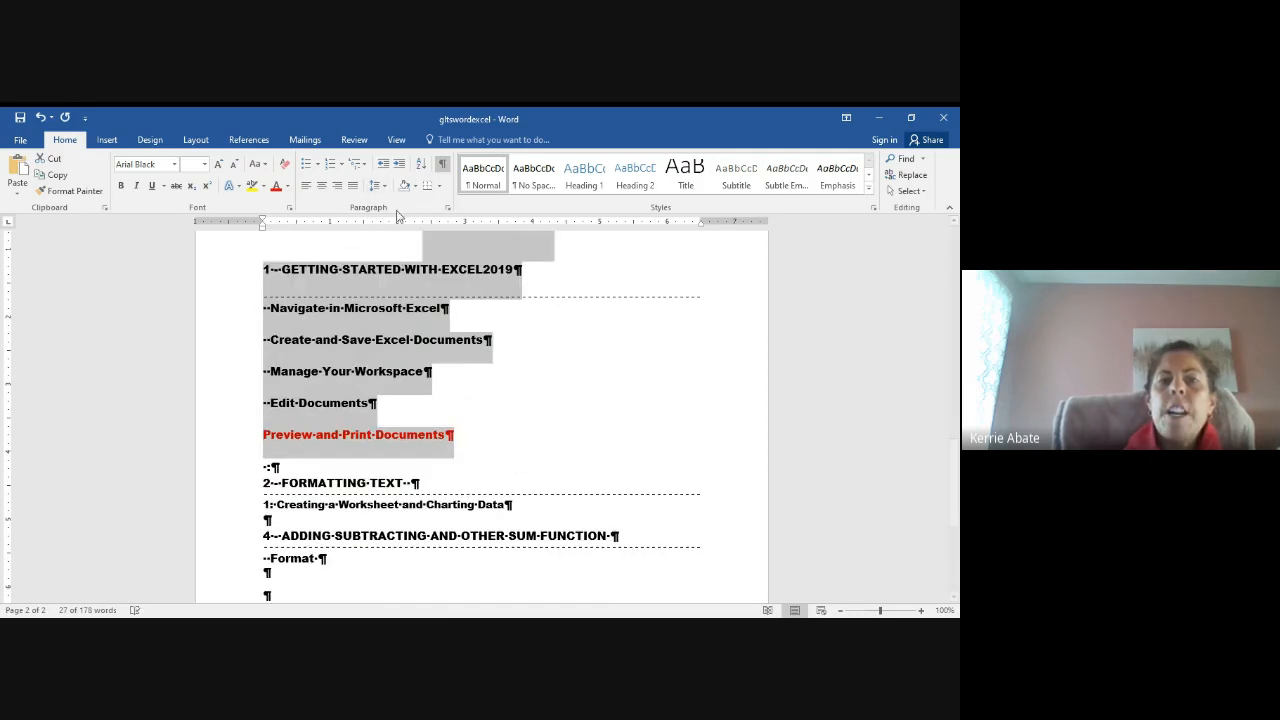
pyautogui.click(377, 185)
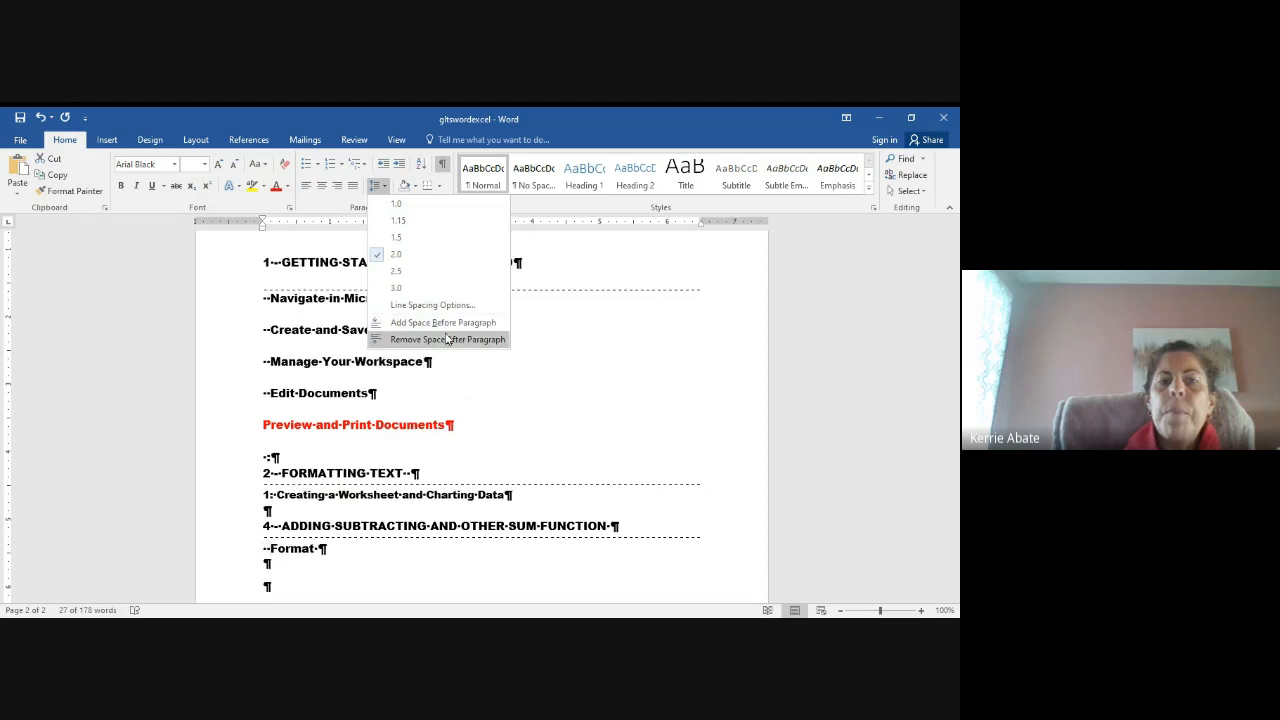
pyautogui.click(448, 339)
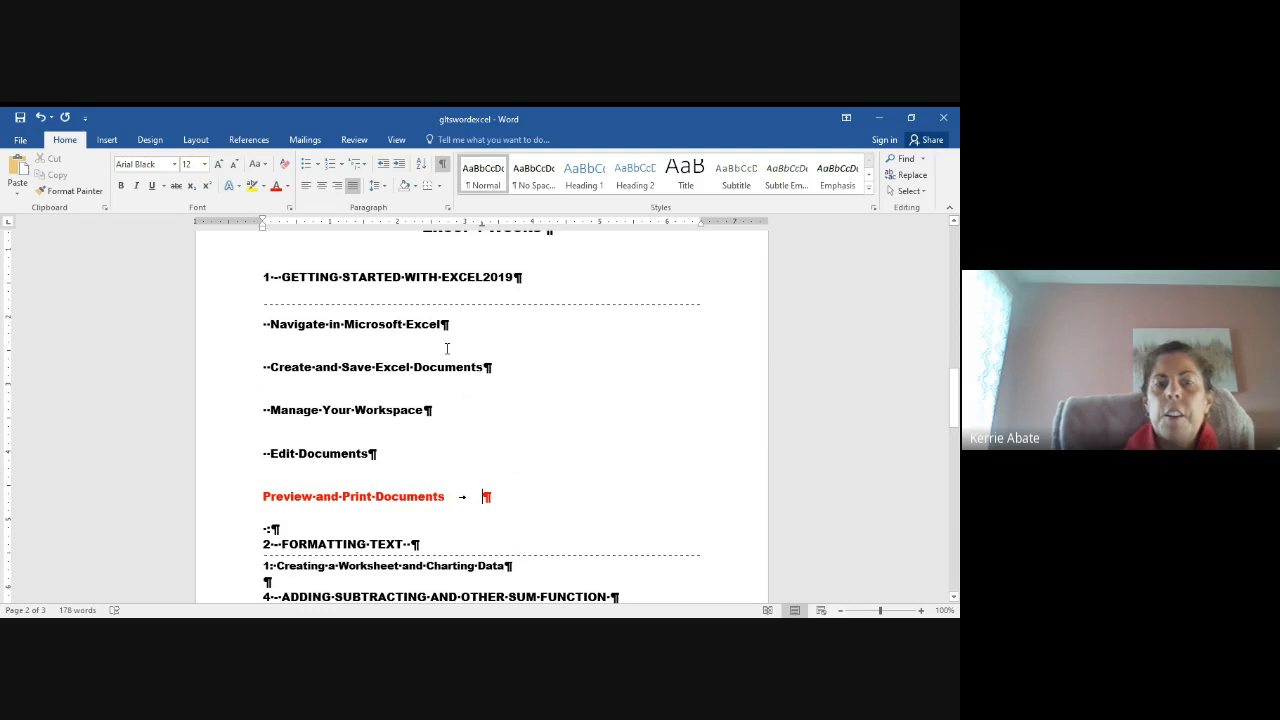
pyautogui.moveTo(337, 477)
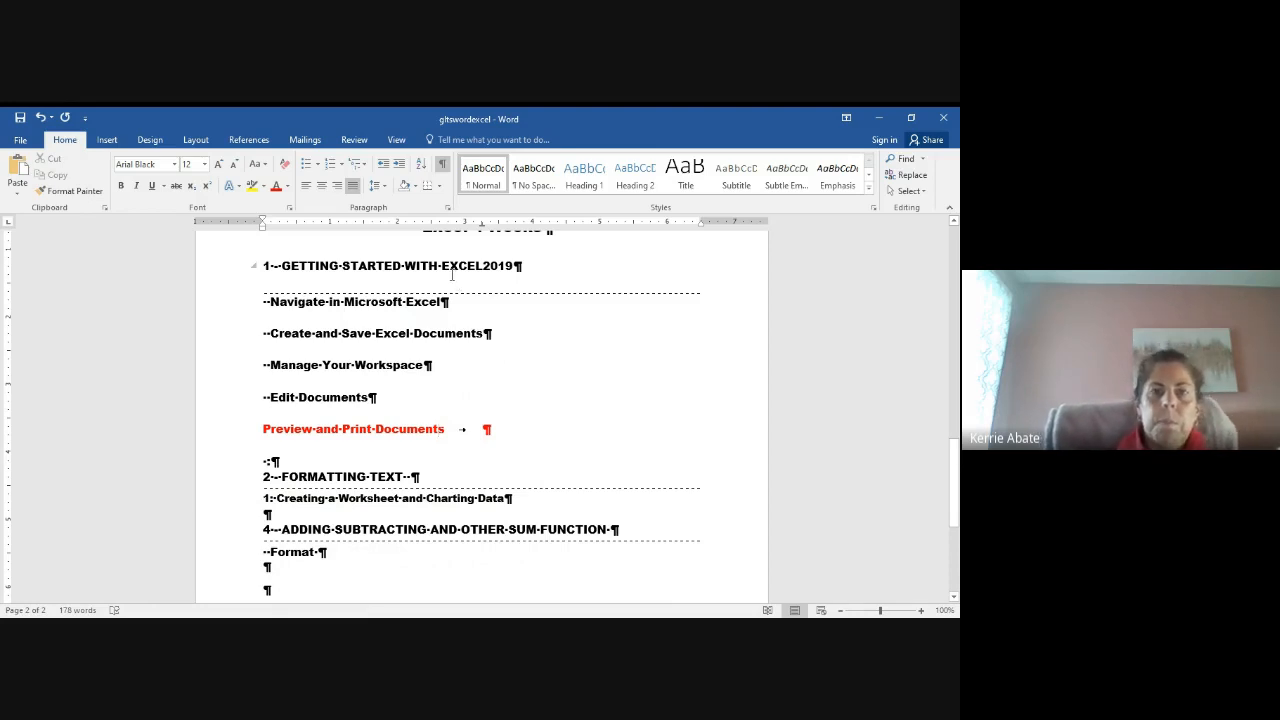
pyautogui.moveTo(489, 280)
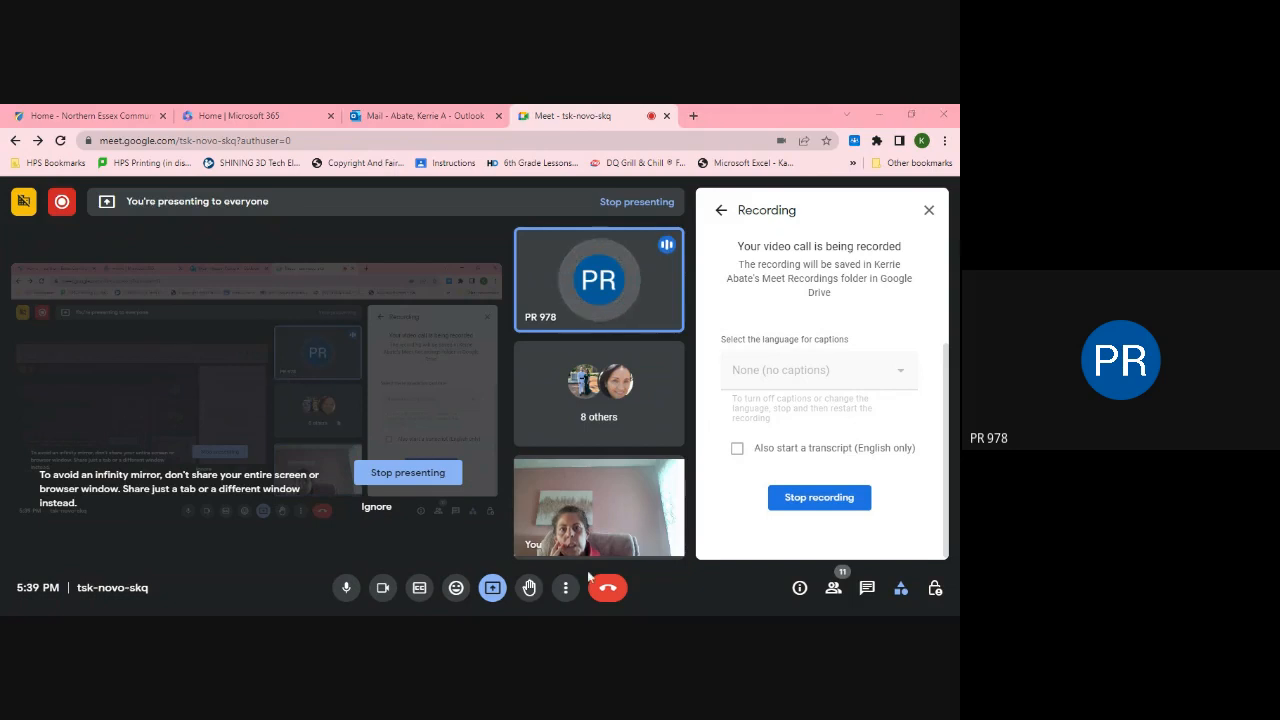
pyautogui.moveTo(615, 452)
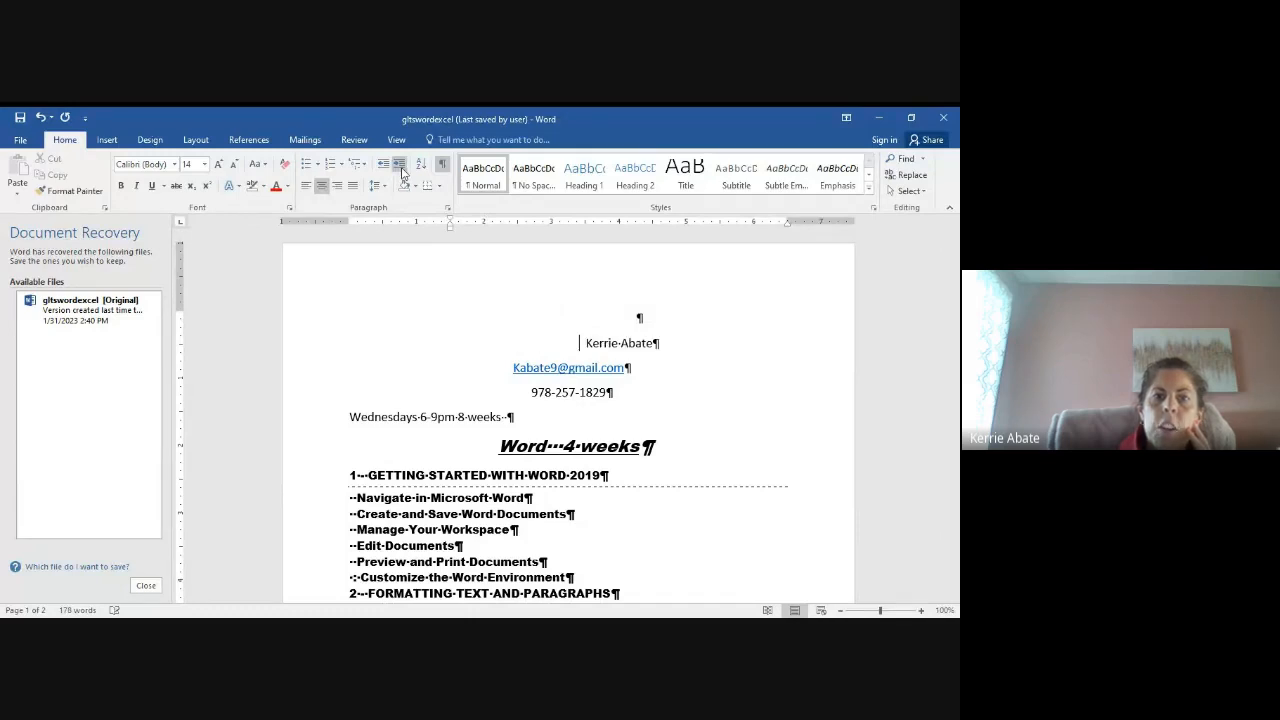
# Increase the indent of the author's name line and the Wednesdays schedule line
pyautogui.click(338, 185)
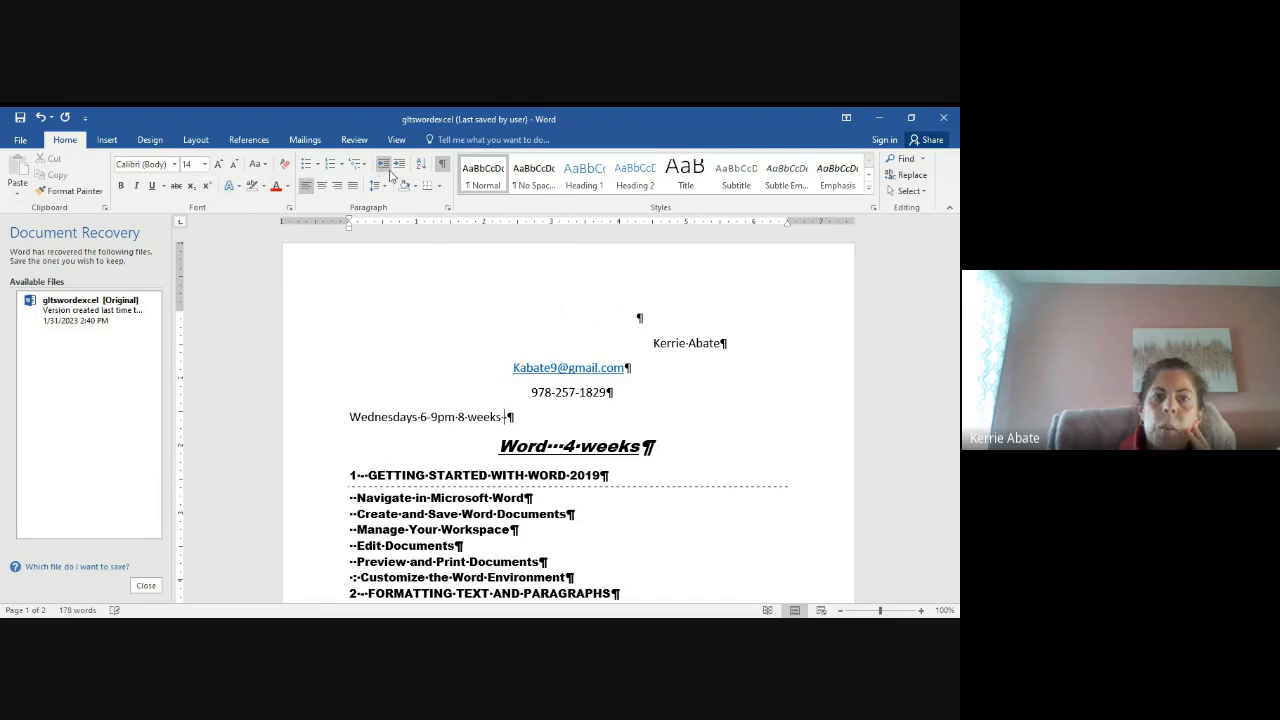
pyautogui.click(320, 185)
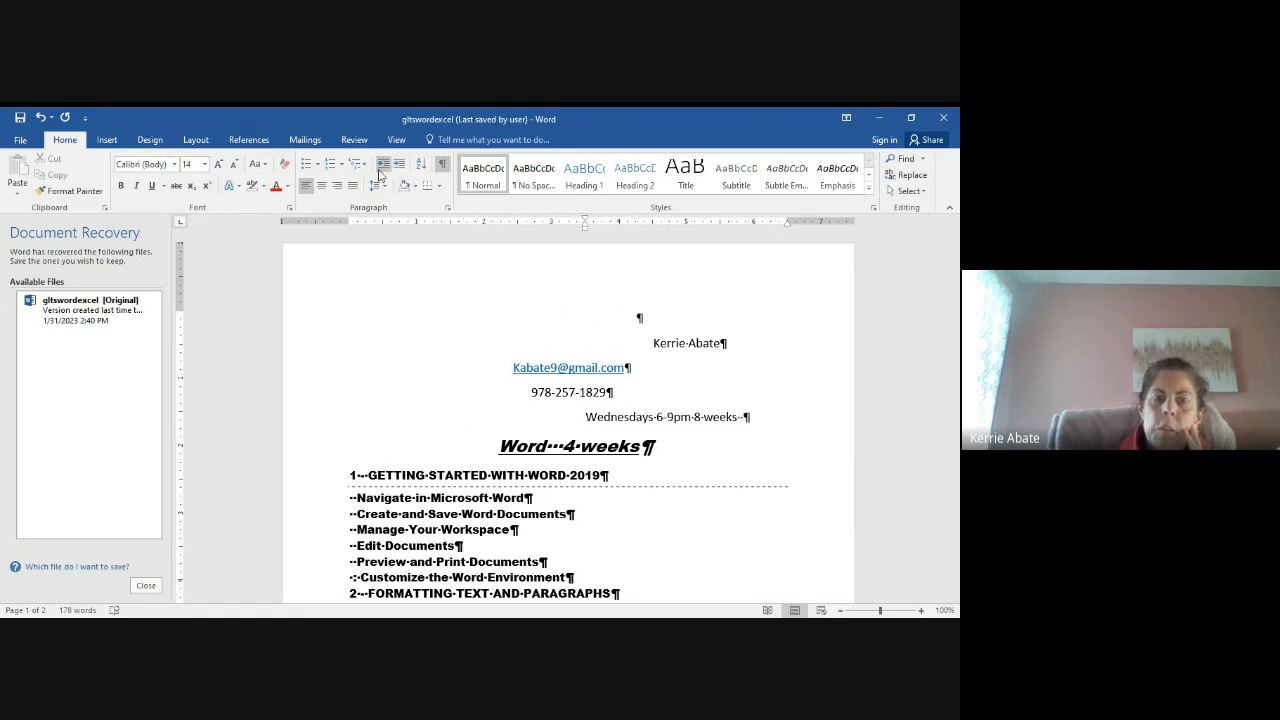
pyautogui.moveTo(478, 256)
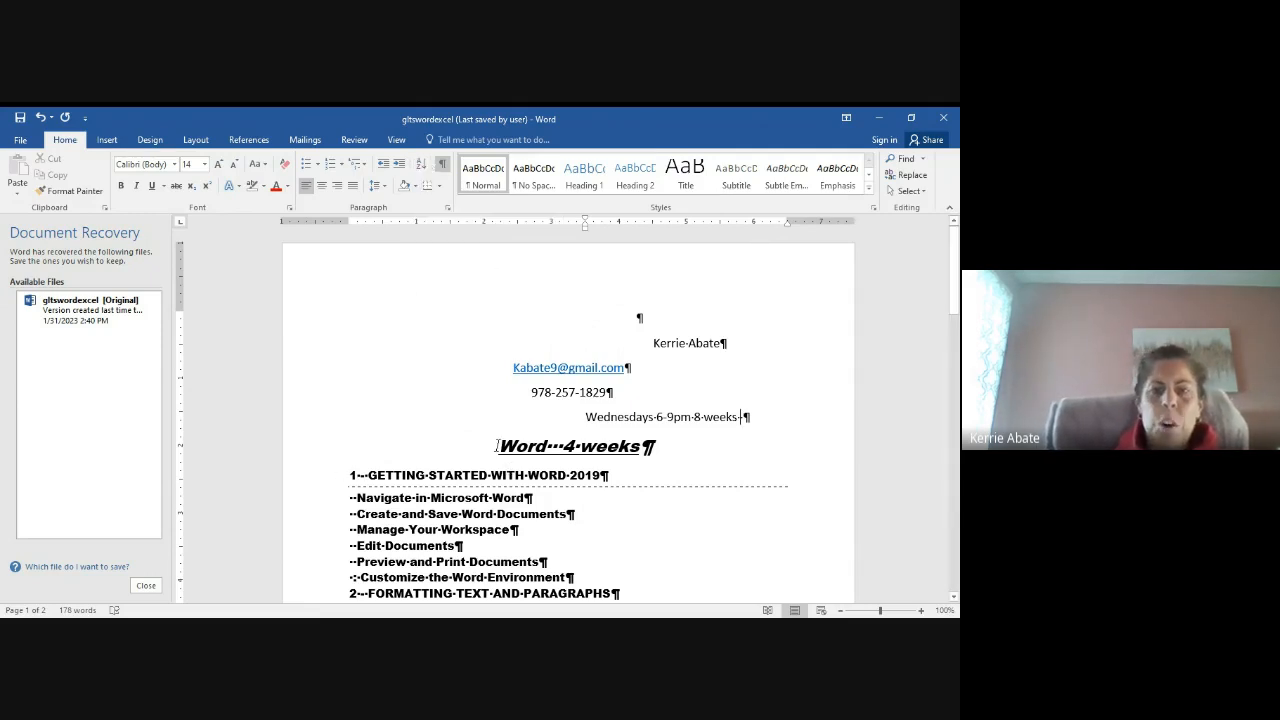
pyautogui.scroll(-3)
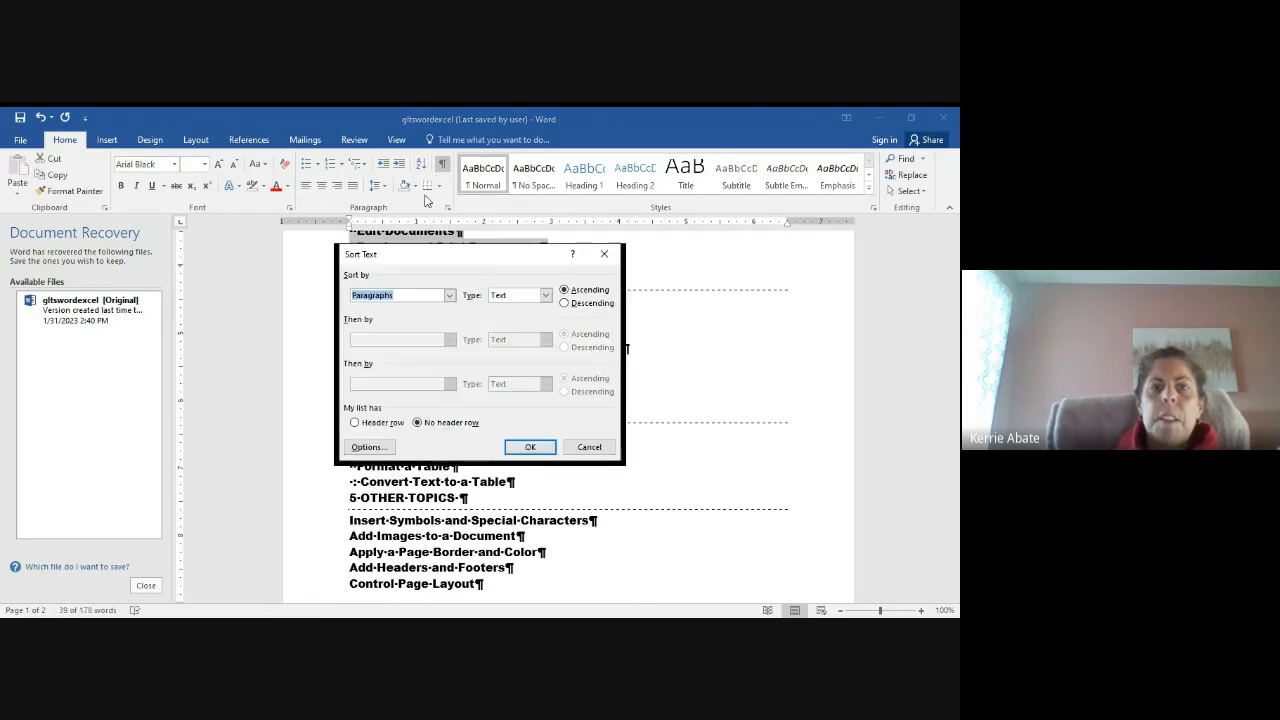
# Sort the selected topic lines by paragraph text in ascending order
pyautogui.click(530, 447)
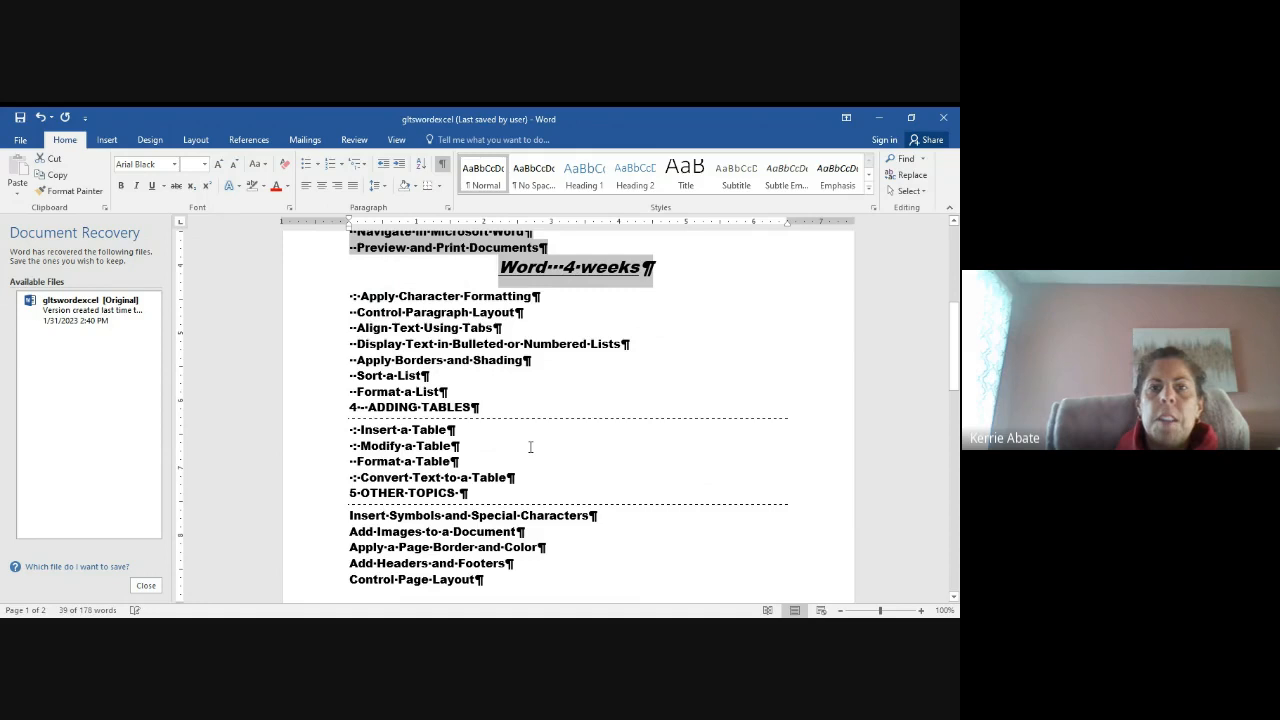
pyautogui.scroll(3)
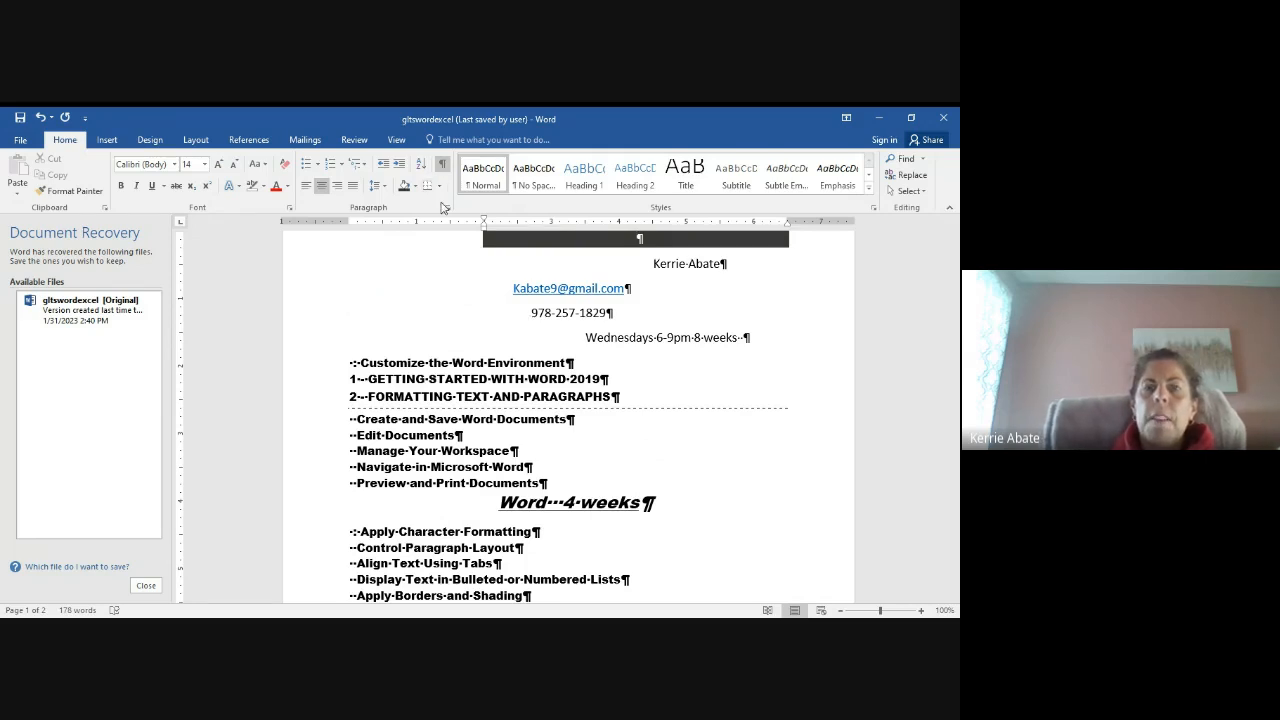
# Apply the candy-corn art page border to the whole document
pyautogui.click(442, 186)
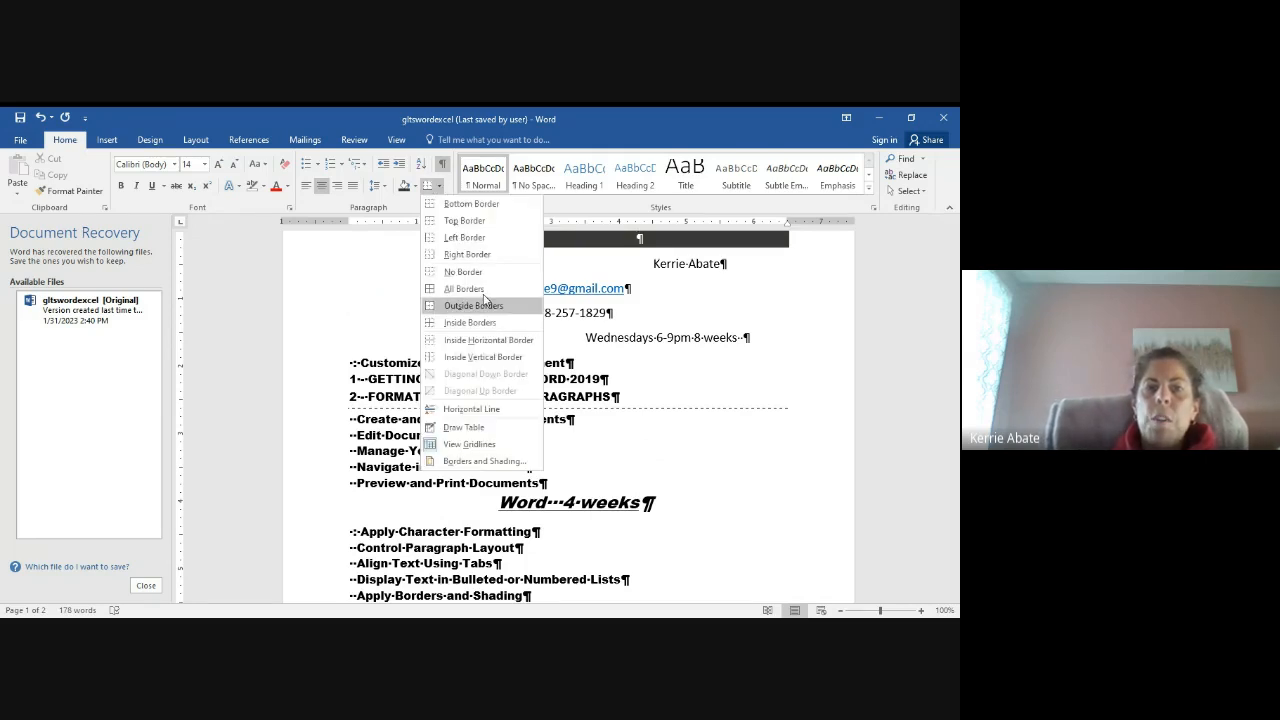
pyautogui.moveTo(470, 409)
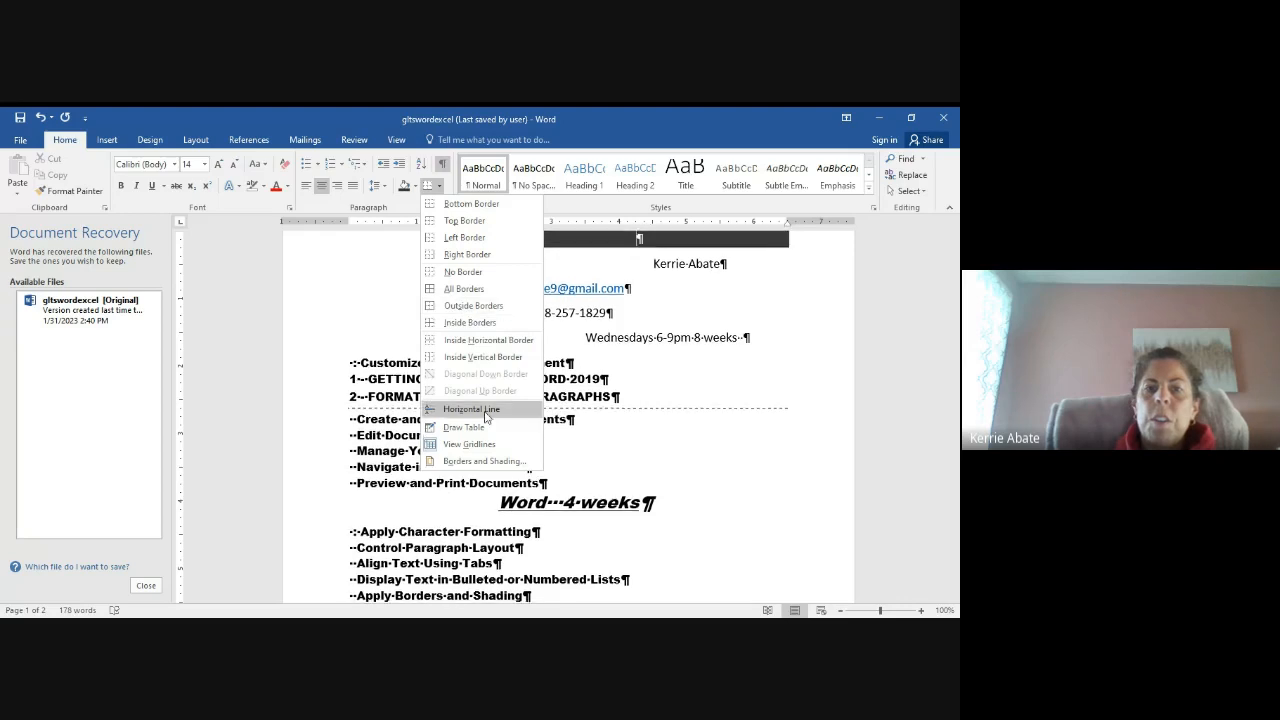
pyautogui.click(484, 461)
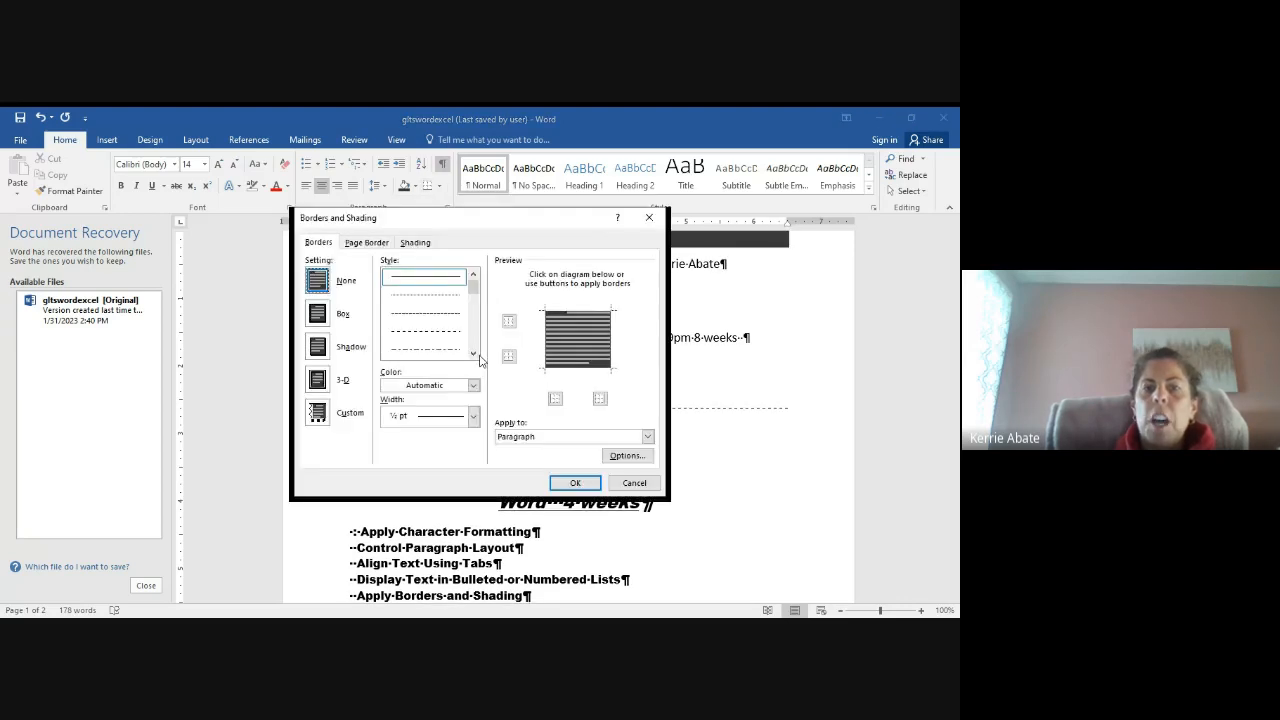
pyautogui.click(367, 242)
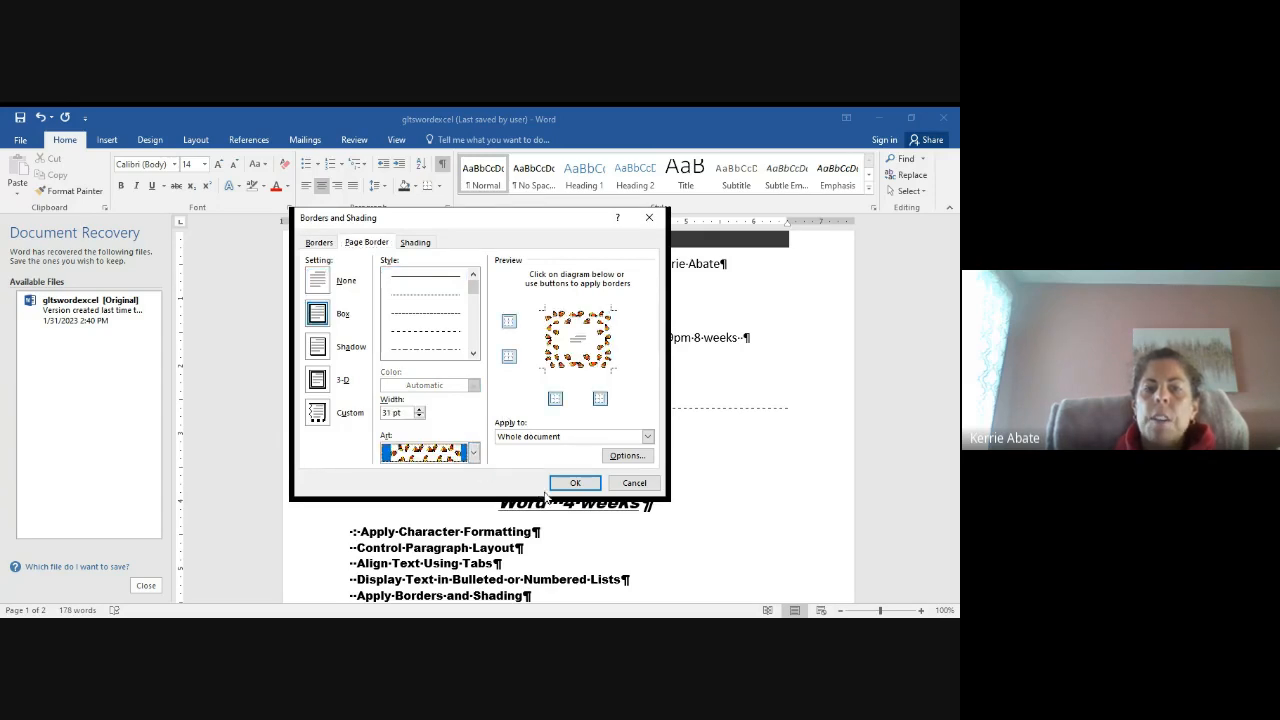
pyautogui.click(575, 483)
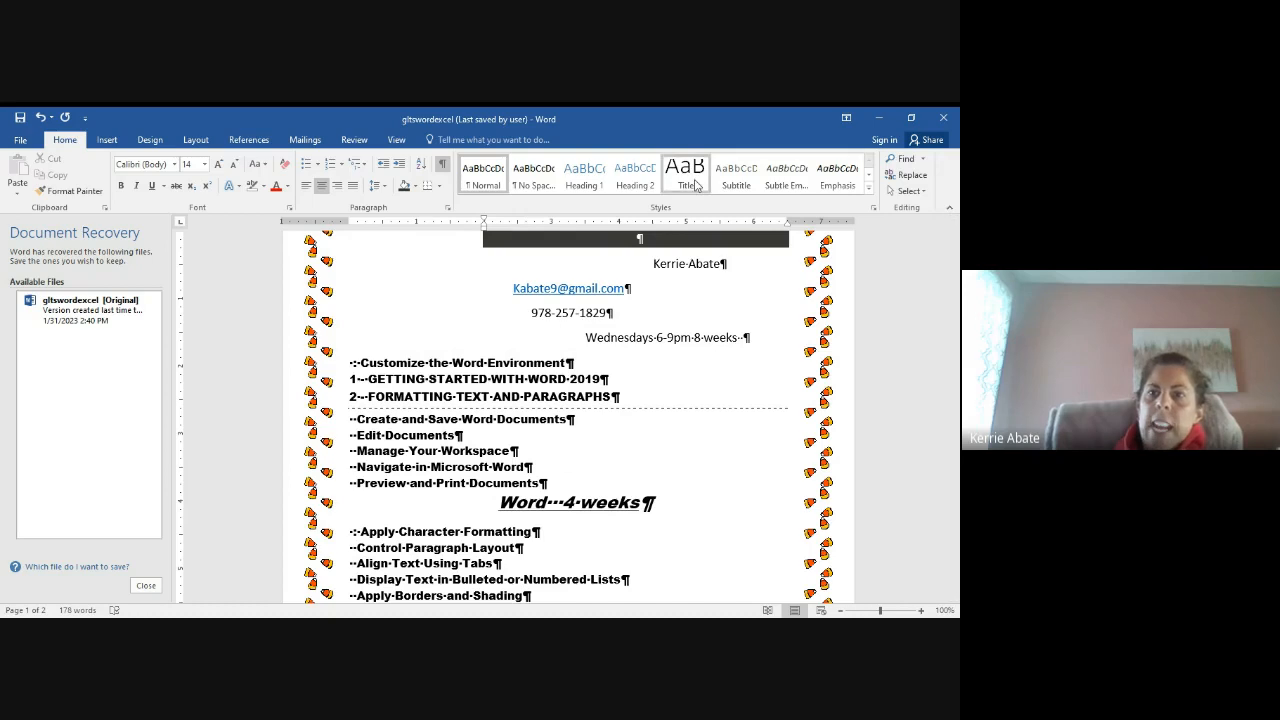
# Search for 'weeks', close Document Recovery, and select the first of three matches
pyautogui.click(868, 176)
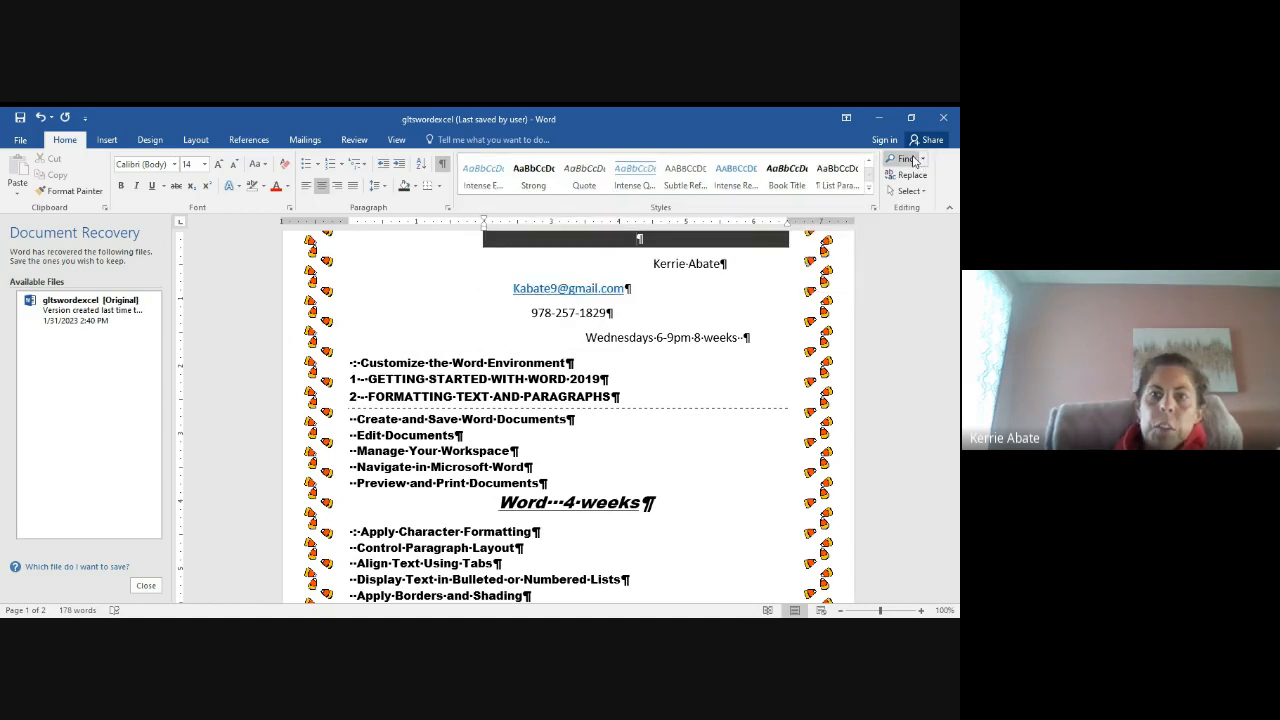
pyautogui.click(906, 159)
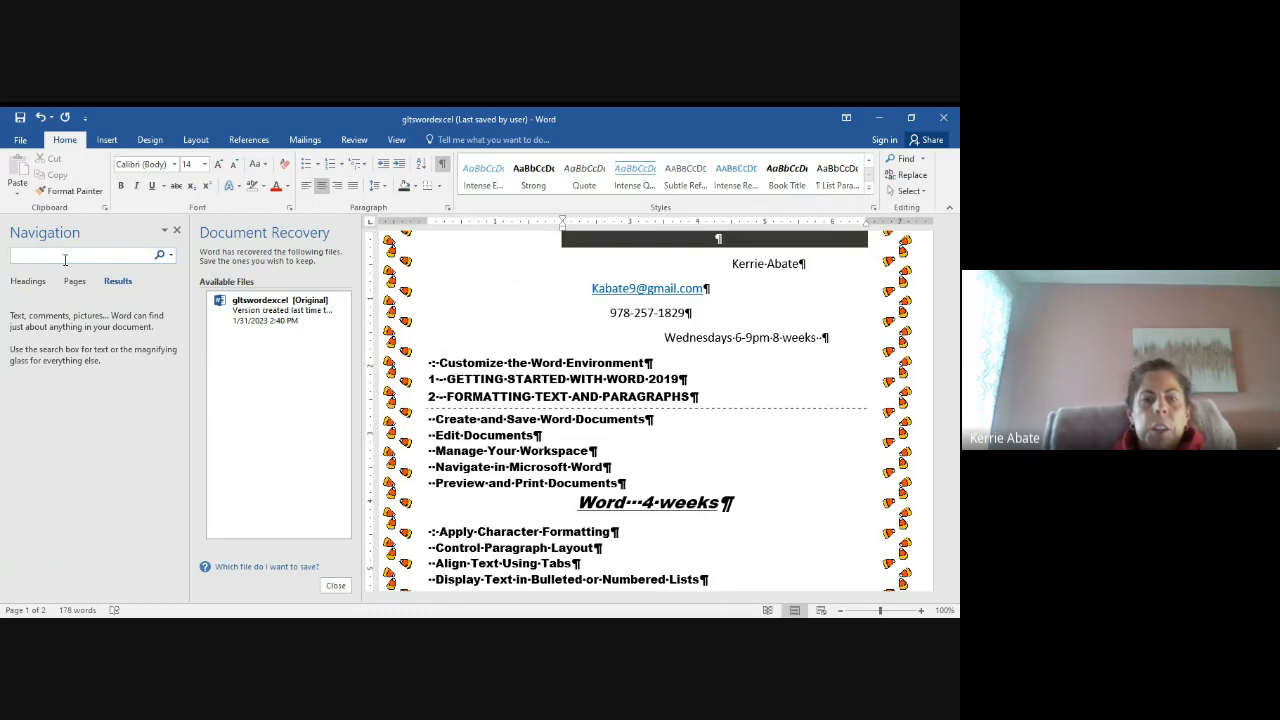
pyautogui.moveTo(65, 265)
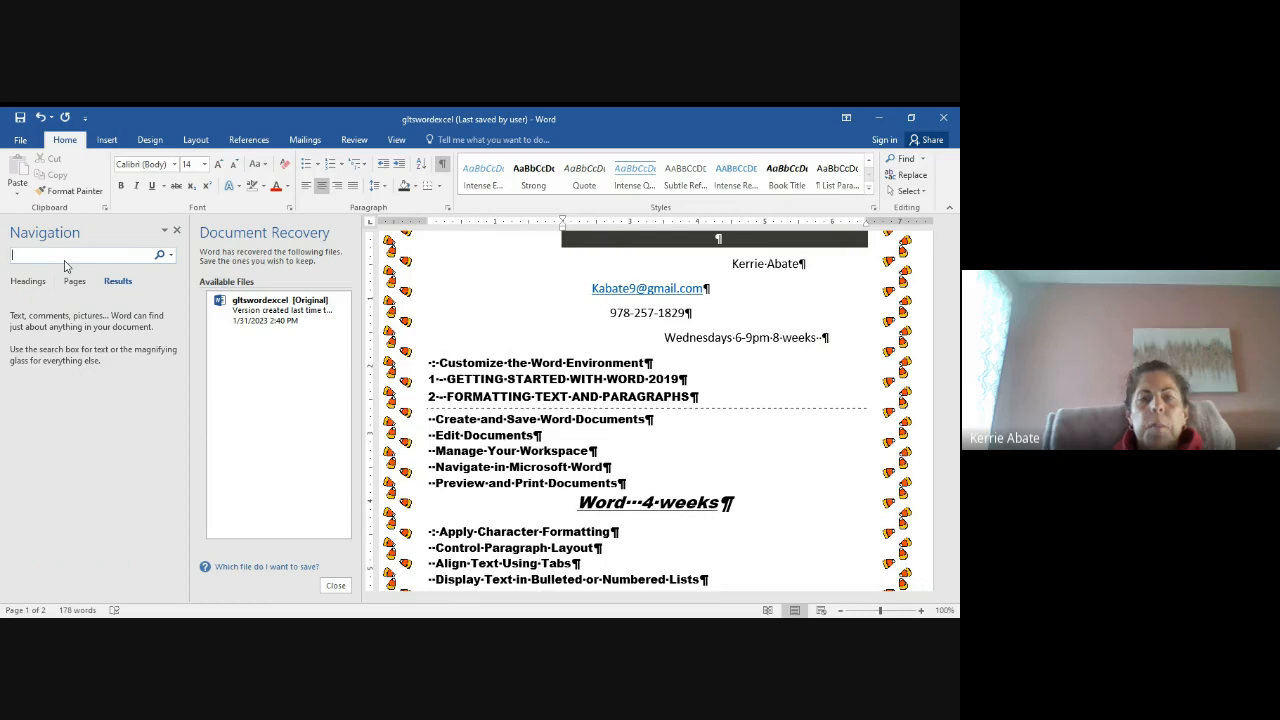
pyautogui.write('weeks')
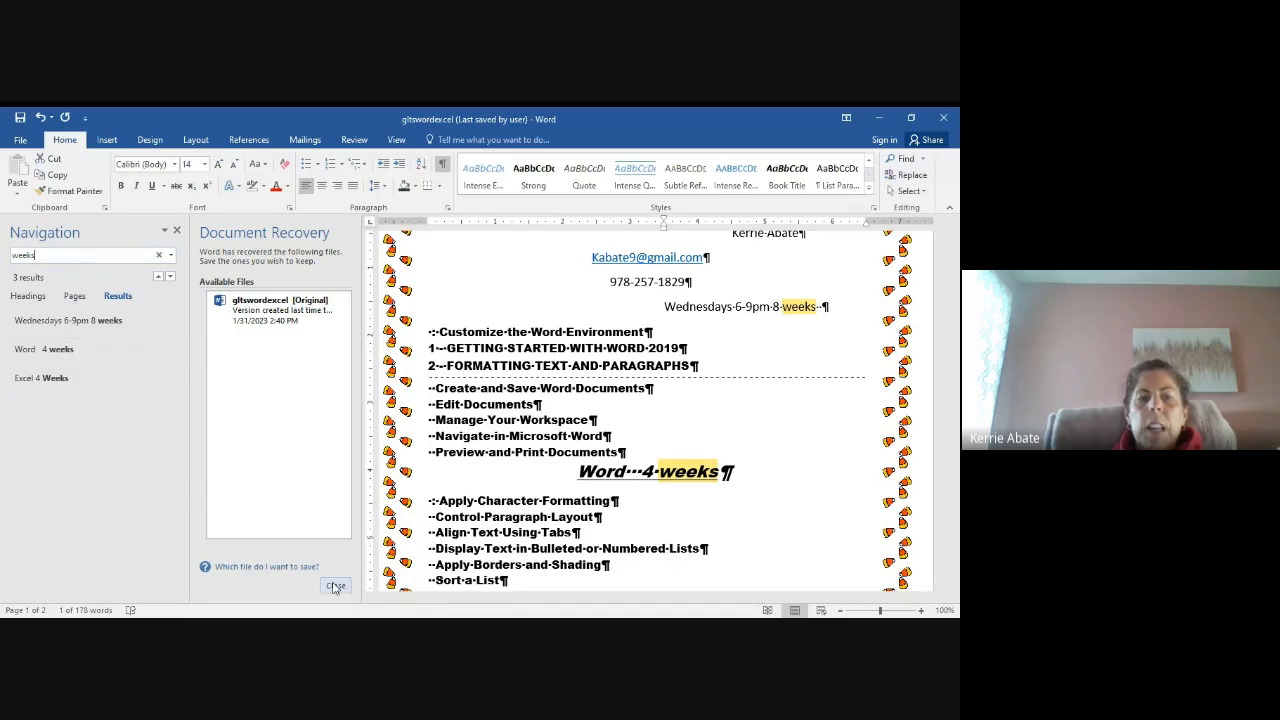
pyautogui.click(336, 586)
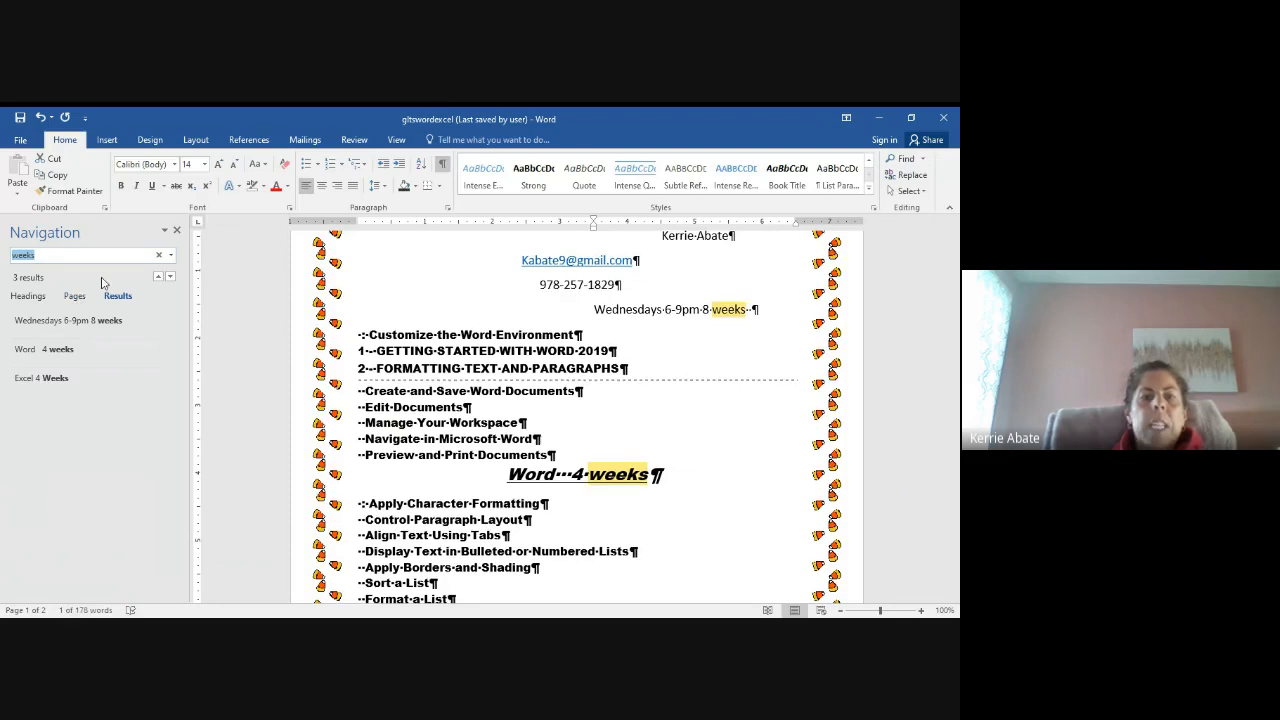
pyautogui.click(169, 276)
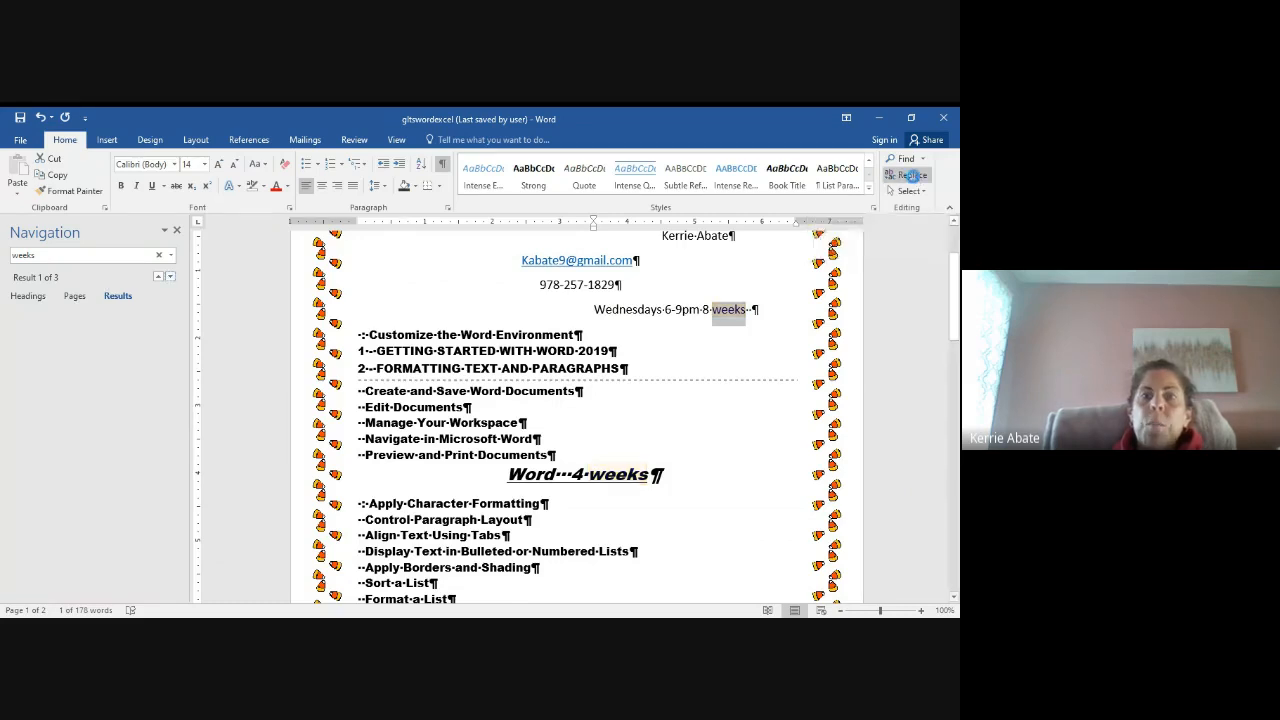
# Replace every 'weeks' with 'months' using Replace All
pyautogui.click(158, 255)
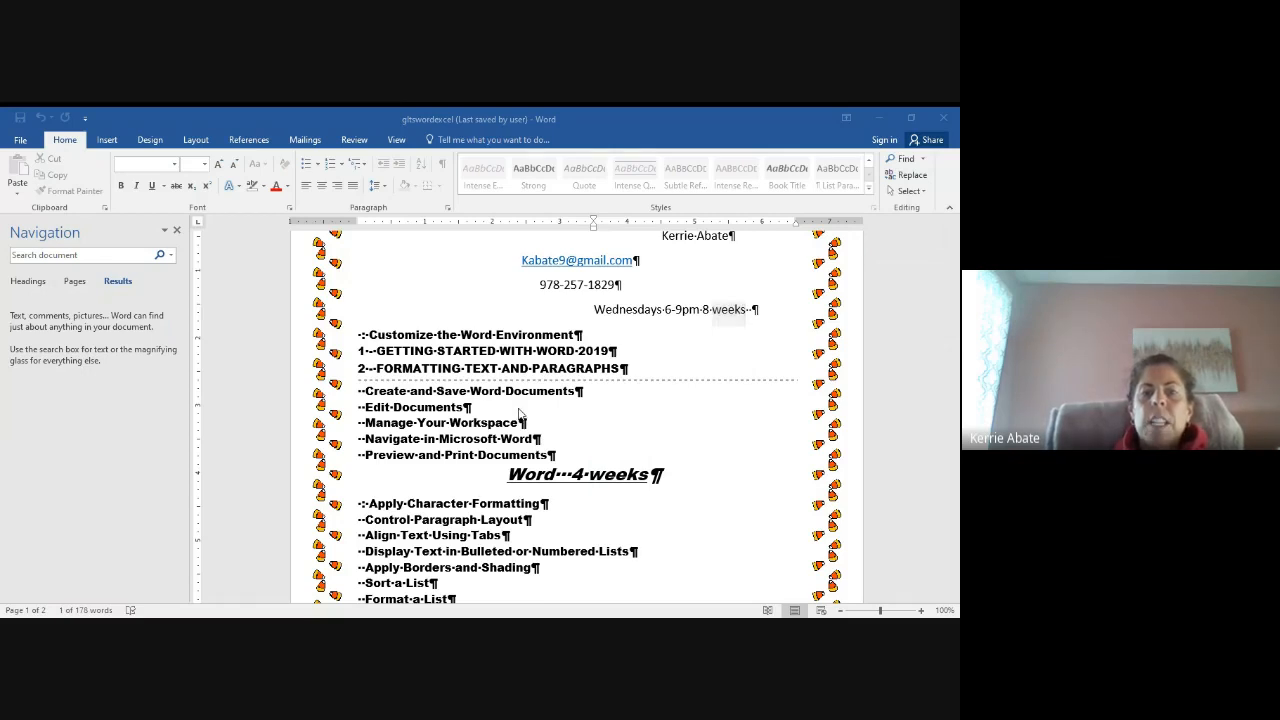
pyautogui.write('months')
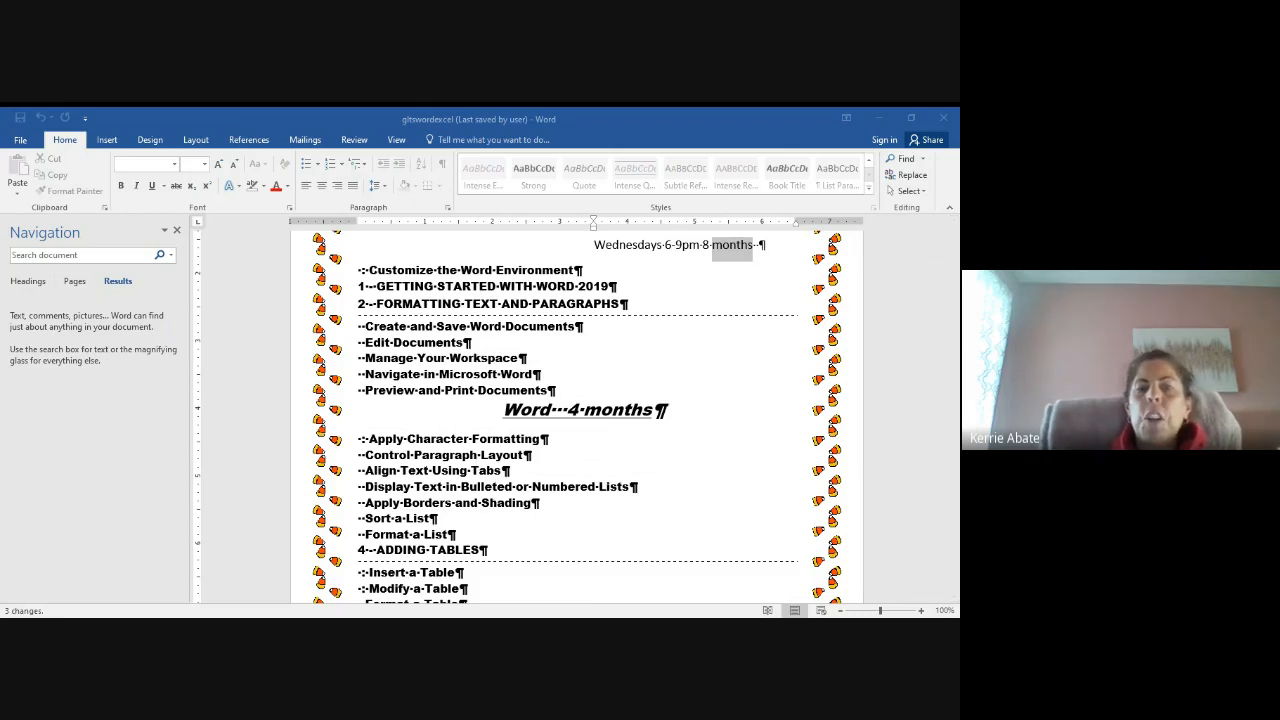
pyautogui.click(635, 337)
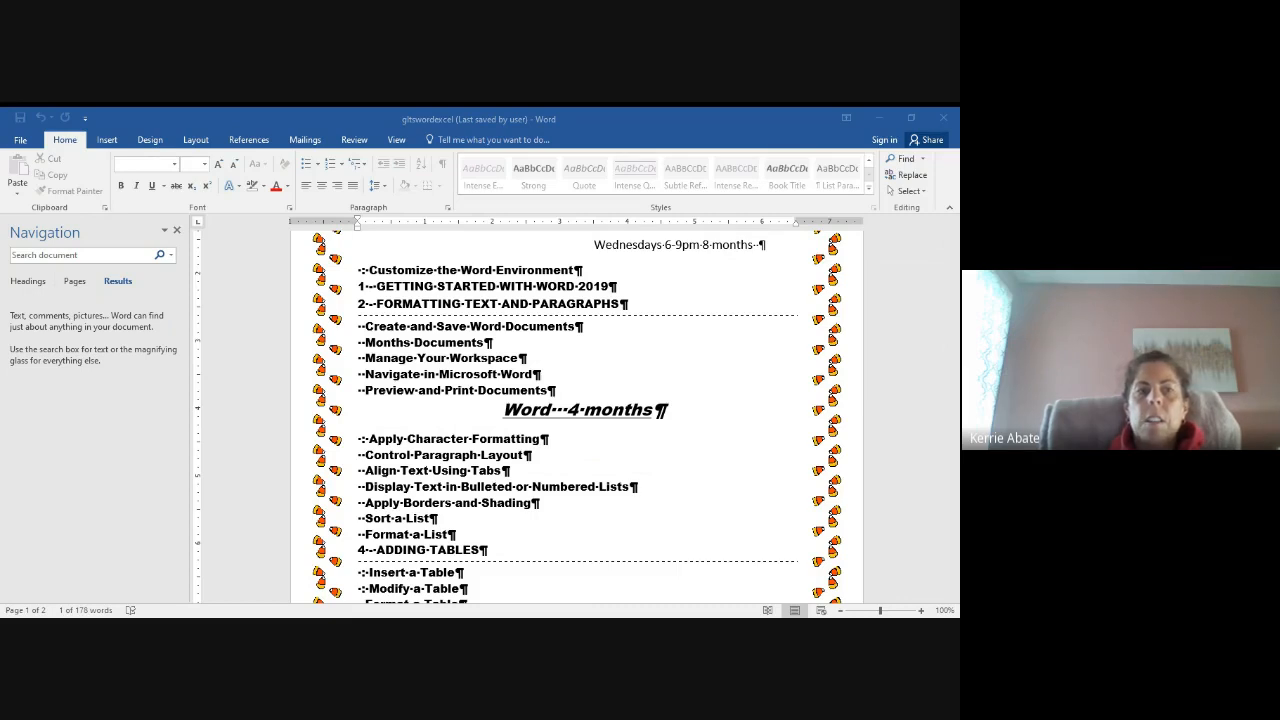
pyautogui.scroll(-3)
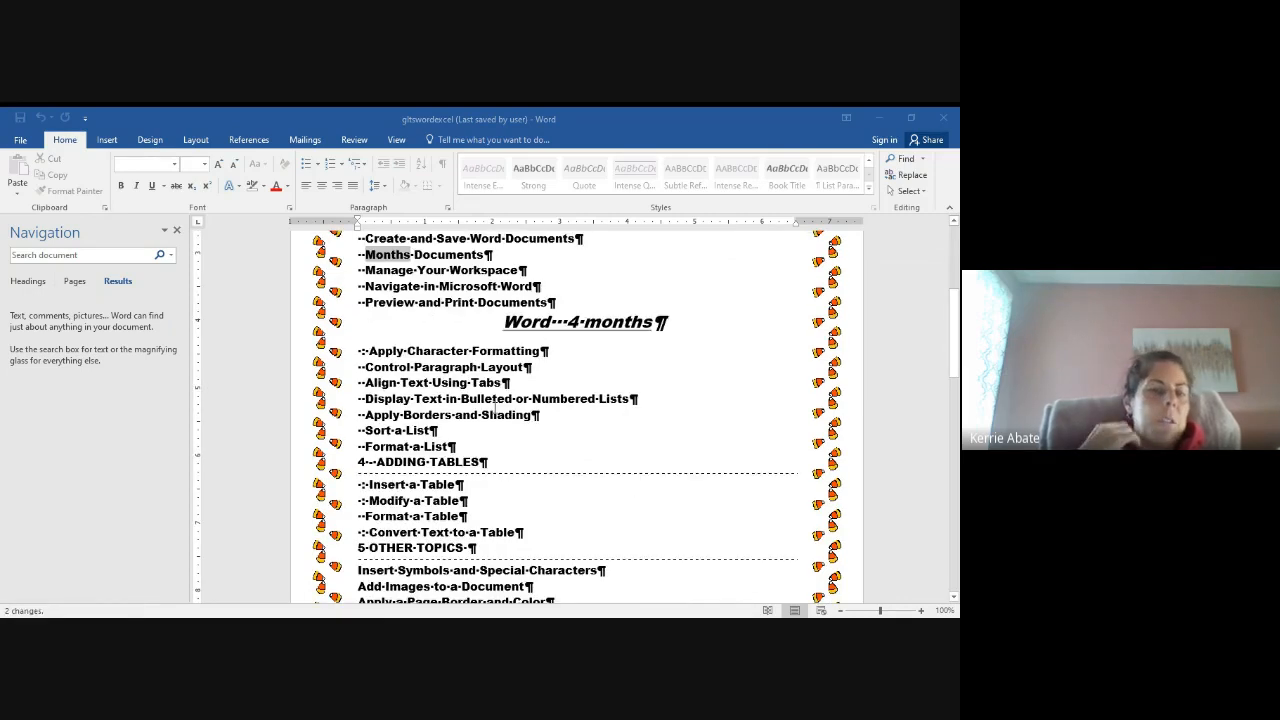